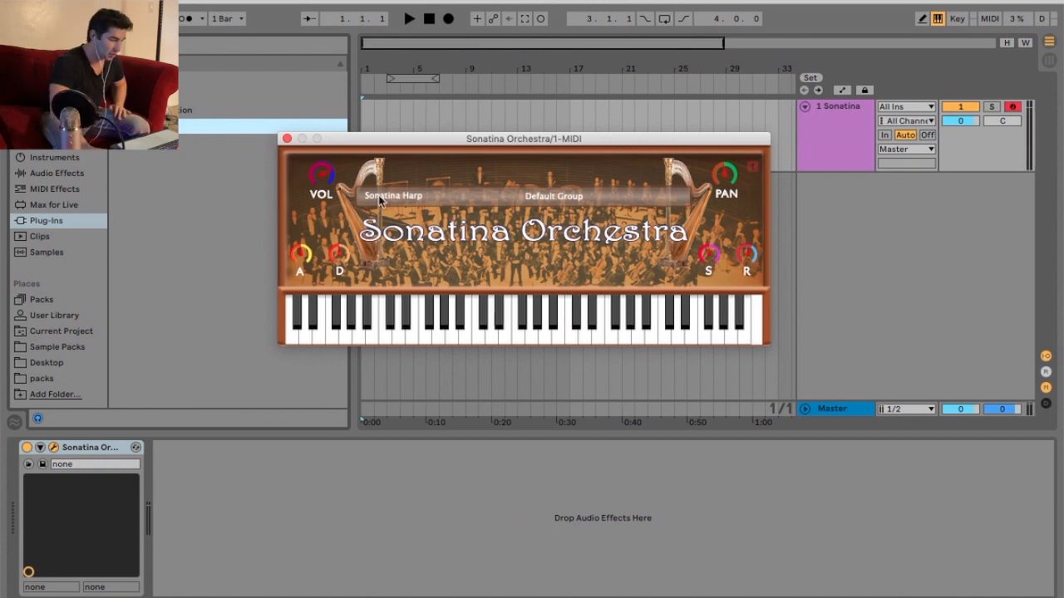
- Play a few Sonatina Harp notes, then reopen the instrument list with Harp still checked
left_click(393, 196)
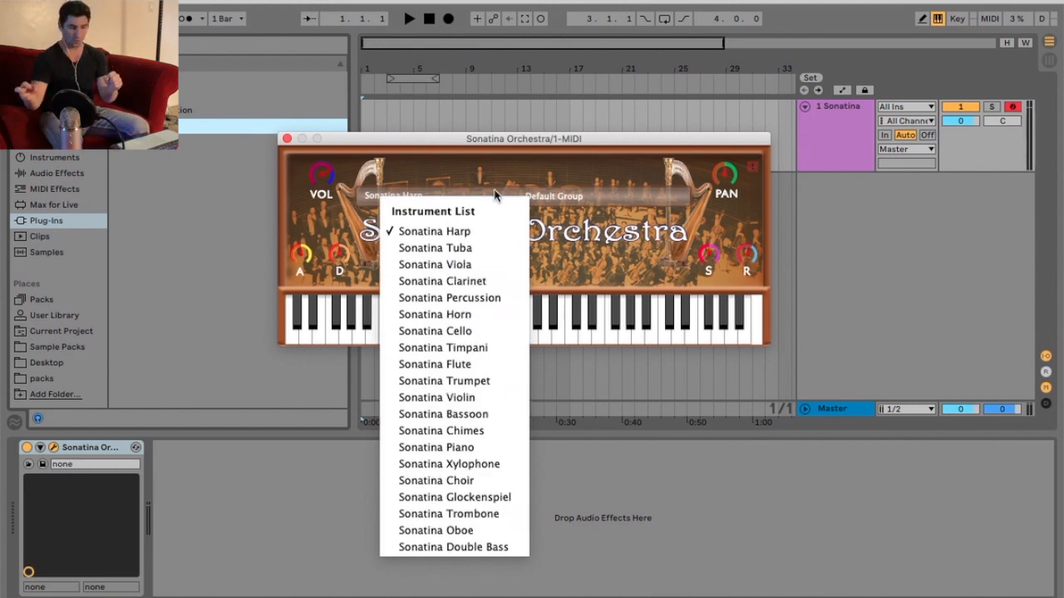
mouse_move(545, 156)
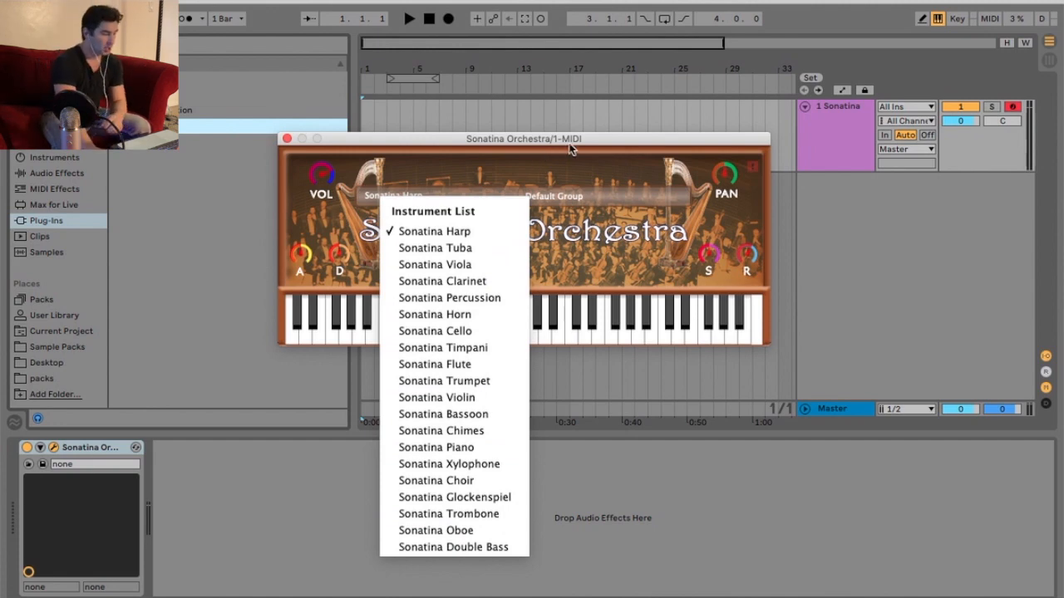
mouse_move(435, 447)
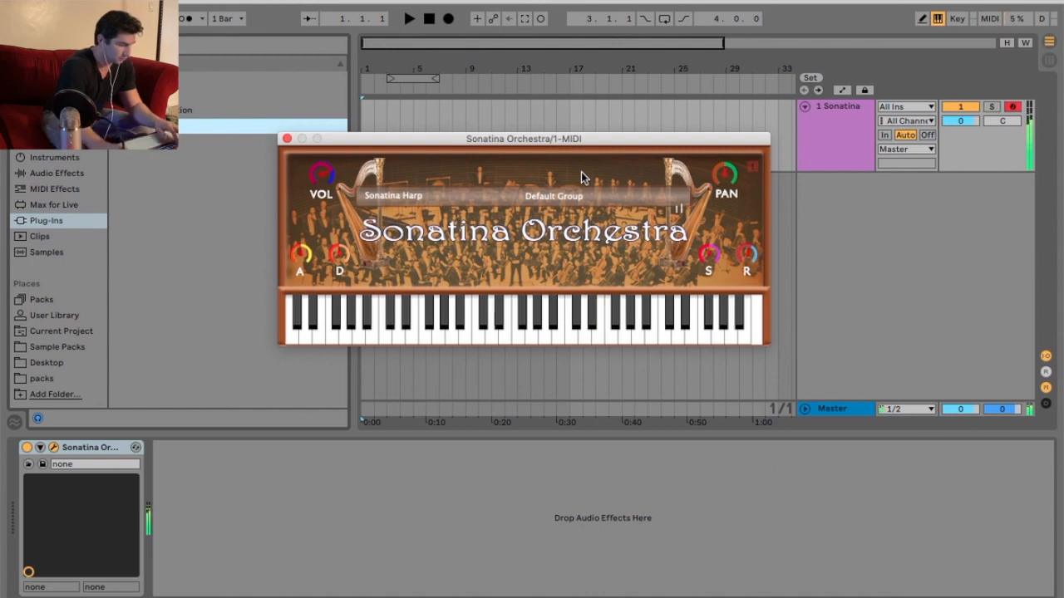
left_click(305, 320)
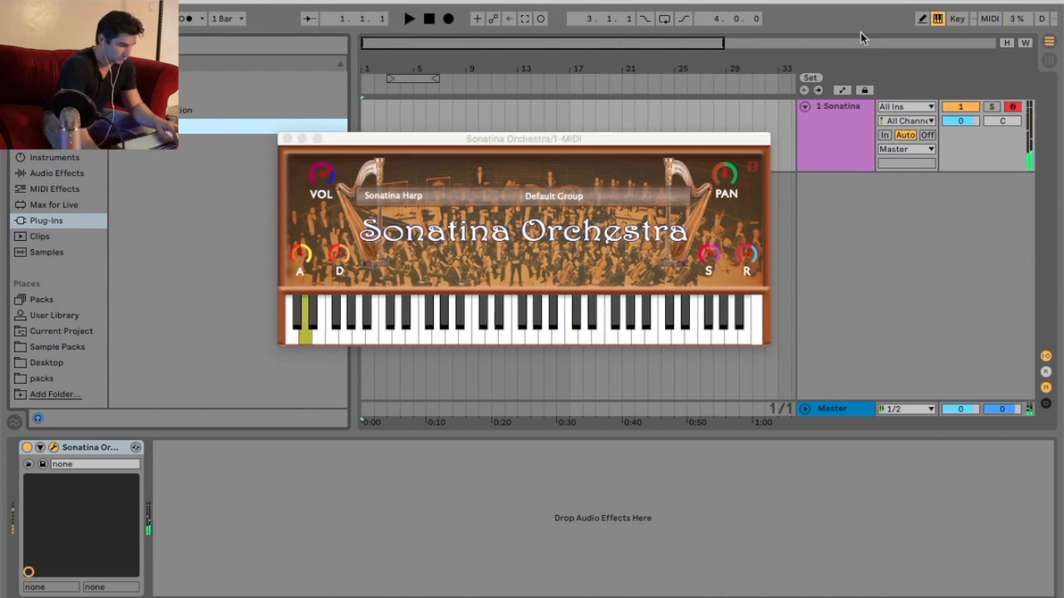
left_click(517, 324)
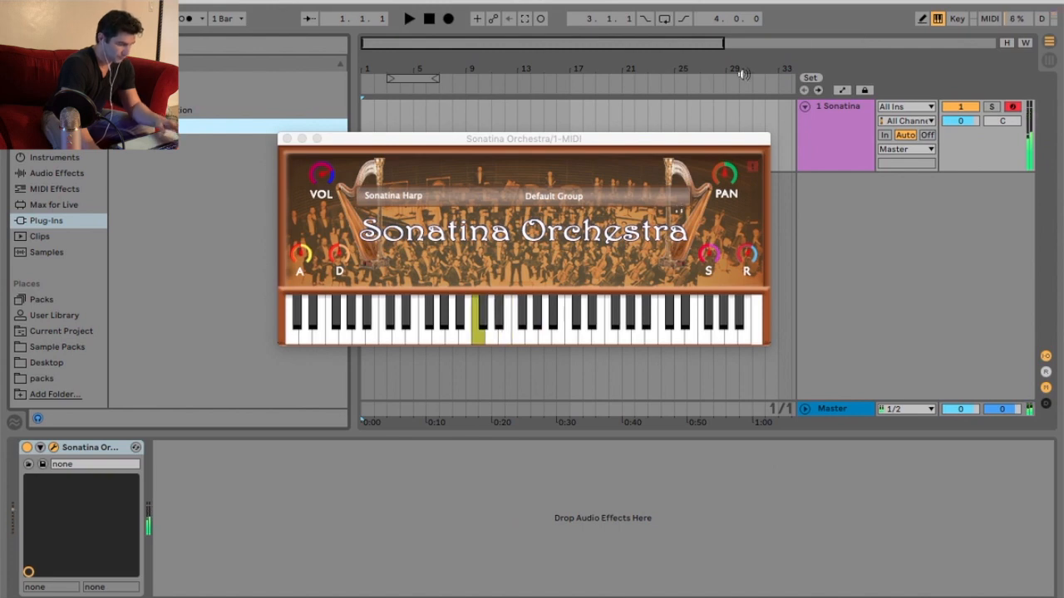
left_click(393, 195)
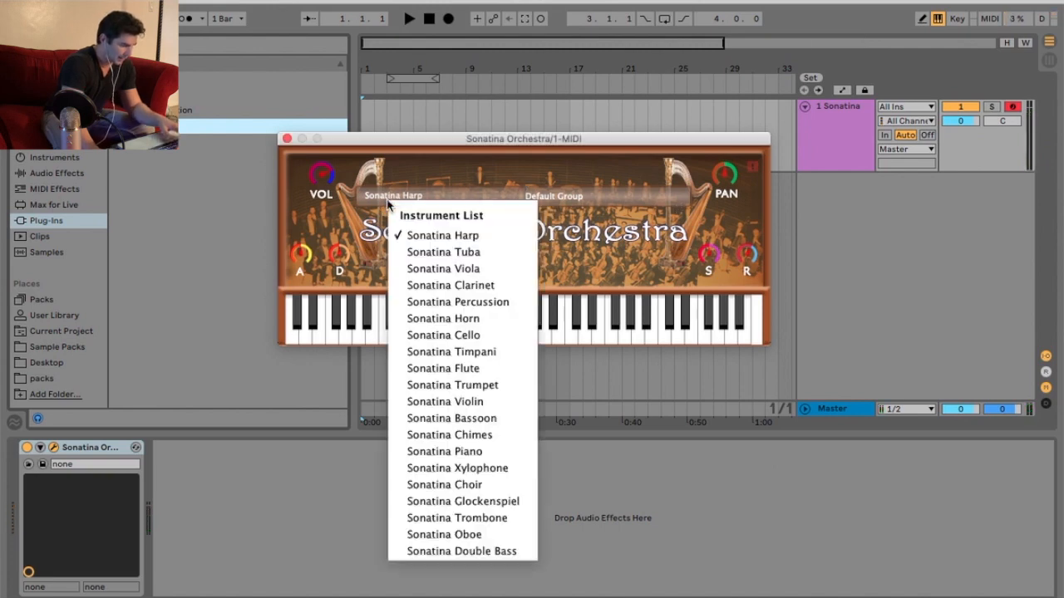
- Load Sonatina Tuba, audition Tuba Sustain, then switch to Tuba Staccato
left_click(443, 252)
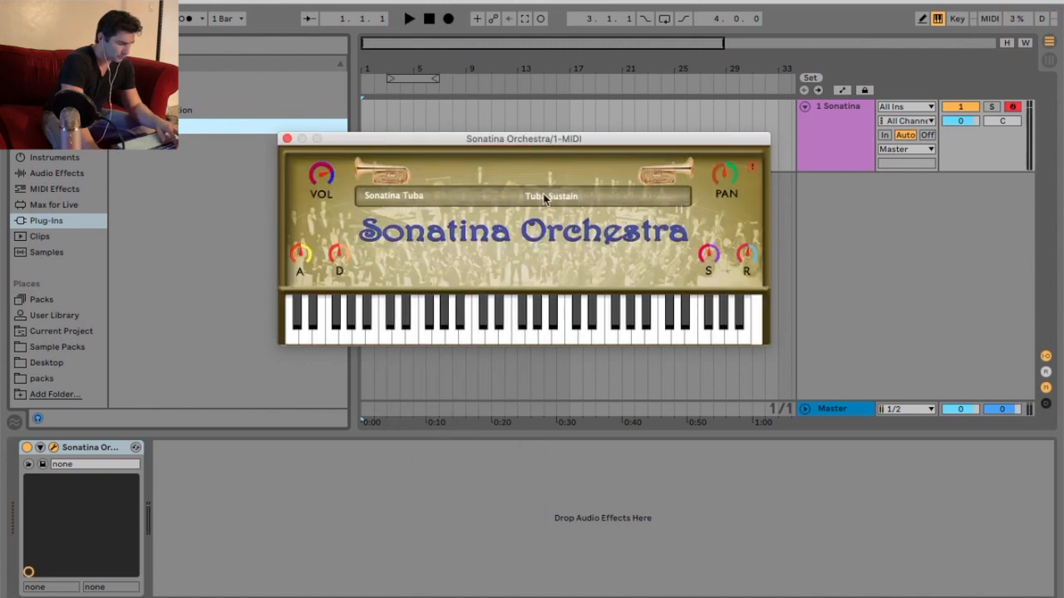
left_click(550, 196)
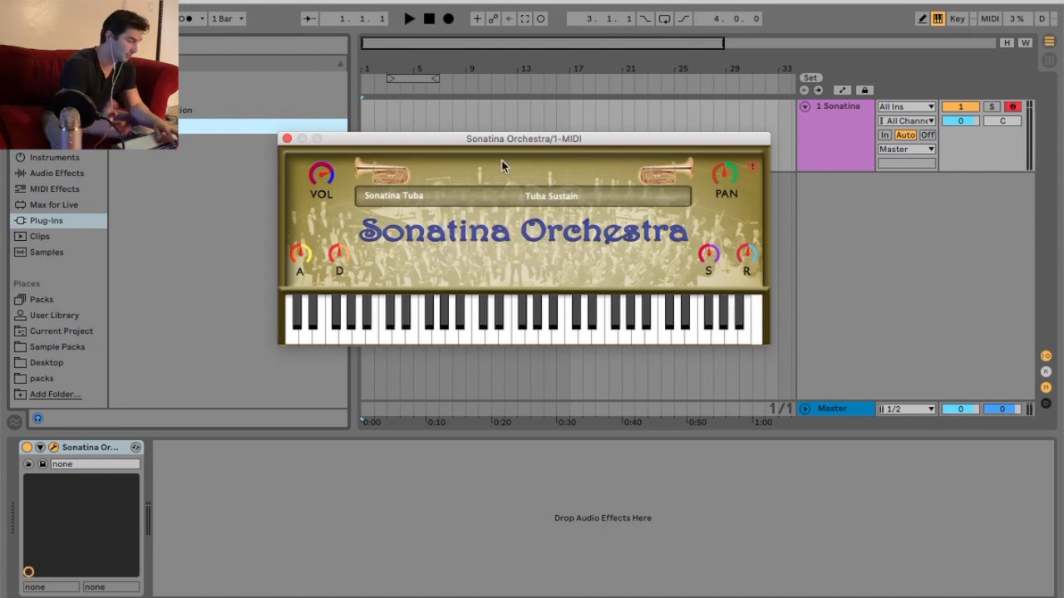
left_click(532, 325)
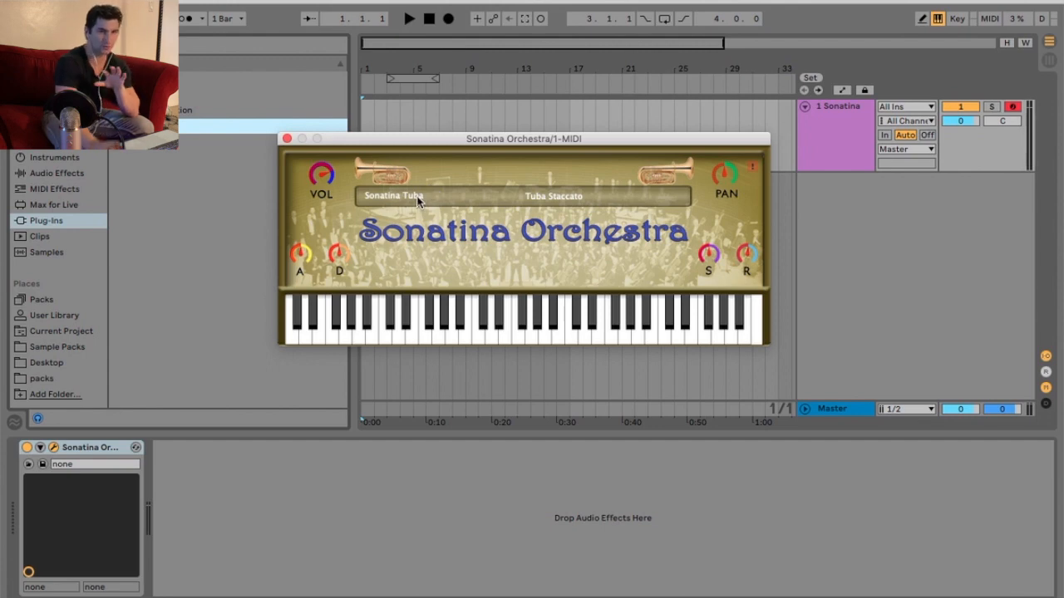
- Load Sonatina Viola and keep the Violas Sustain articulation
left_click(391, 196)
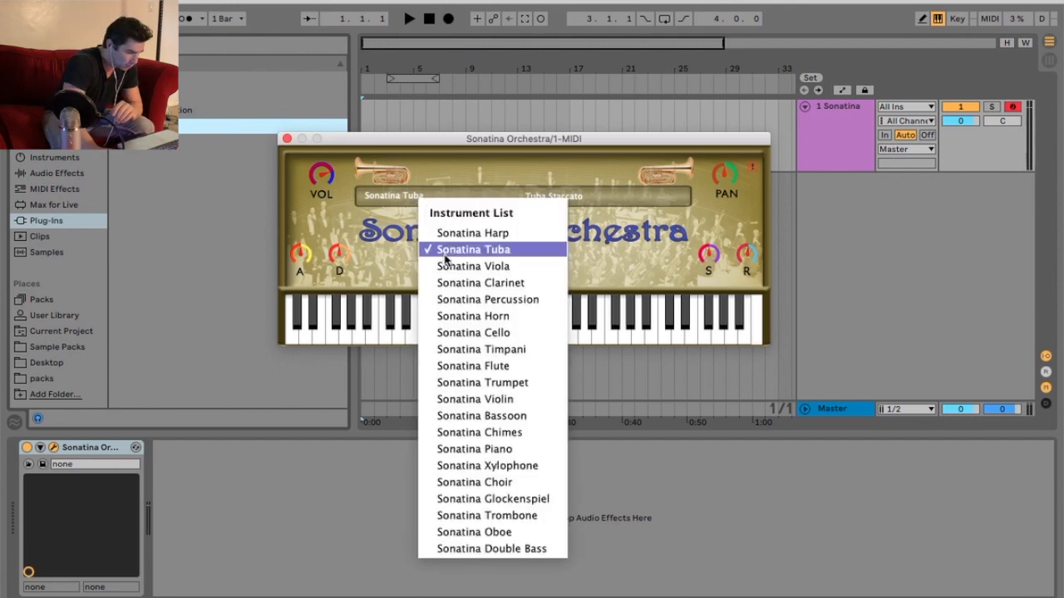
left_click(473, 266)
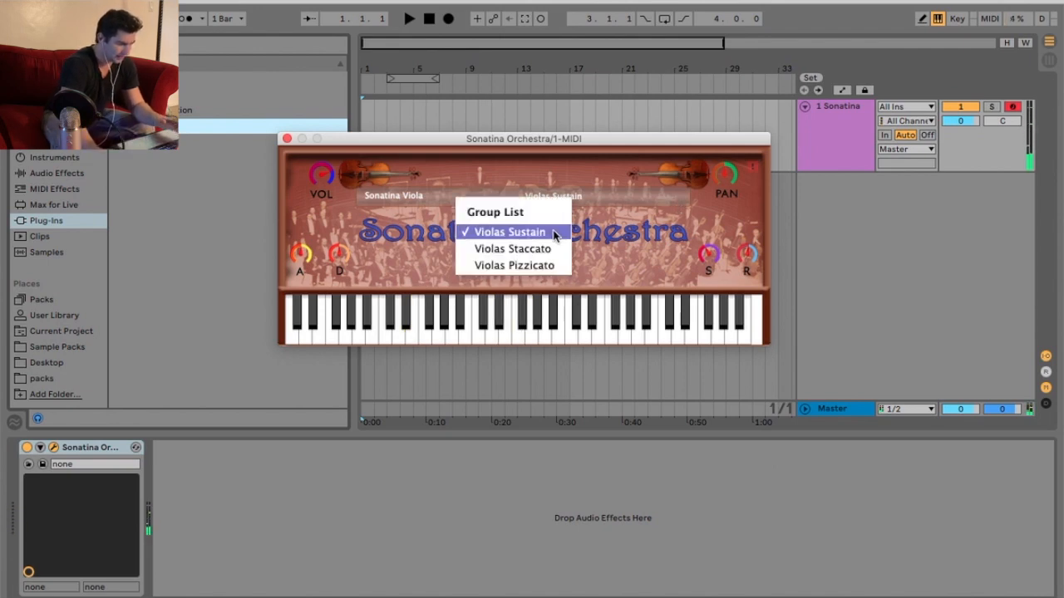
left_click(507, 232)
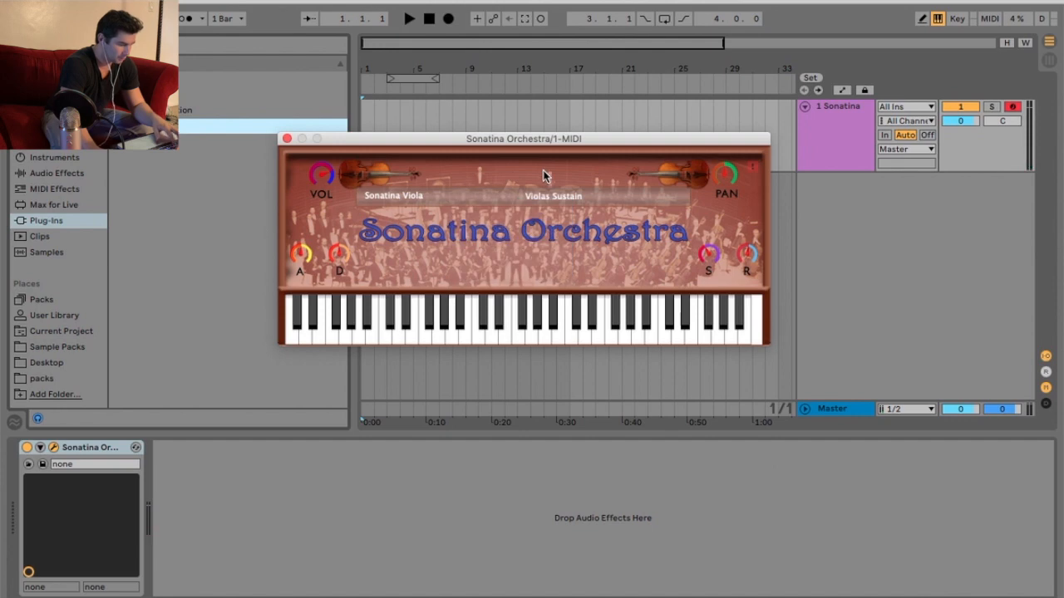
- Move the viola through Violas Staccato to Violas Pizzicato, then reopen the instrument list
left_click(532, 320)
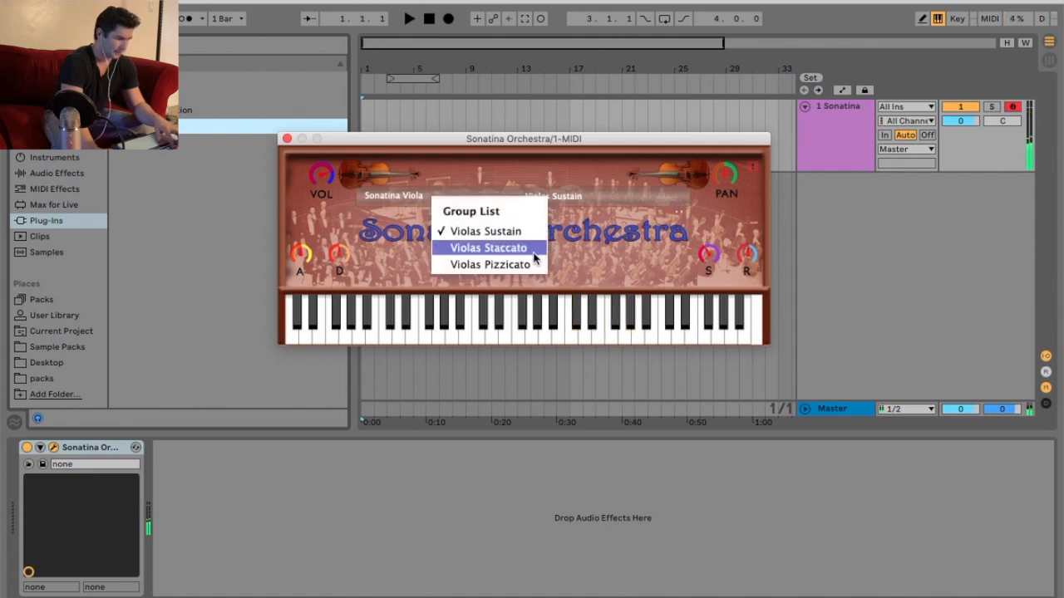
left_click(488, 248)
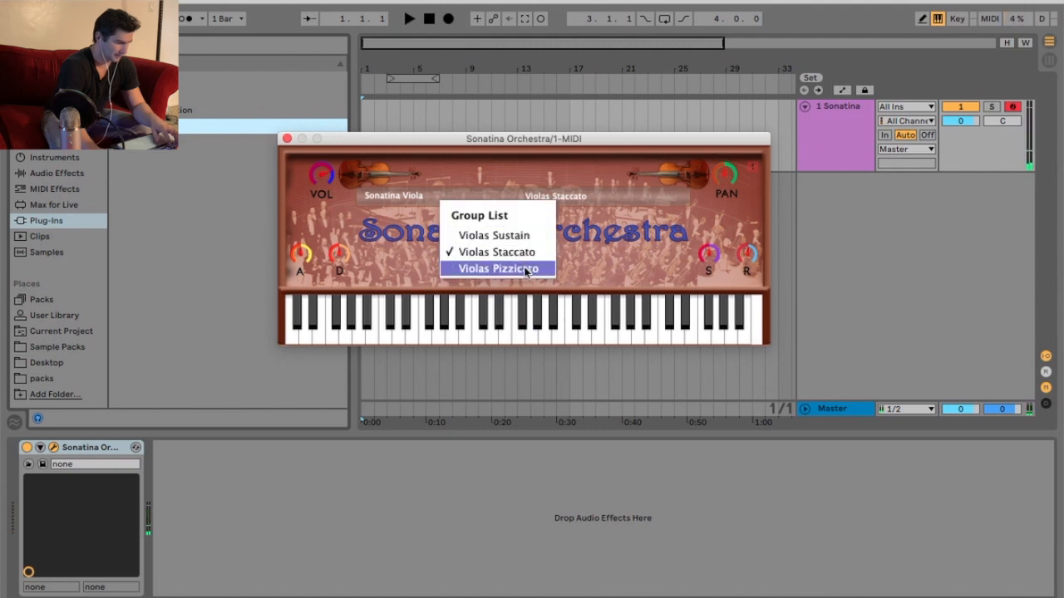
left_click(497, 268)
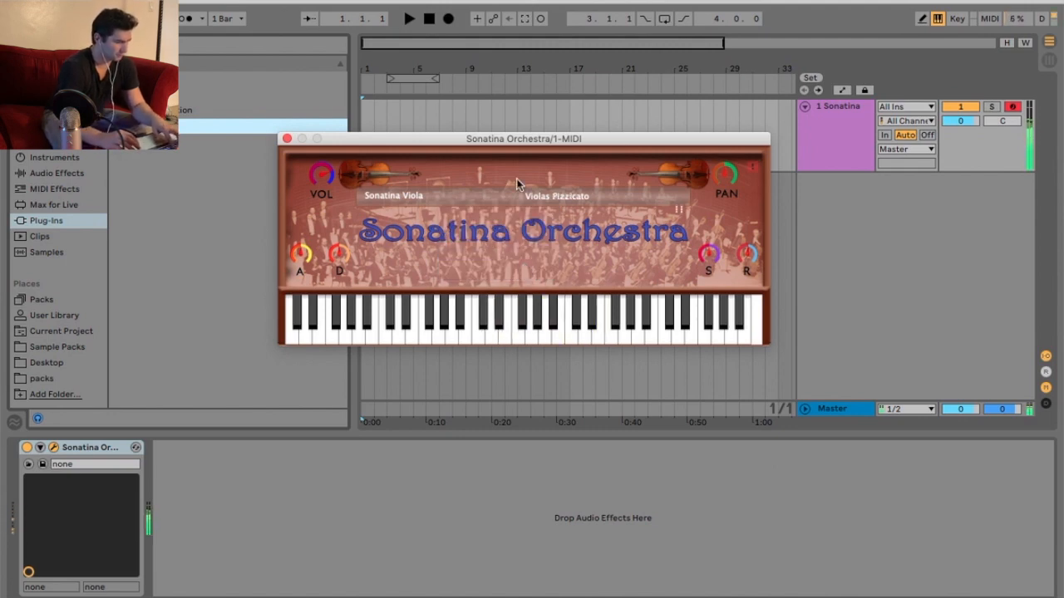
left_click(625, 320)
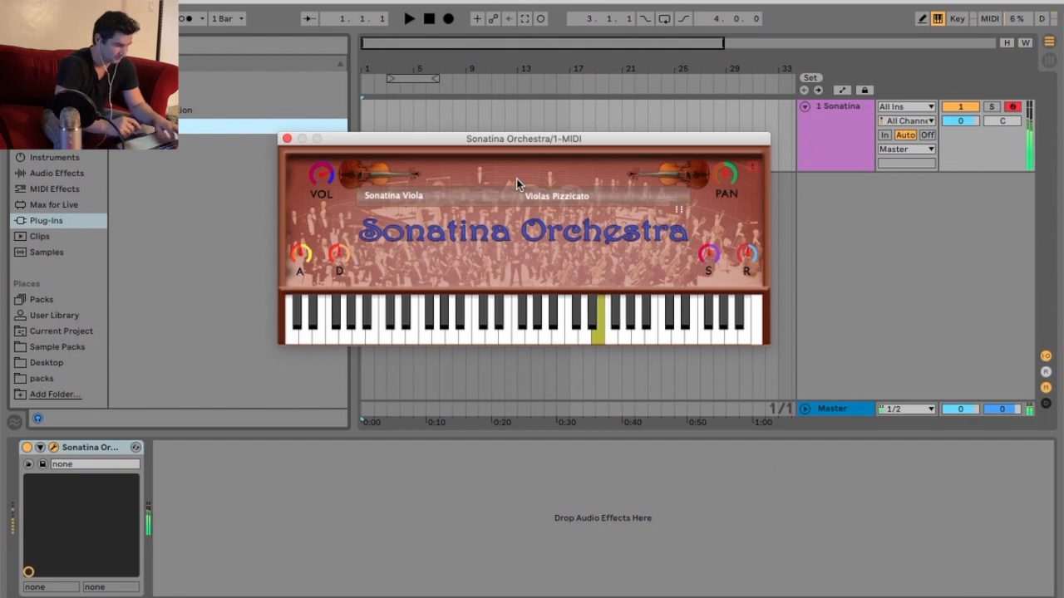
left_click(392, 196)
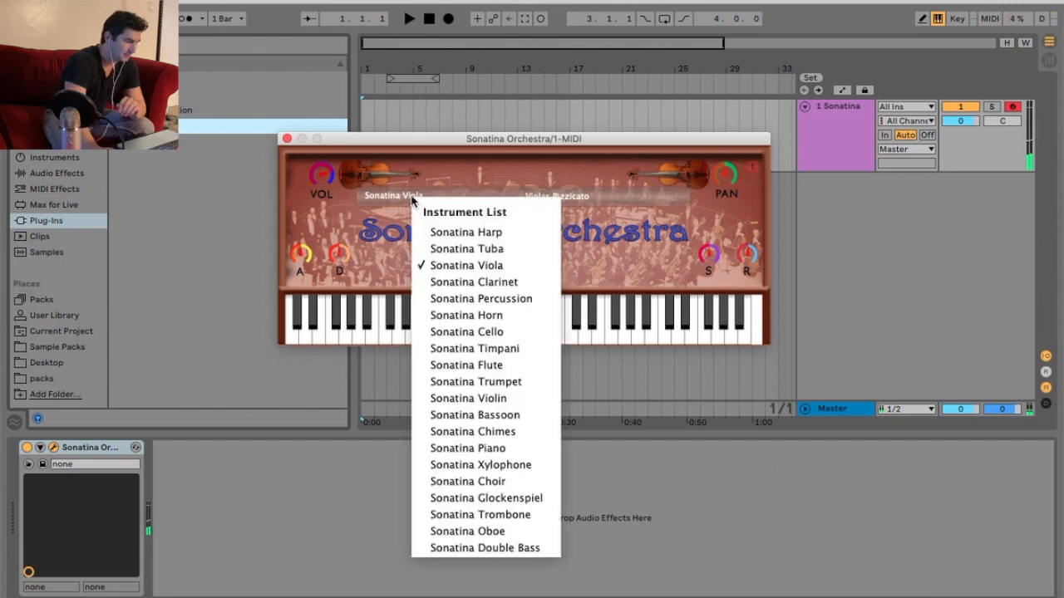
- Load Sonatina Clarinet, moving from Solo Clarinet through Clarinets Sustain to Bass Clarinet
left_click(474, 282)
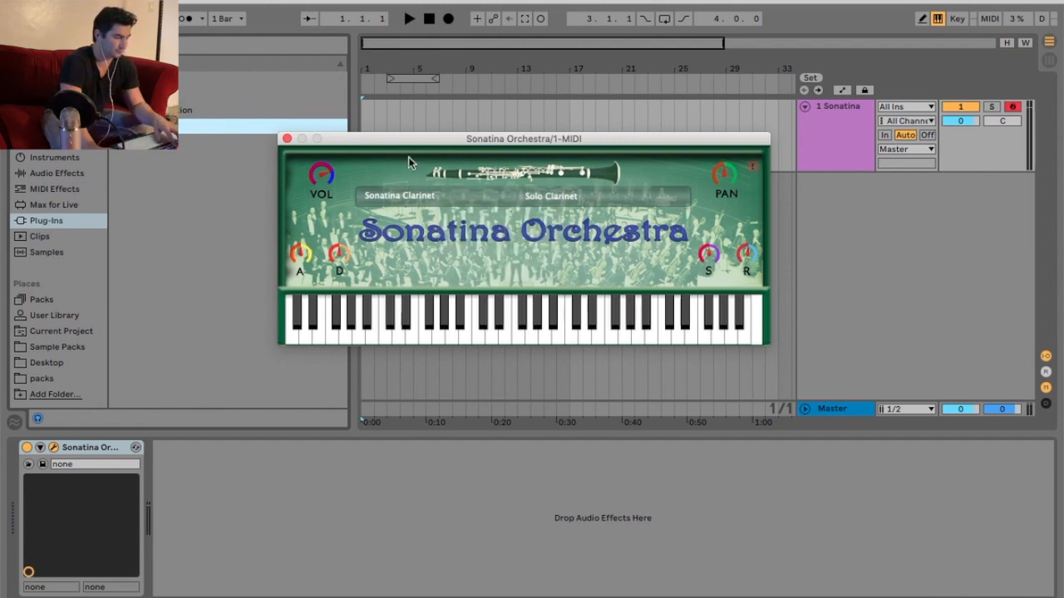
left_click(502, 324)
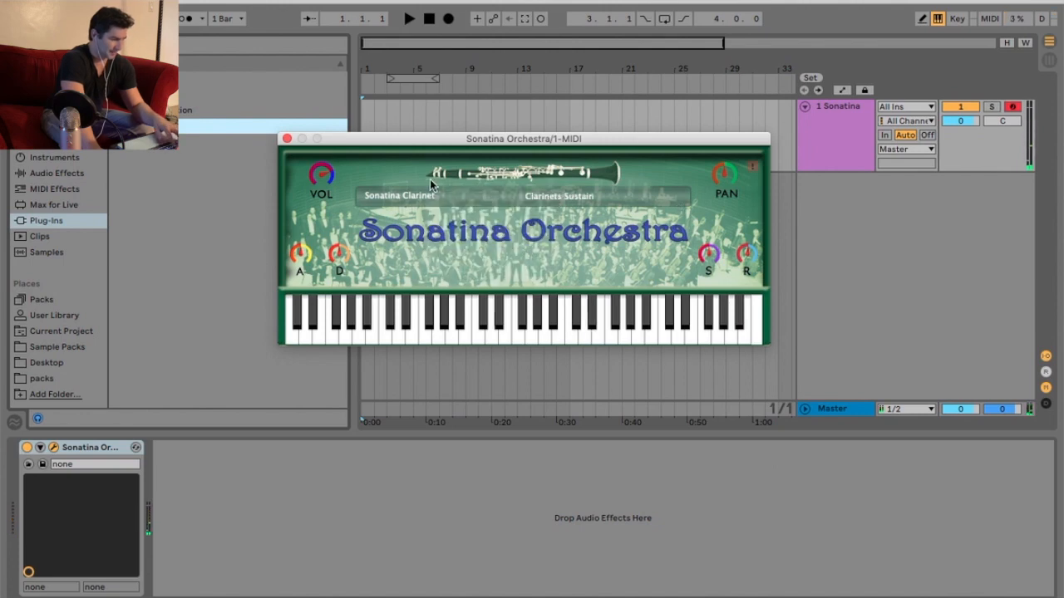
left_click(585, 320)
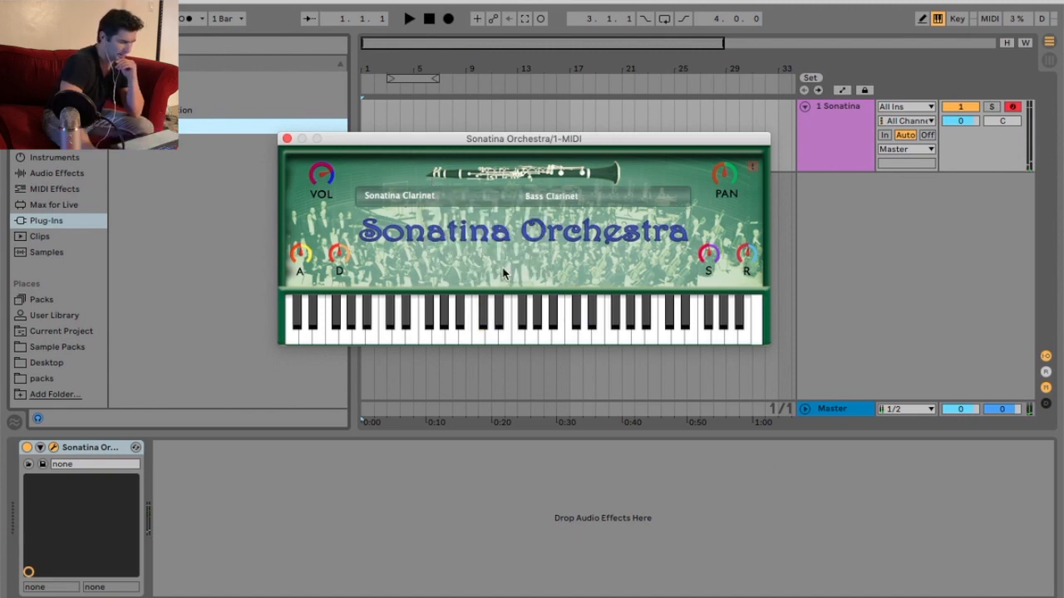
left_click(412, 320)
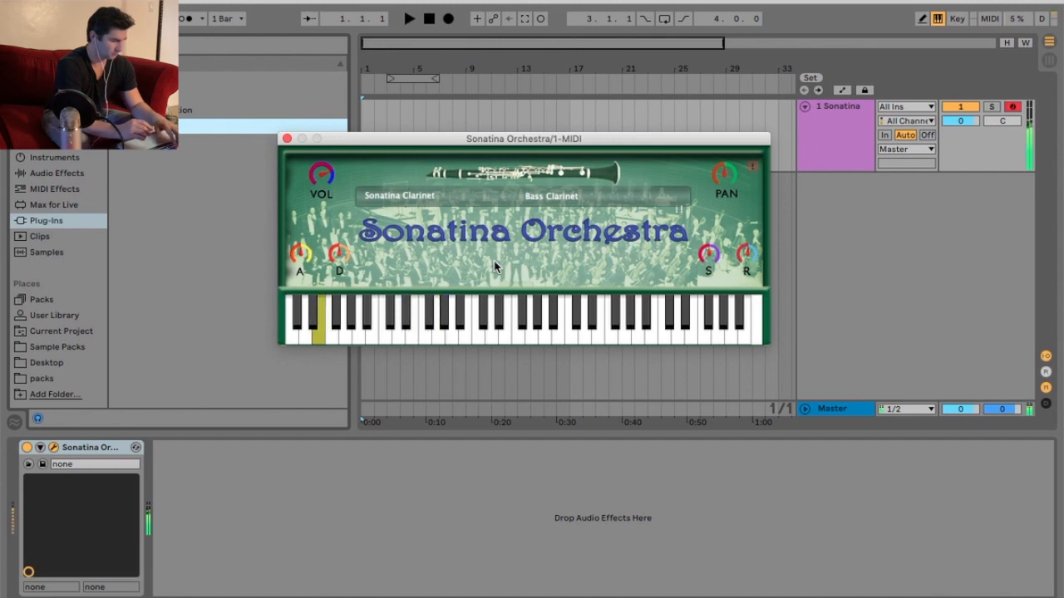
left_click(451, 324)
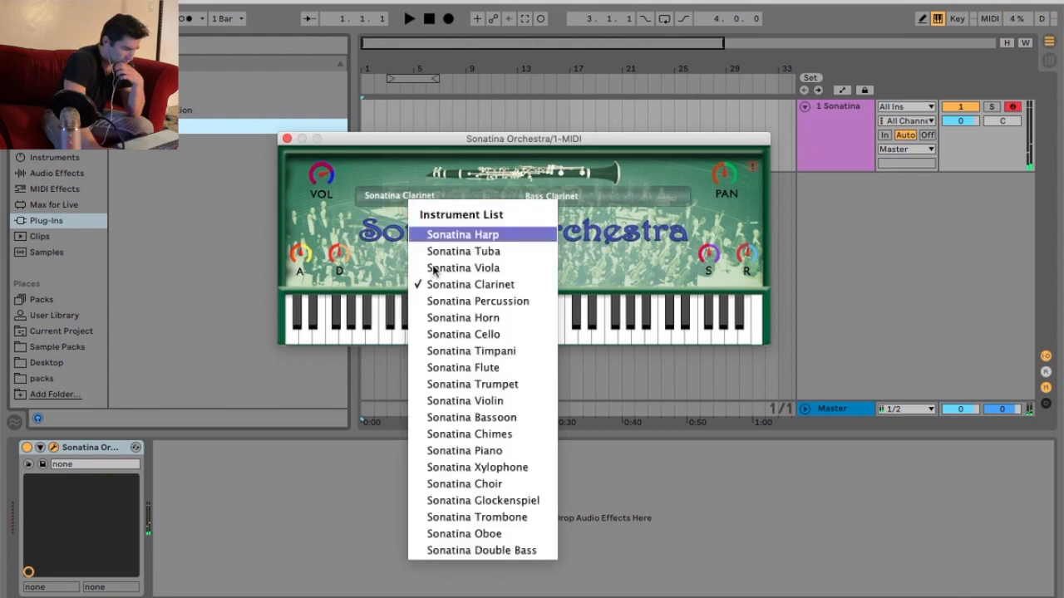
- Load Sonatina Percussion and audition hits across the lower keys
left_click(477, 301)
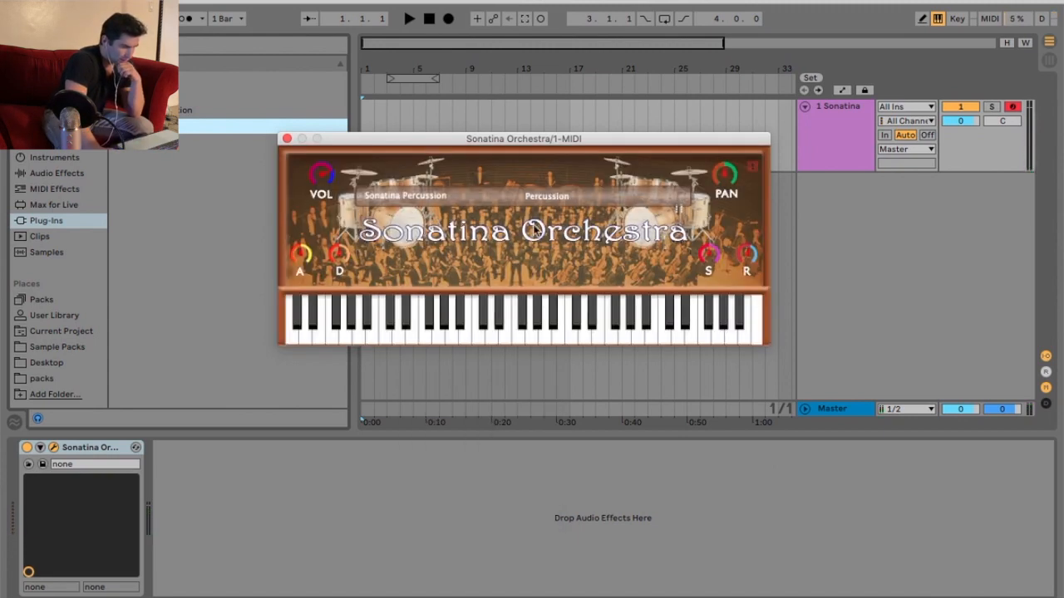
left_click(364, 324)
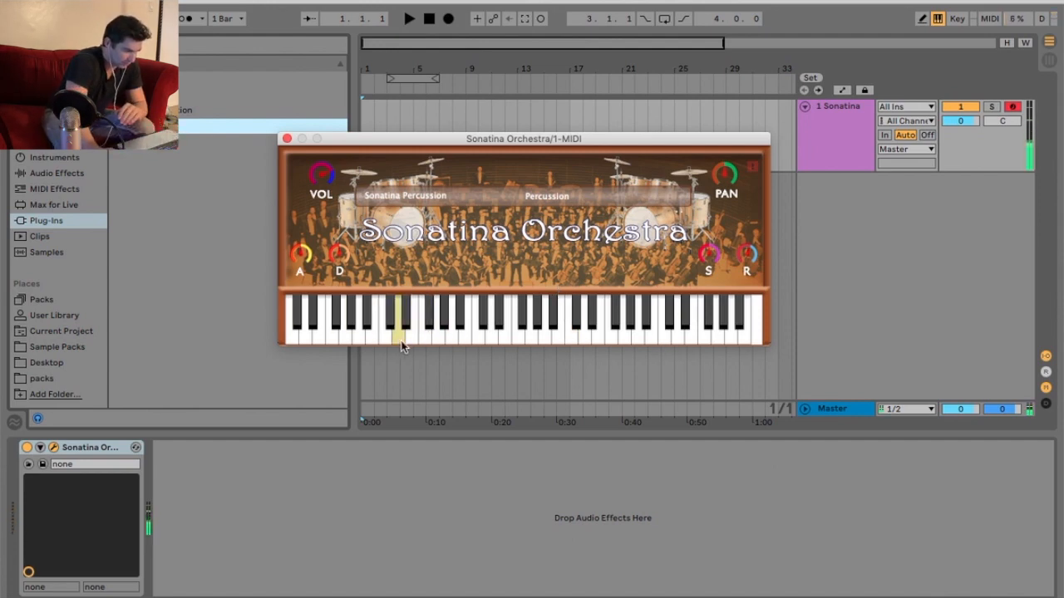
left_click(331, 324)
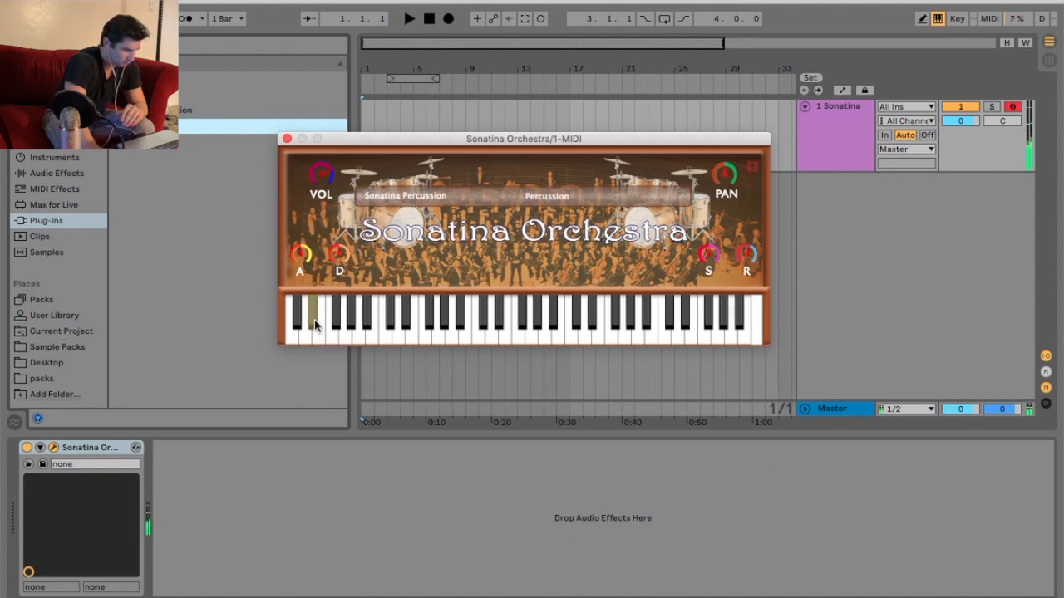
left_click(332, 324)
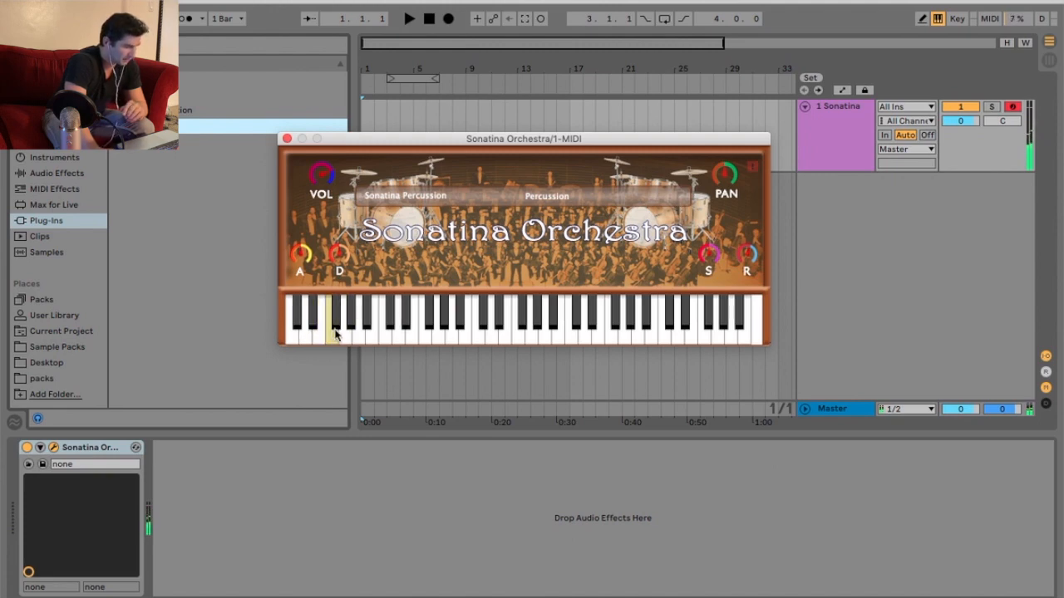
left_click(353, 320)
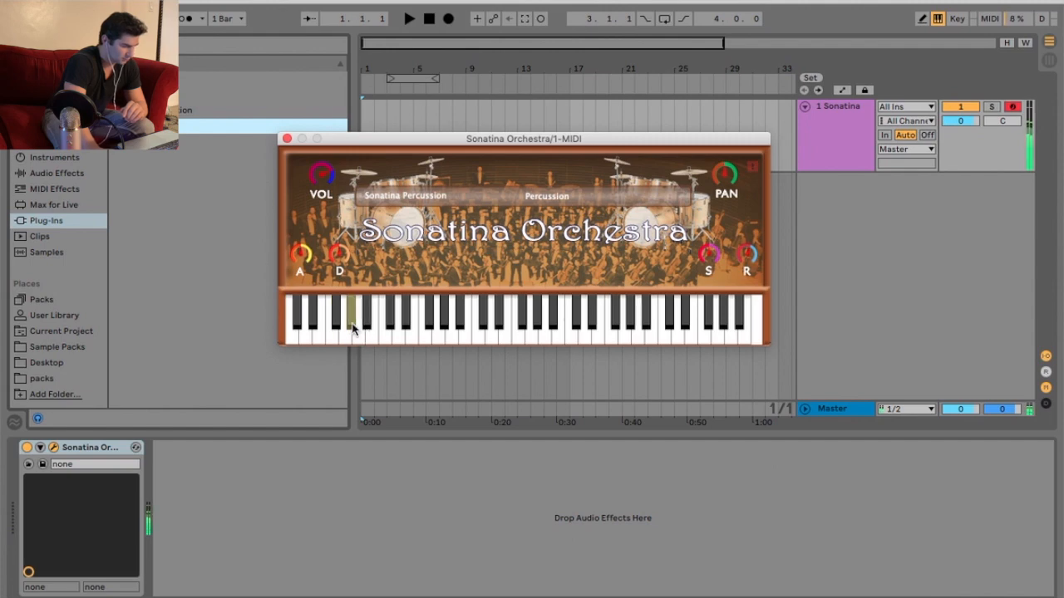
left_click(352, 320)
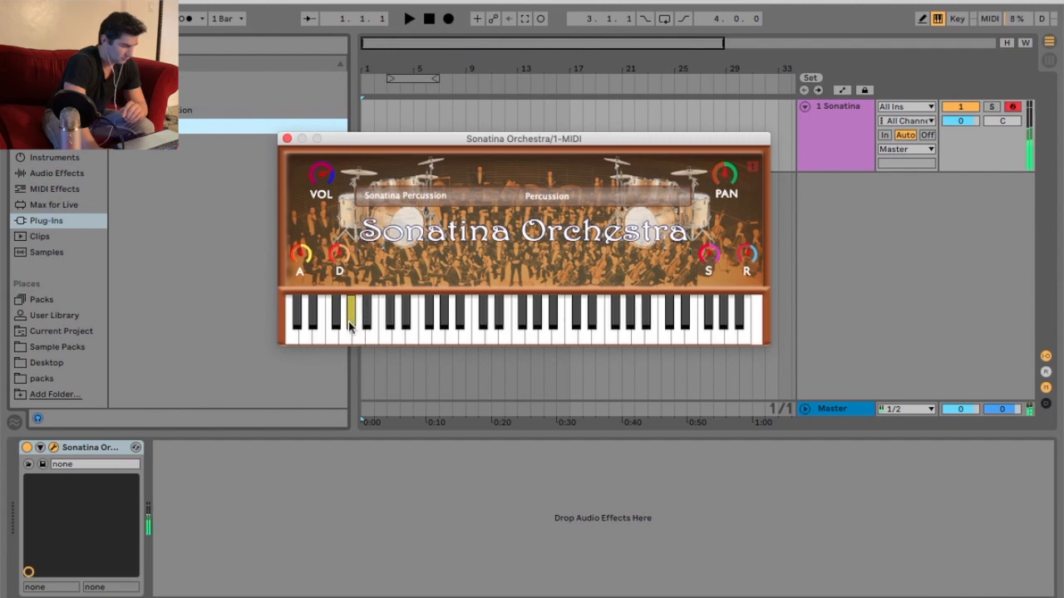
left_click(363, 320)
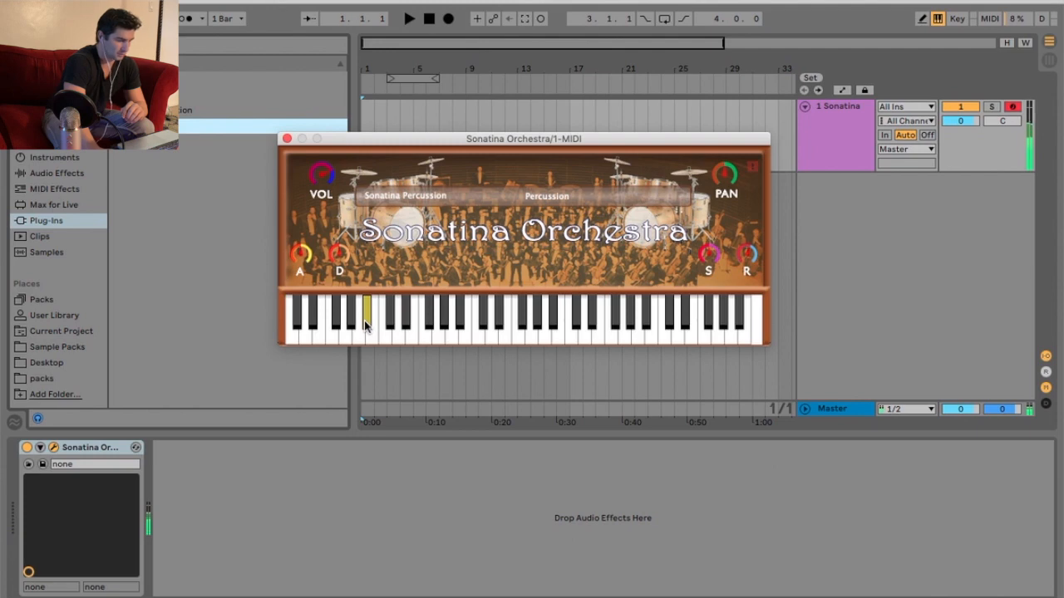
left_click(398, 324)
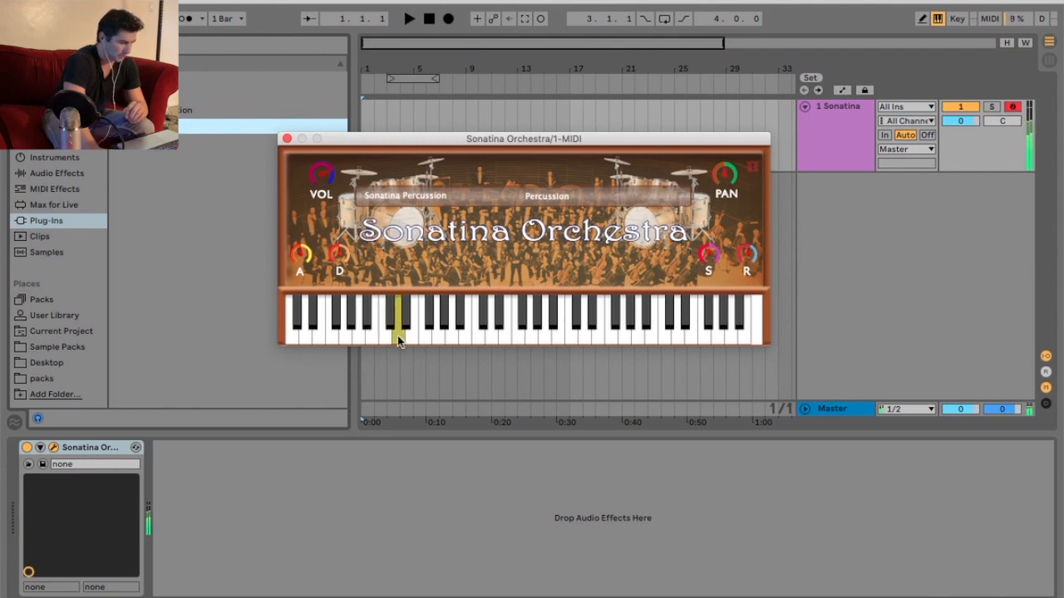
left_click(436, 333)
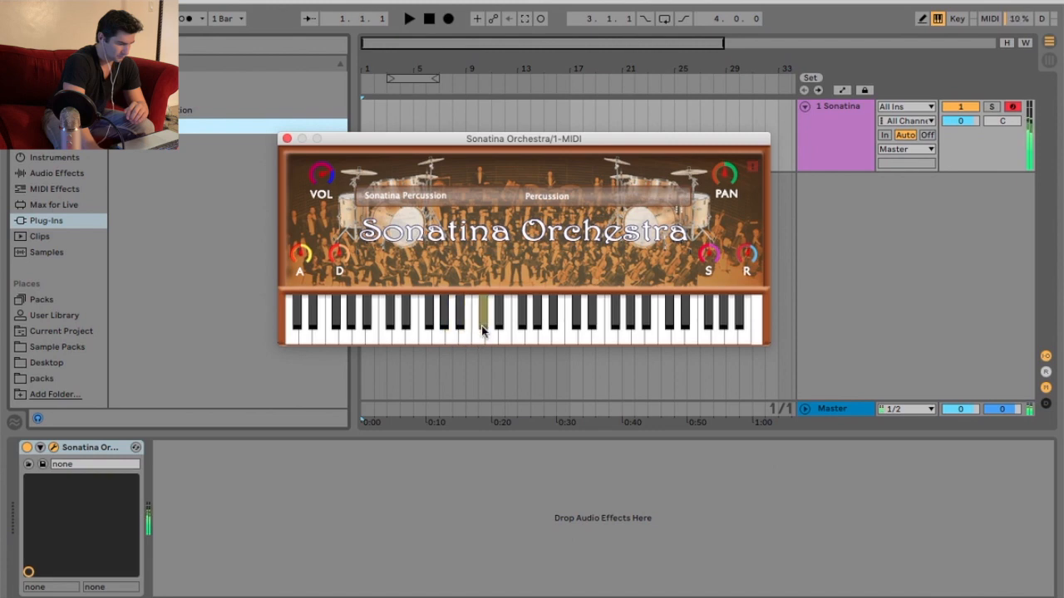
- Audition higher, then low, percussion sounds and reopen the instrument list
left_click(519, 320)
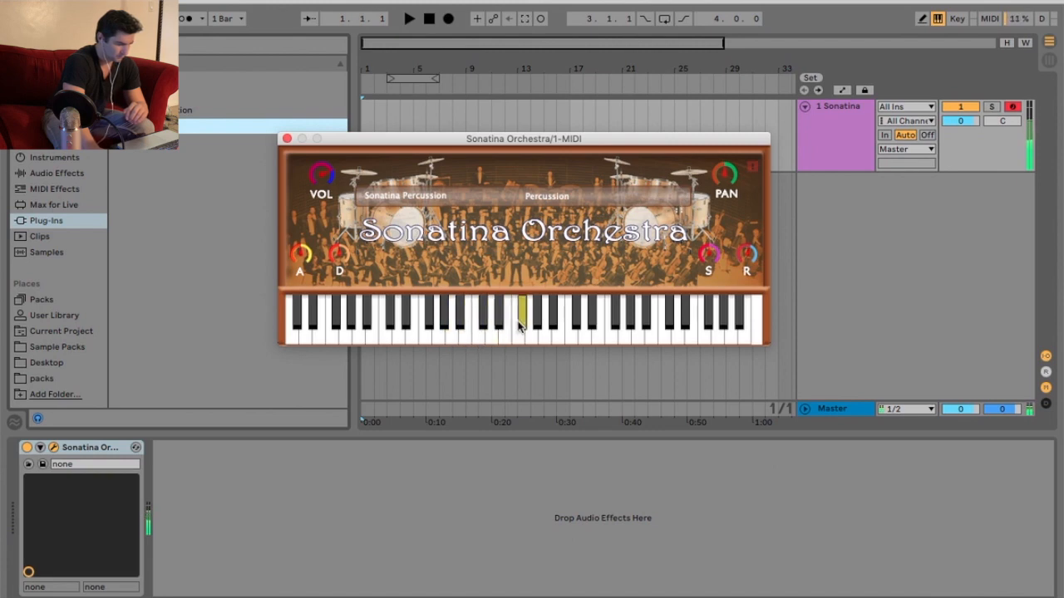
left_click(573, 324)
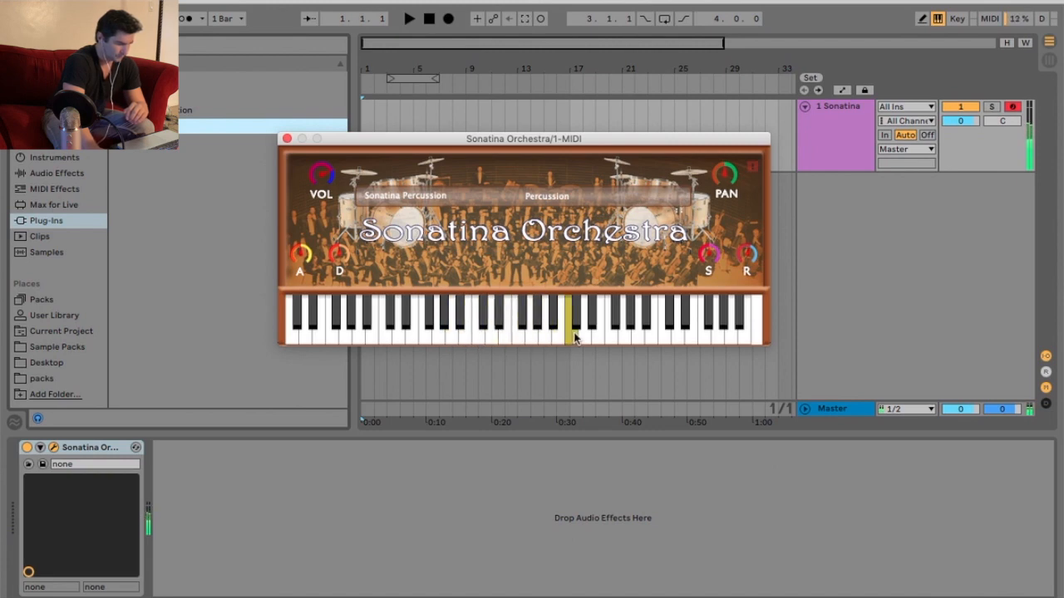
left_click(609, 324)
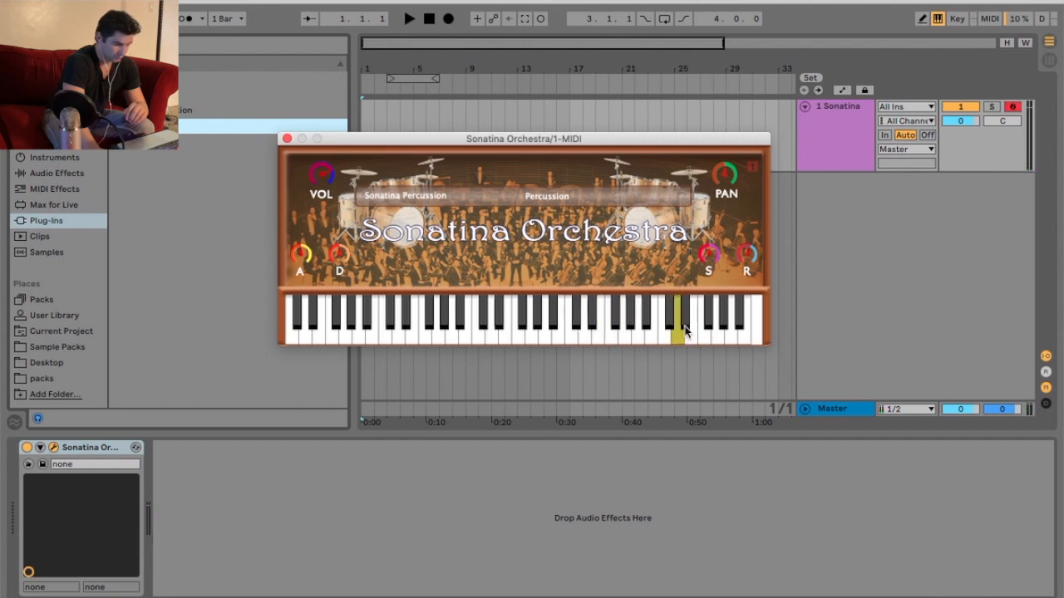
left_click(574, 328)
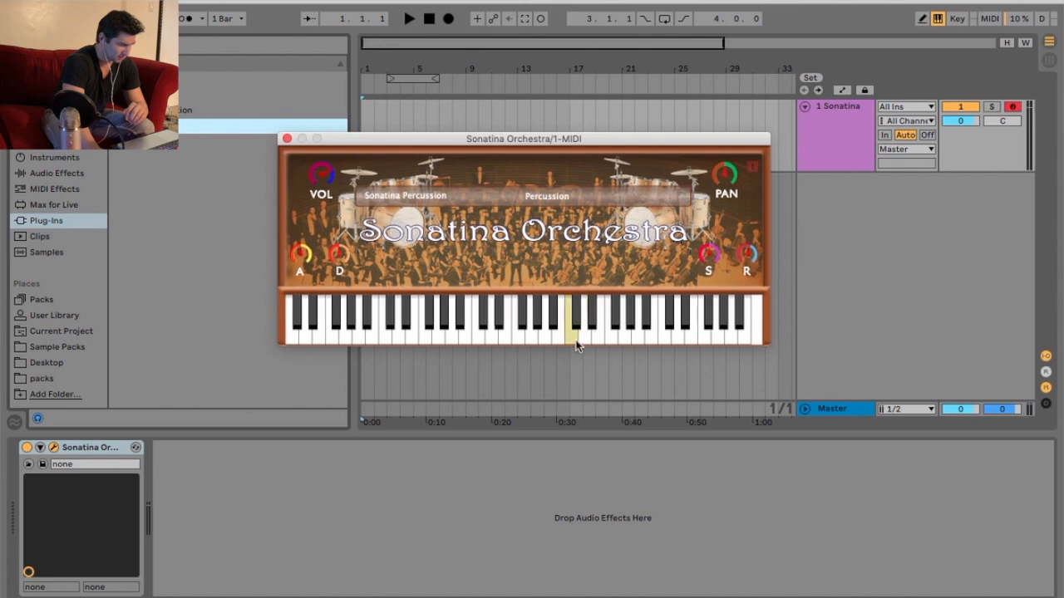
left_click(575, 320)
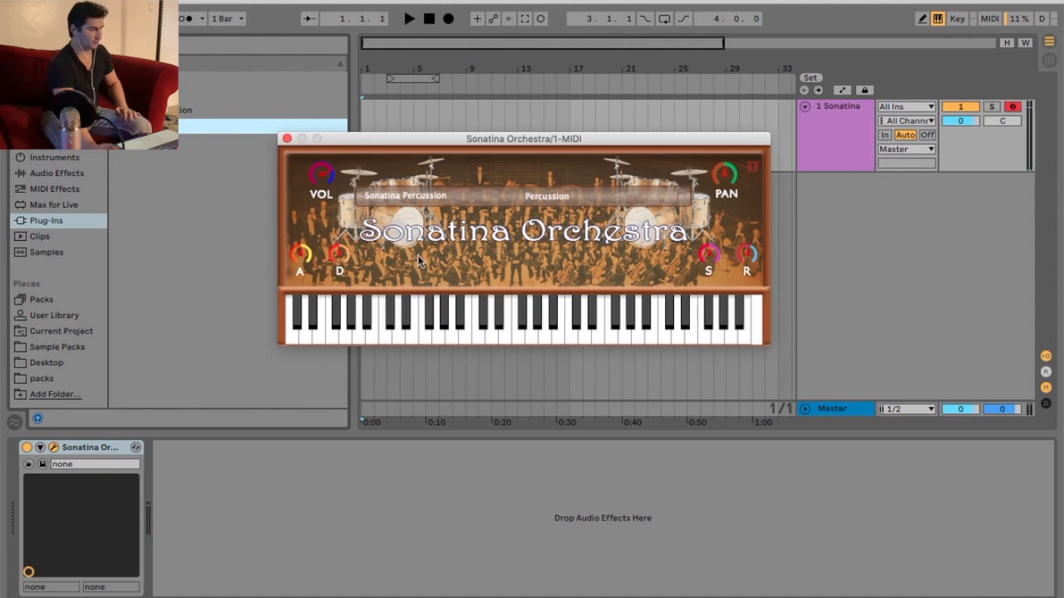
left_click(344, 320)
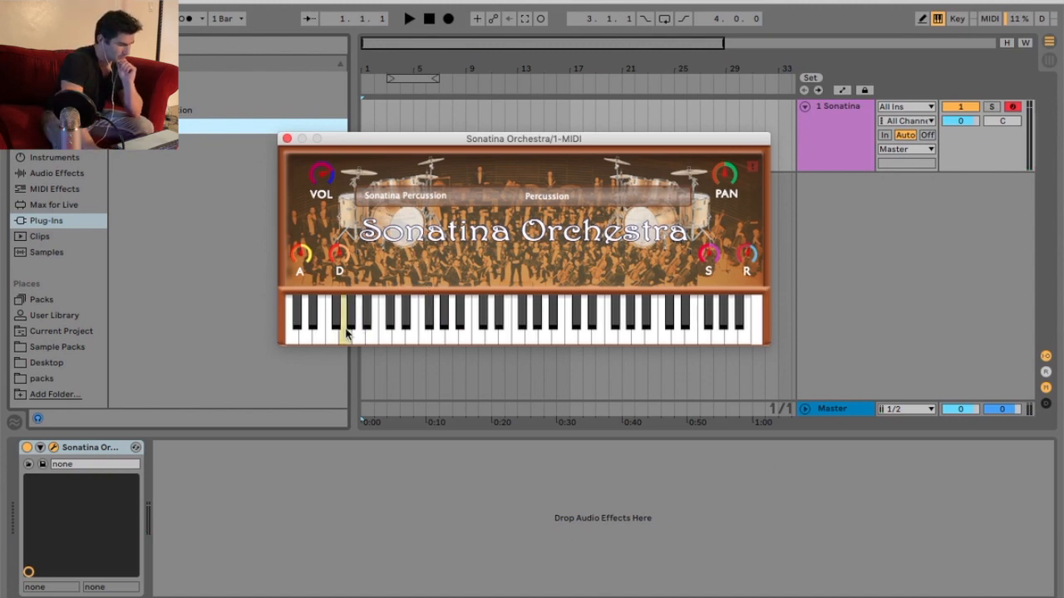
left_click(331, 328)
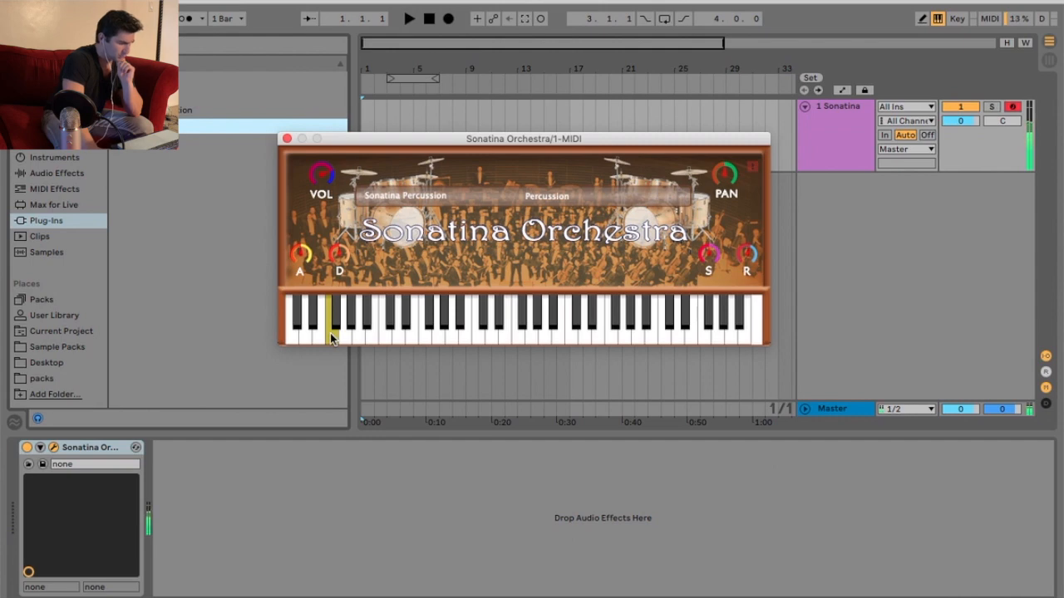
left_click(406, 195)
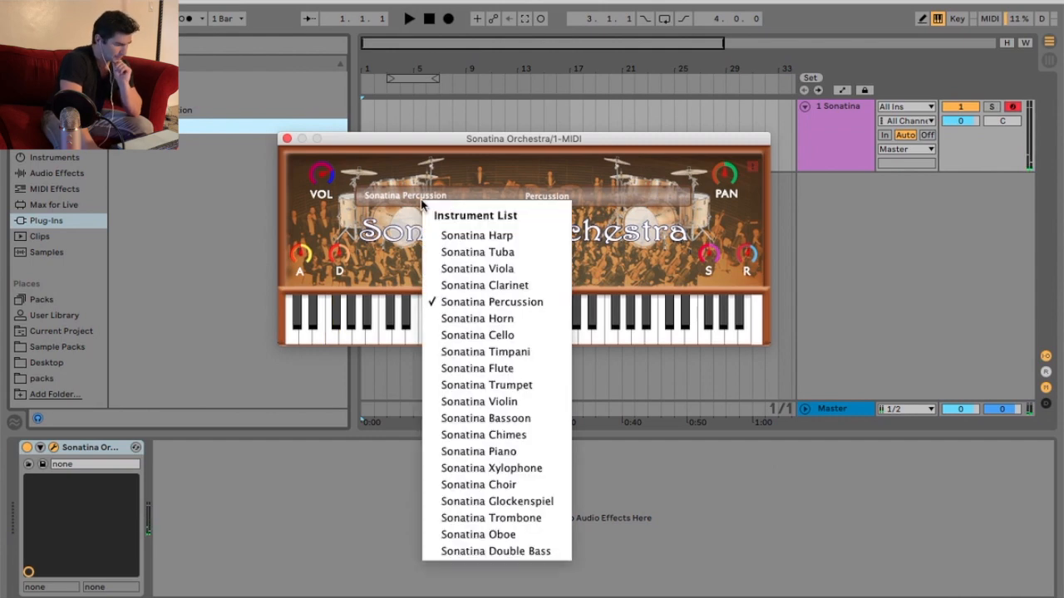
- Load Sonatina Horn and switch from Solo Horn to Horns Sustain
left_click(492, 302)
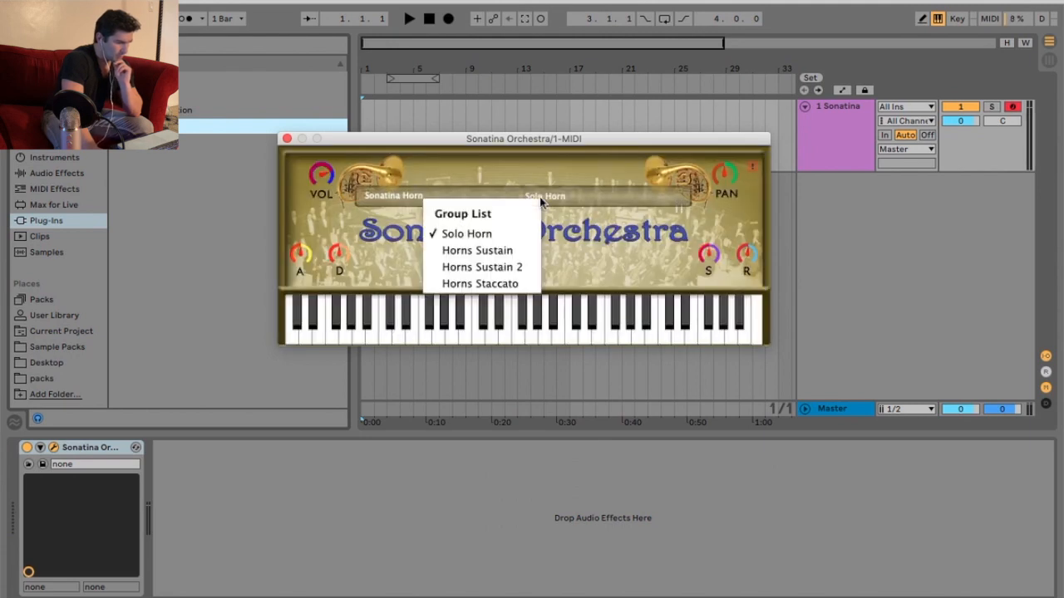
mouse_move(480, 250)
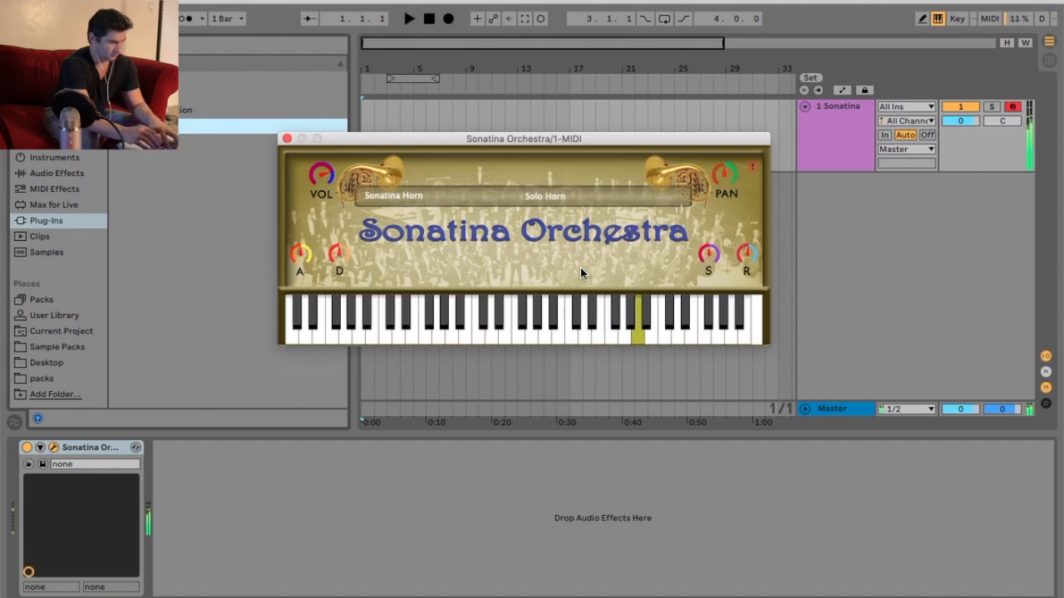
left_click(392, 195)
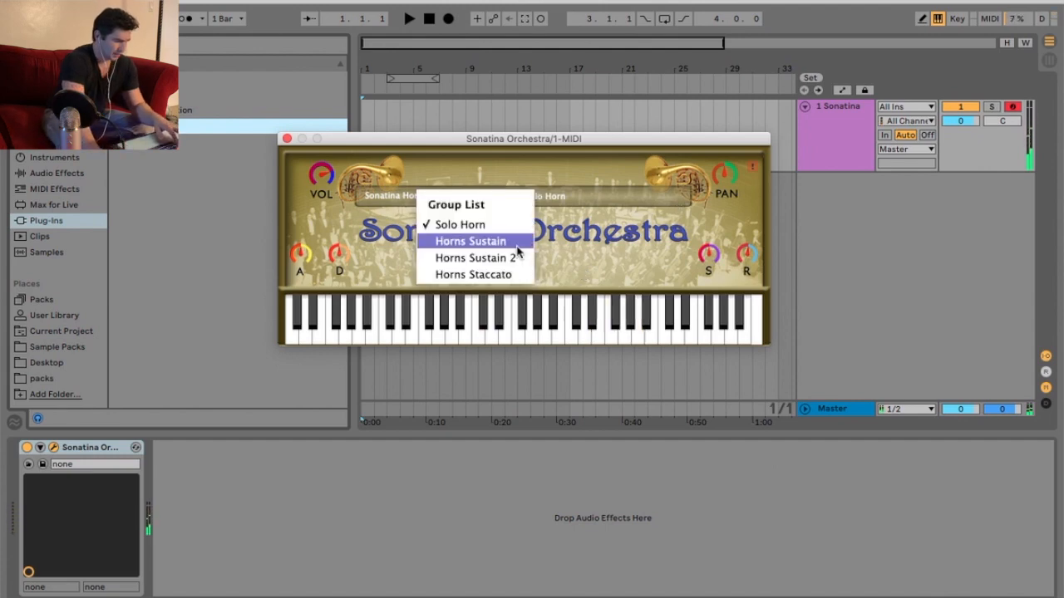
left_click(469, 241)
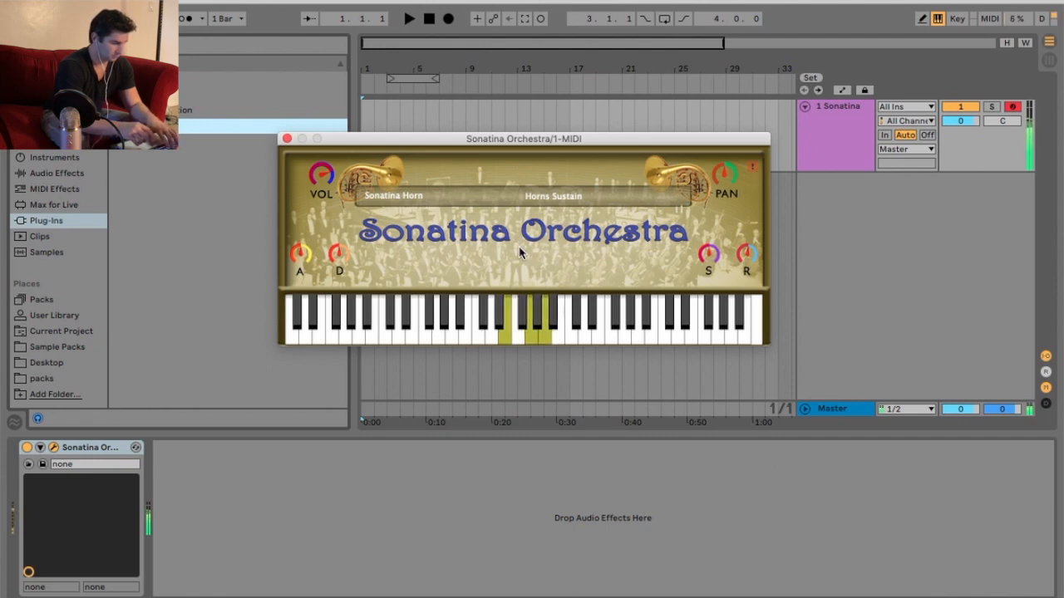
- Audition Horns Sustain 2 and Horns Staccato, then reopen the instrument list
left_click(552, 197)
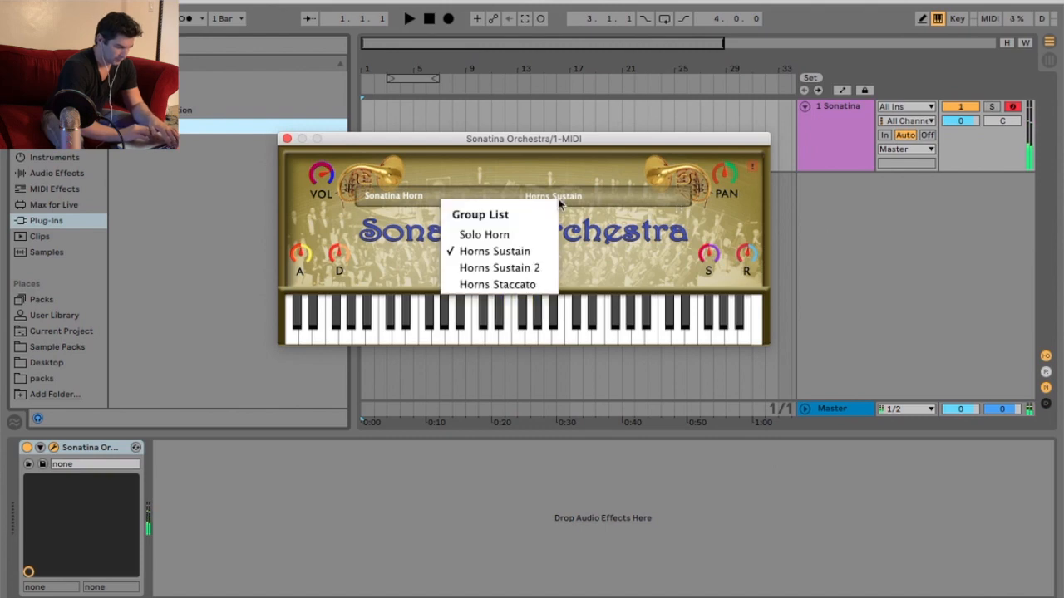
left_click(499, 268)
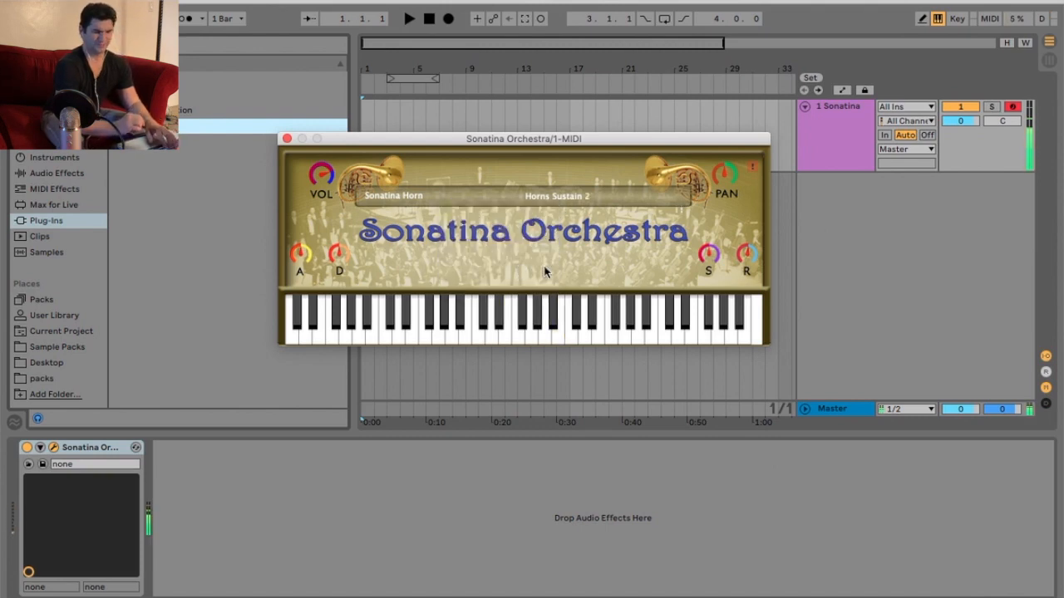
left_click(493, 320)
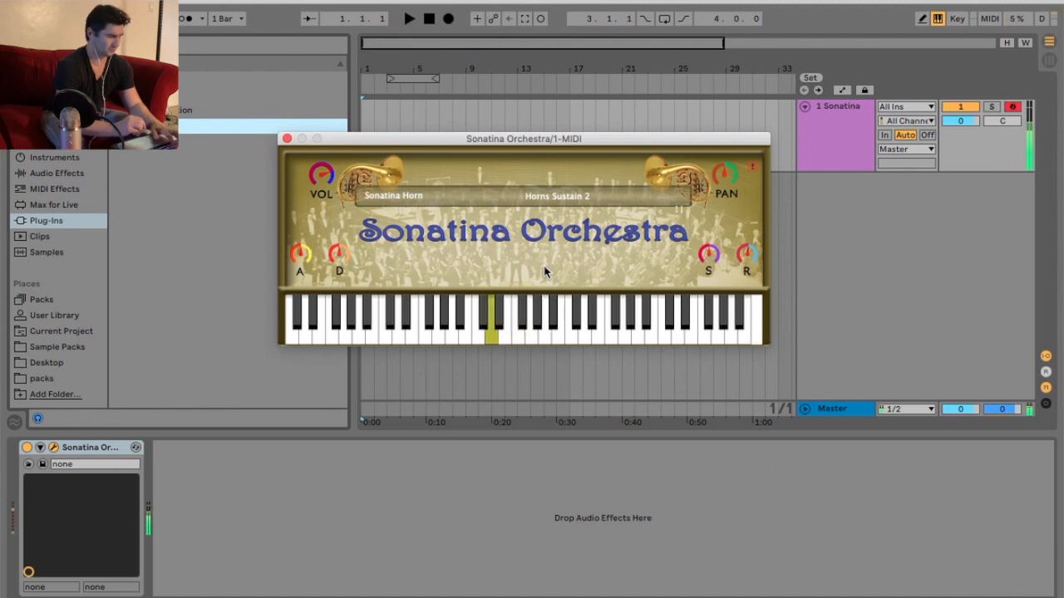
left_click(557, 196)
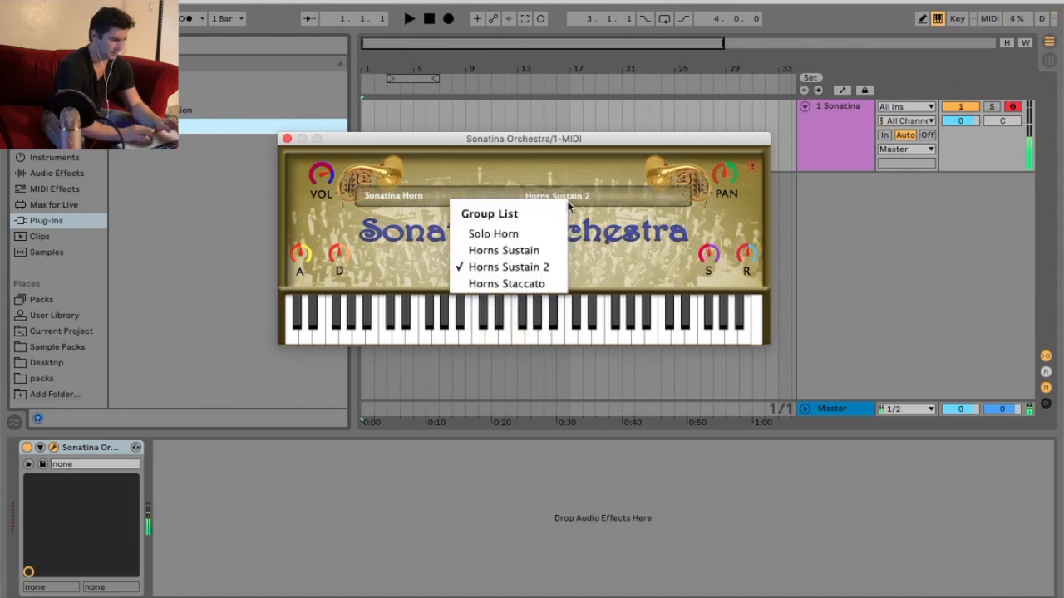
left_click(506, 283)
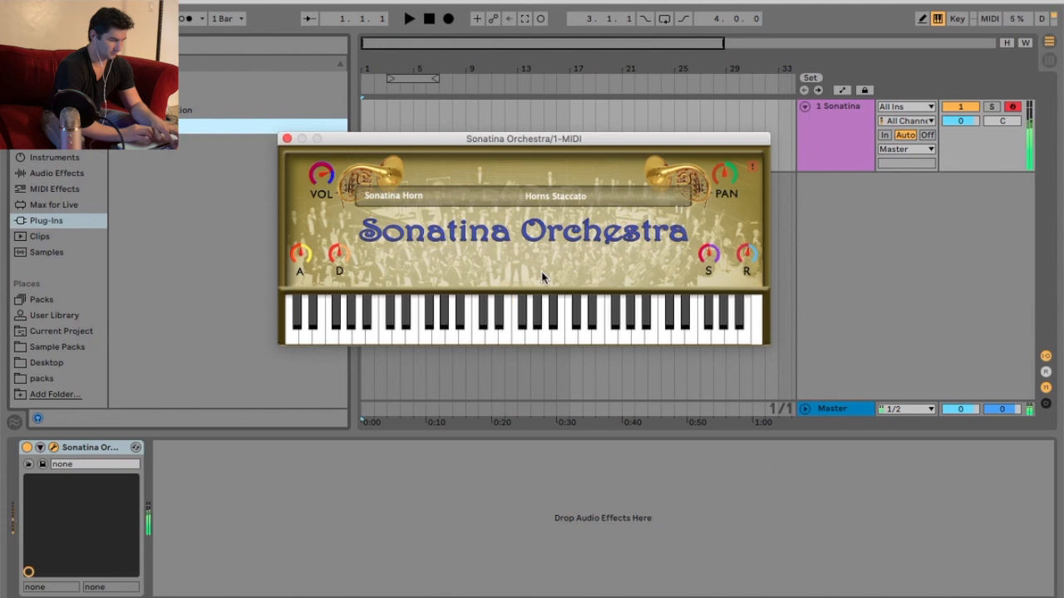
left_click(438, 328)
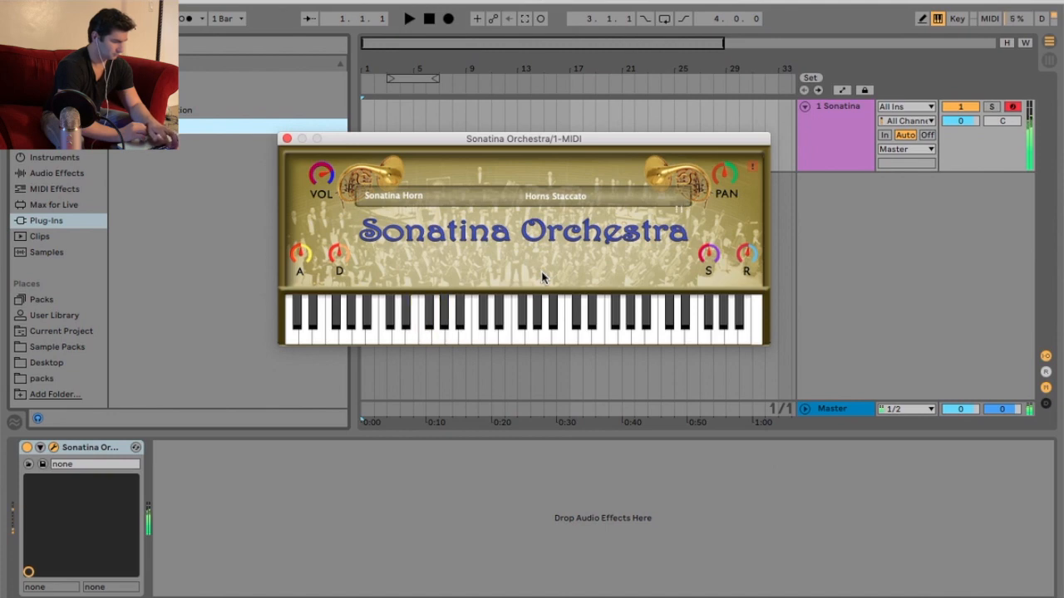
left_click(392, 196)
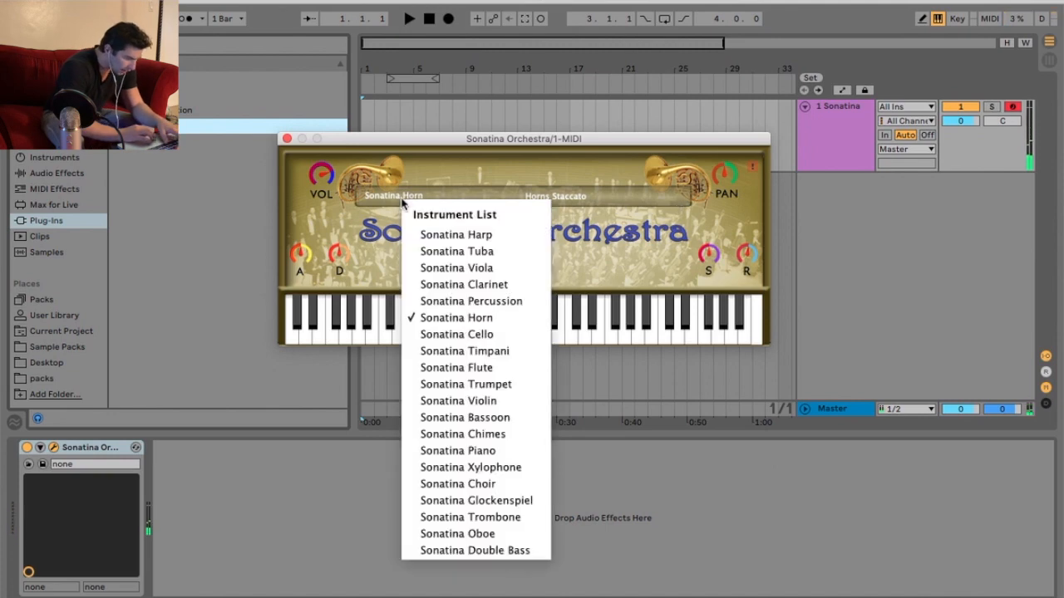
- Load Sonatina Cello, keep Solo Cello, then play a note with Celli Sustain
left_click(456, 334)
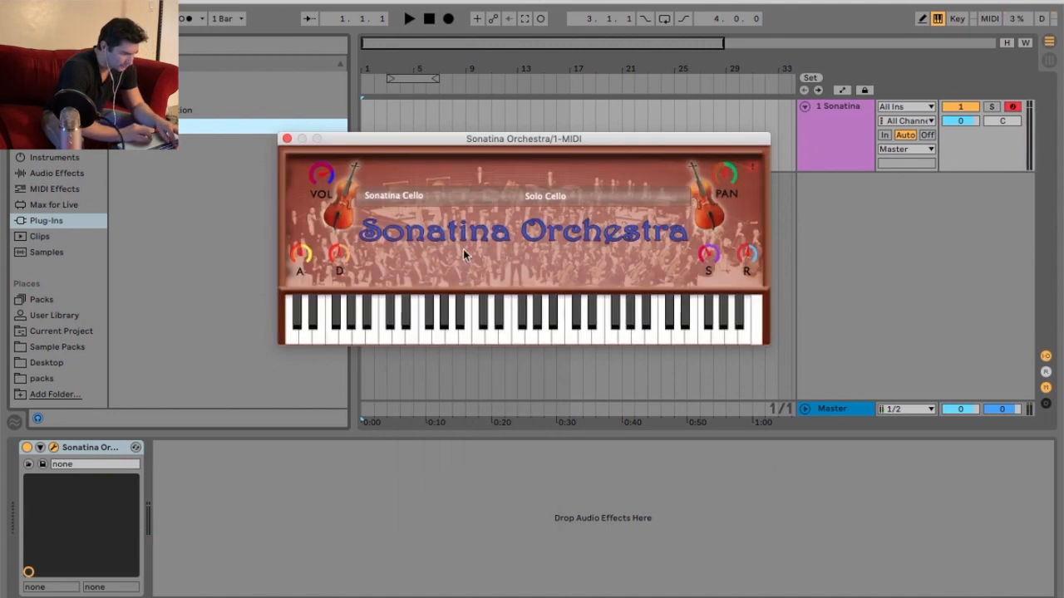
left_click(546, 196)
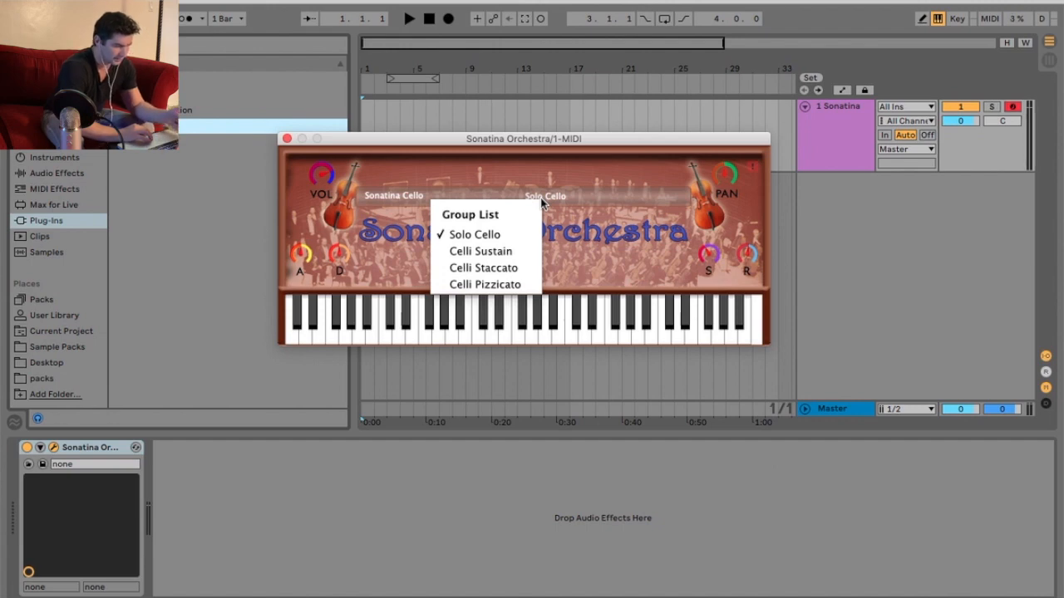
left_click(475, 234)
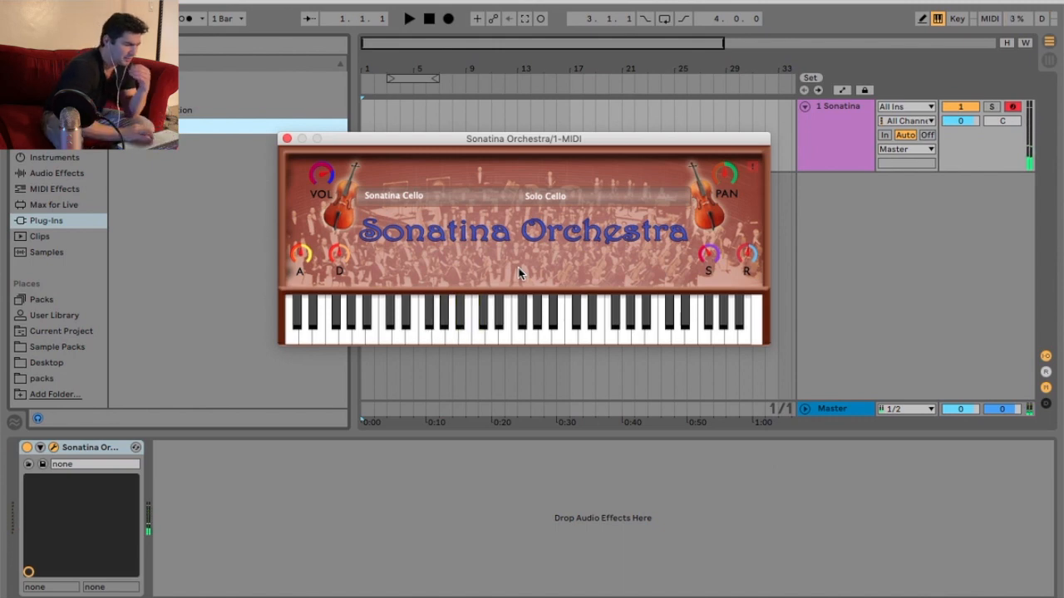
left_click(544, 196)
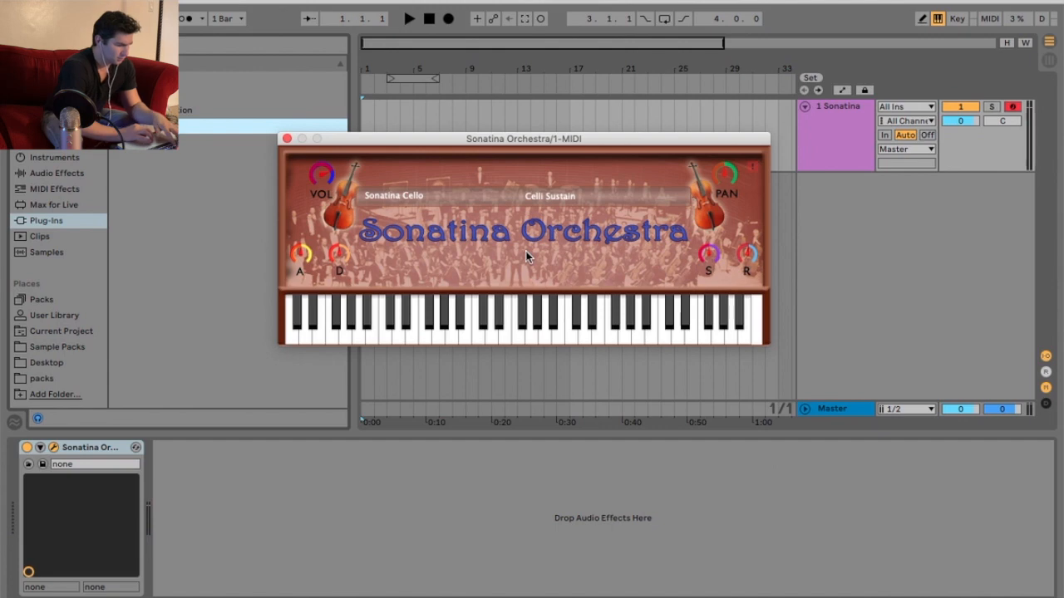
left_click(438, 324)
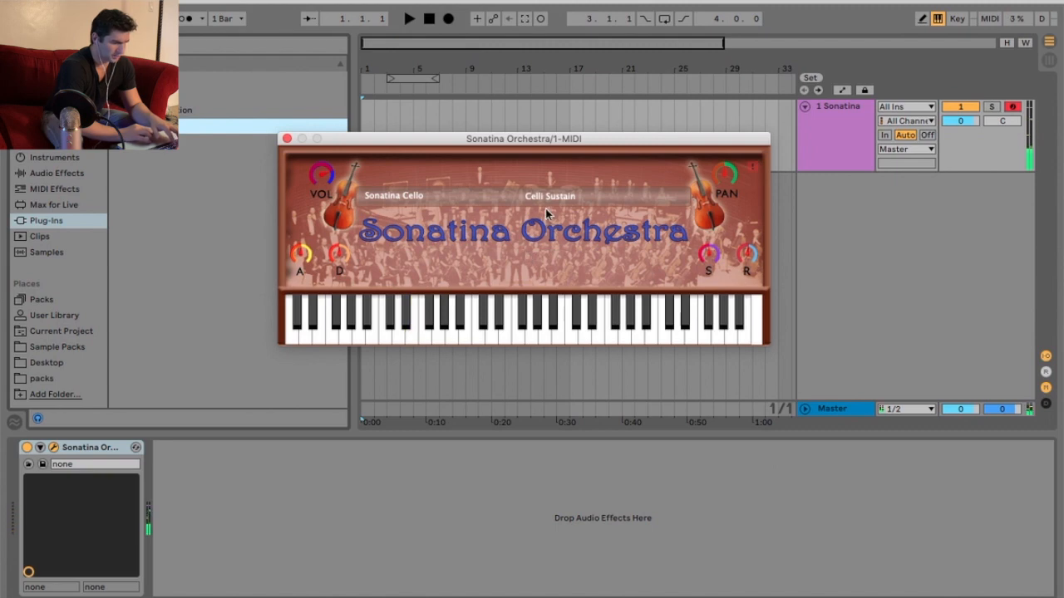
- Toggle between Solo Cello and Celli Sustain, play a low note, then pick another patch
left_click(549, 195)
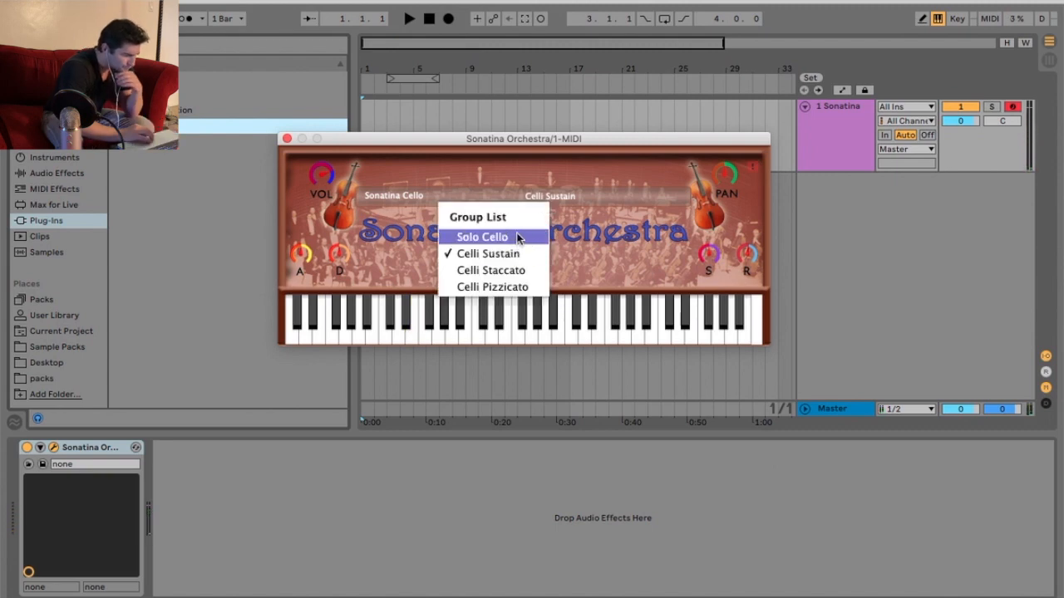
left_click(482, 237)
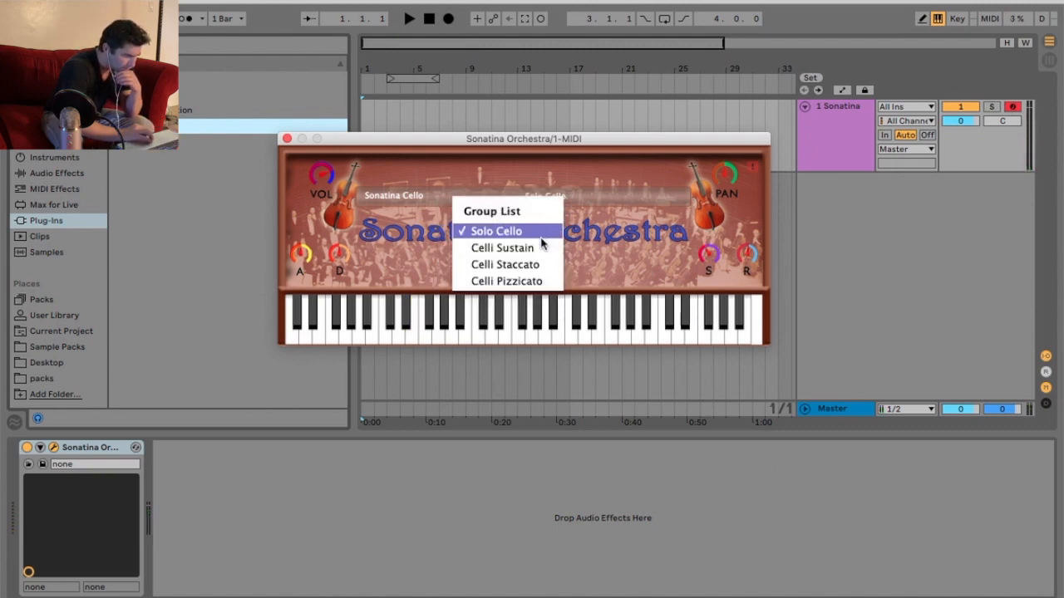
left_click(501, 247)
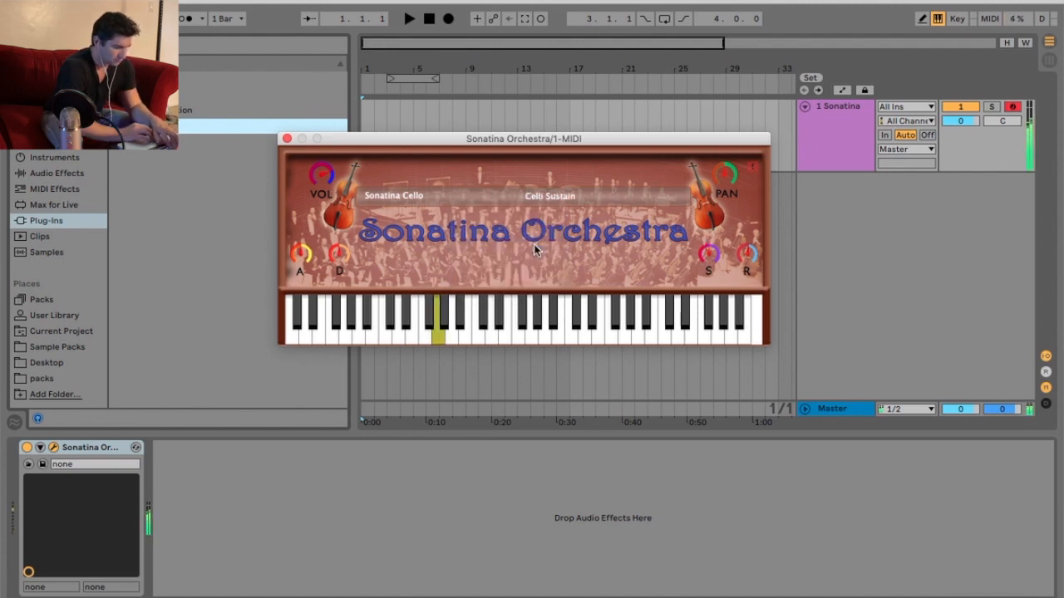
left_click(449, 320)
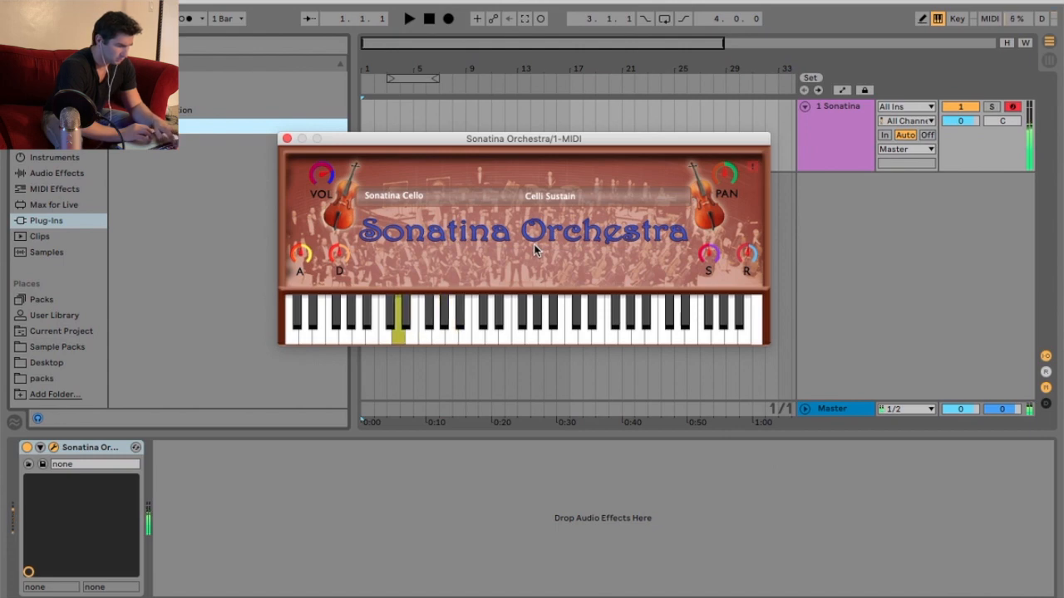
left_click(548, 196)
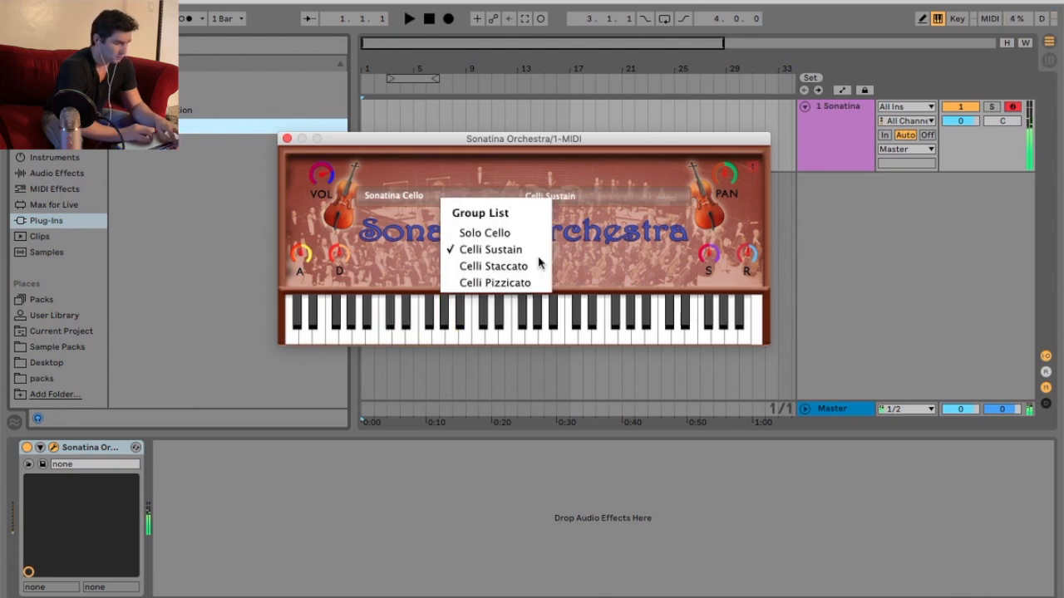
left_click(493, 266)
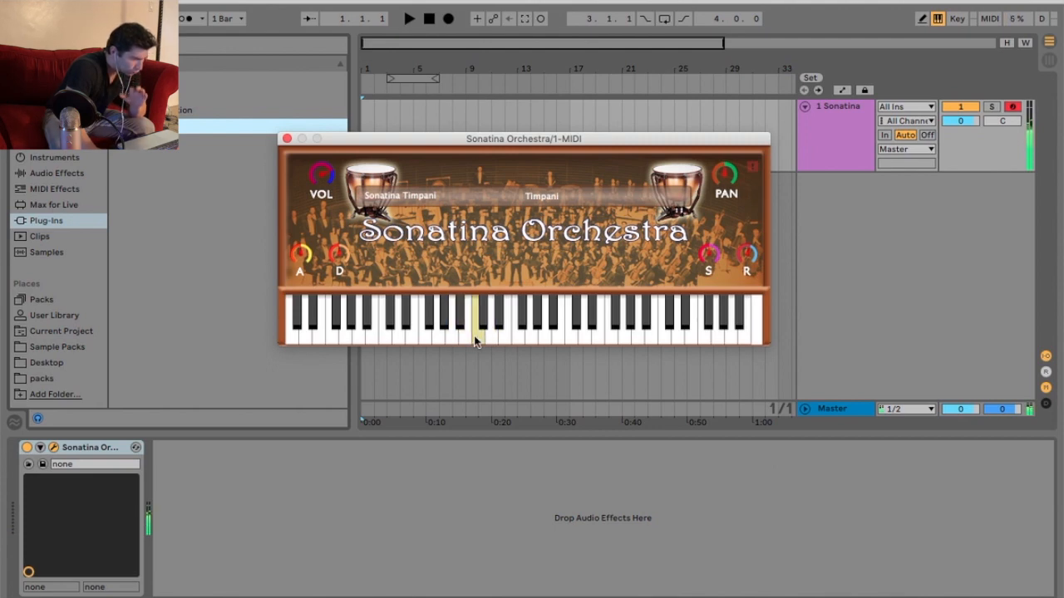
- Play four Sonatina Timpani notes across the range and reopen the instrument list
left_click(538, 320)
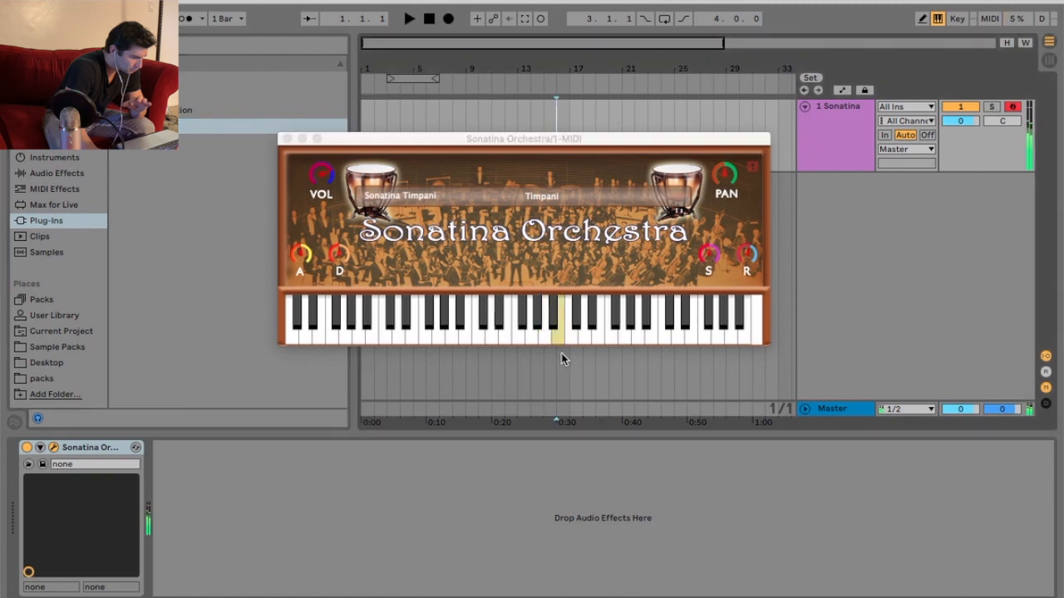
left_click(564, 324)
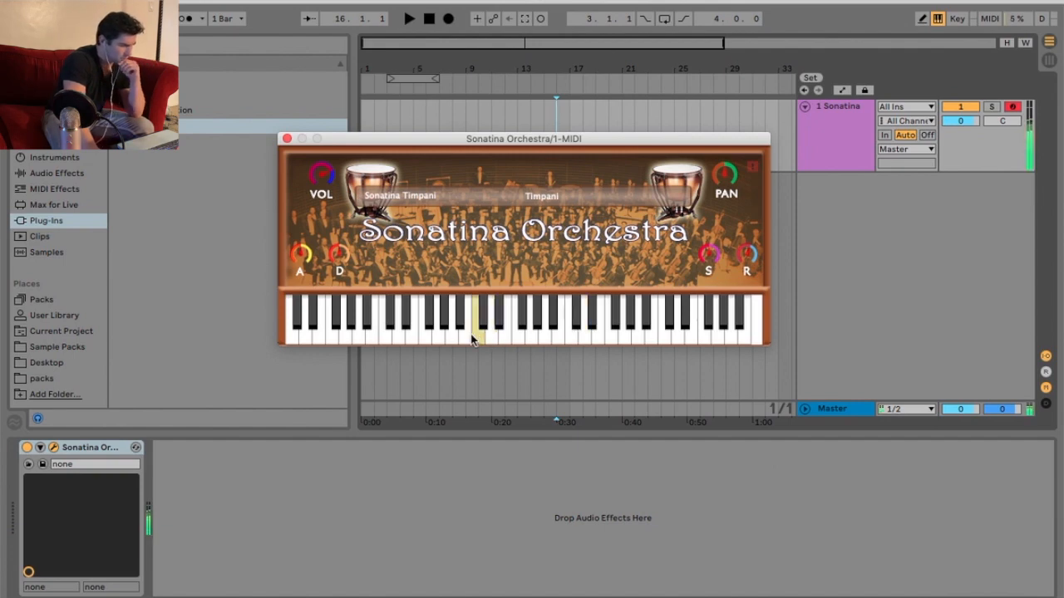
left_click(481, 320)
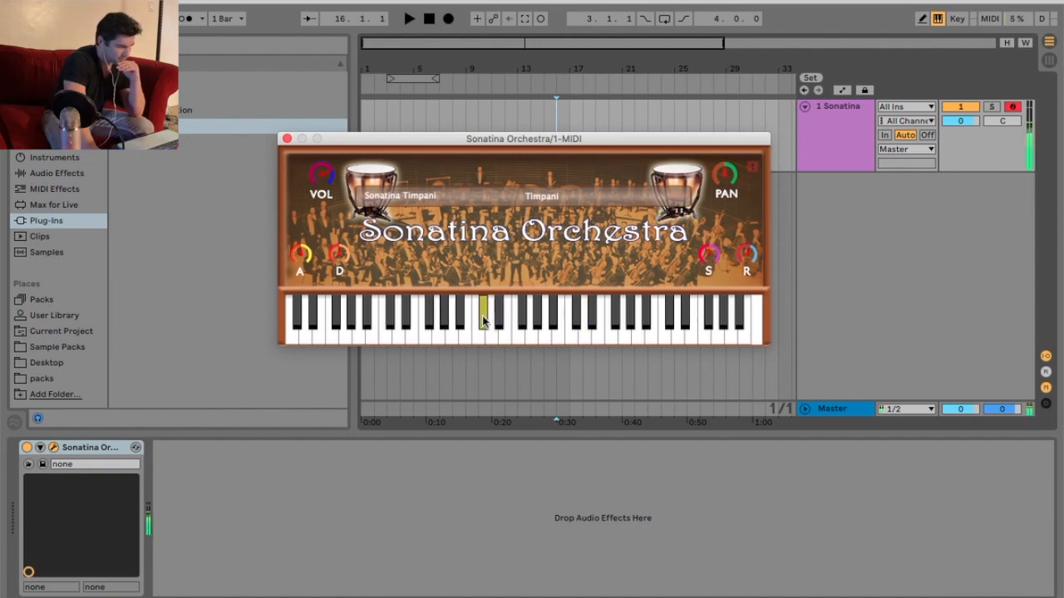
left_click(609, 324)
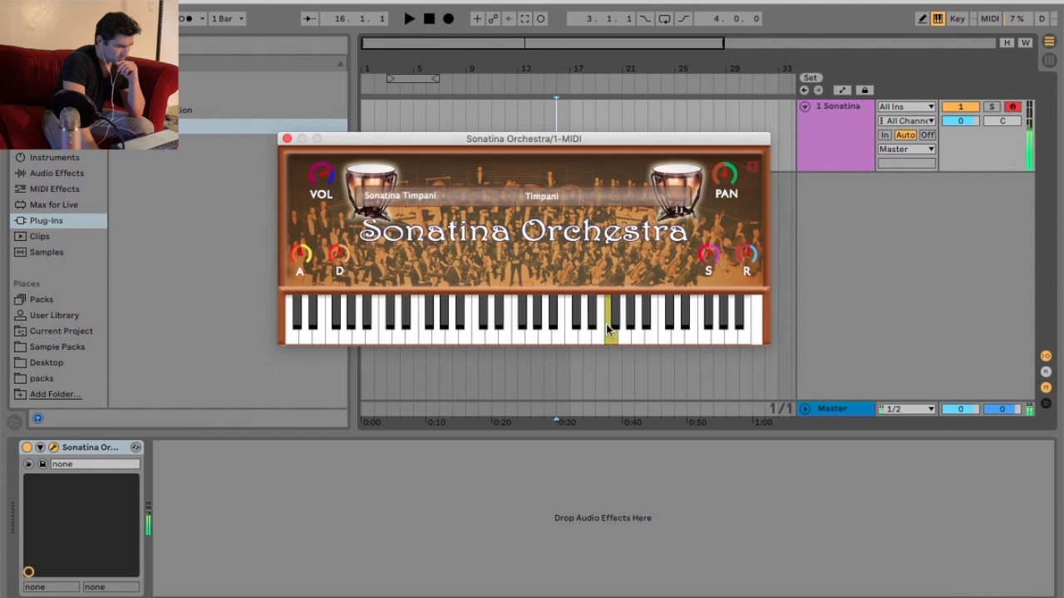
left_click(399, 195)
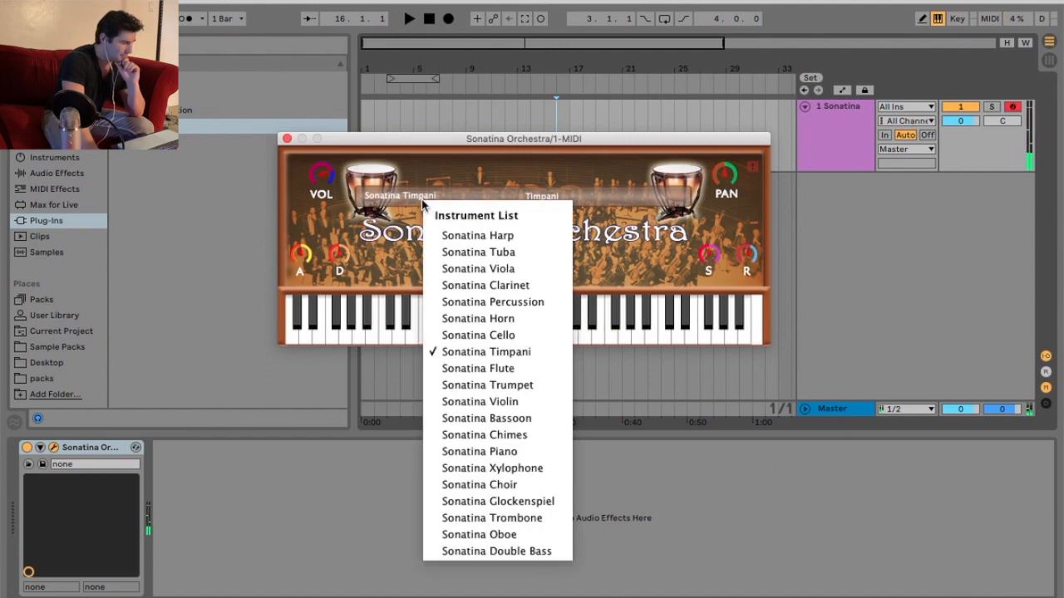
- Load Sonatina Flute and audition Flutes Sustain, then Flutes Staccato
left_click(477, 368)
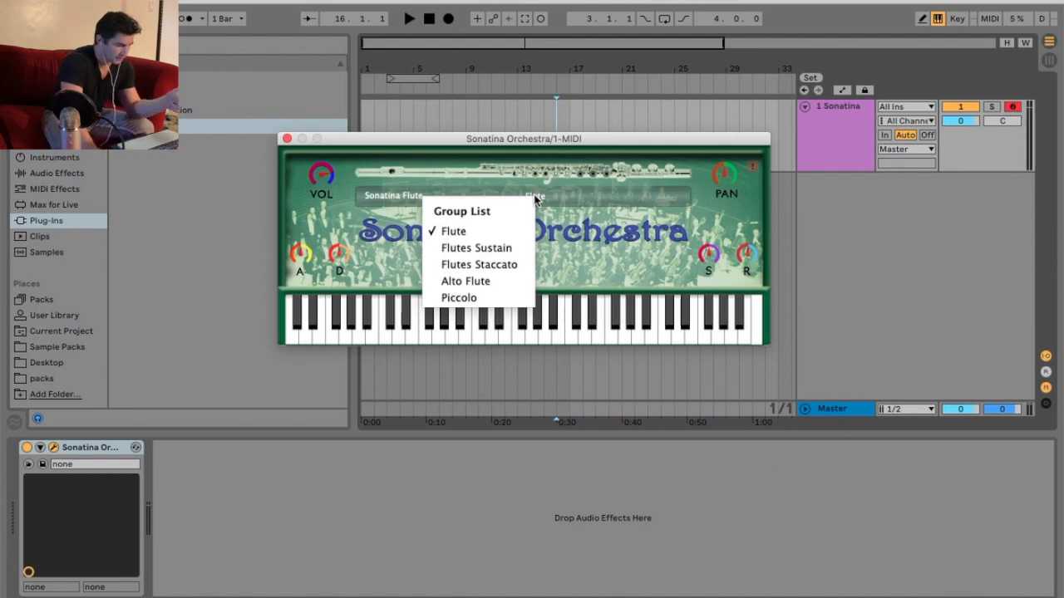
left_click(453, 231)
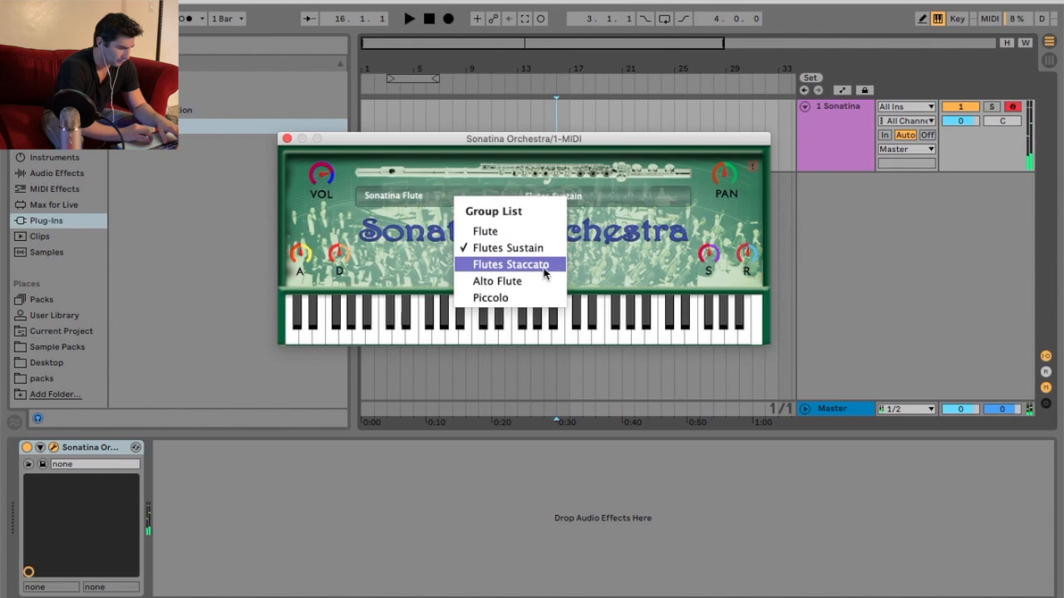
left_click(507, 264)
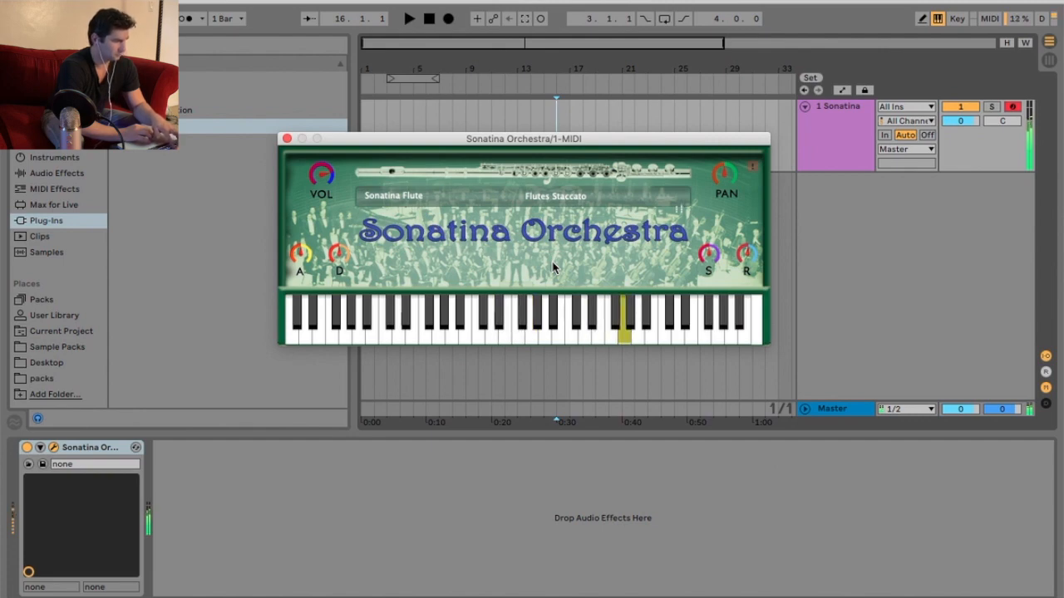
- Switch the flute to Alto Flute, then Piccolo, play a note and reopen the list
left_click(555, 196)
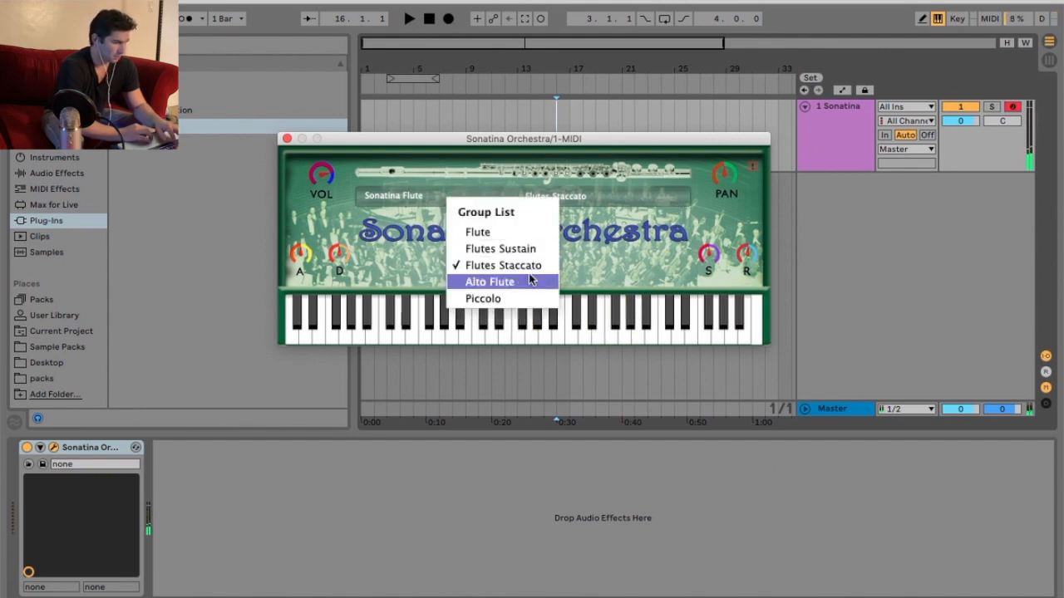
left_click(488, 281)
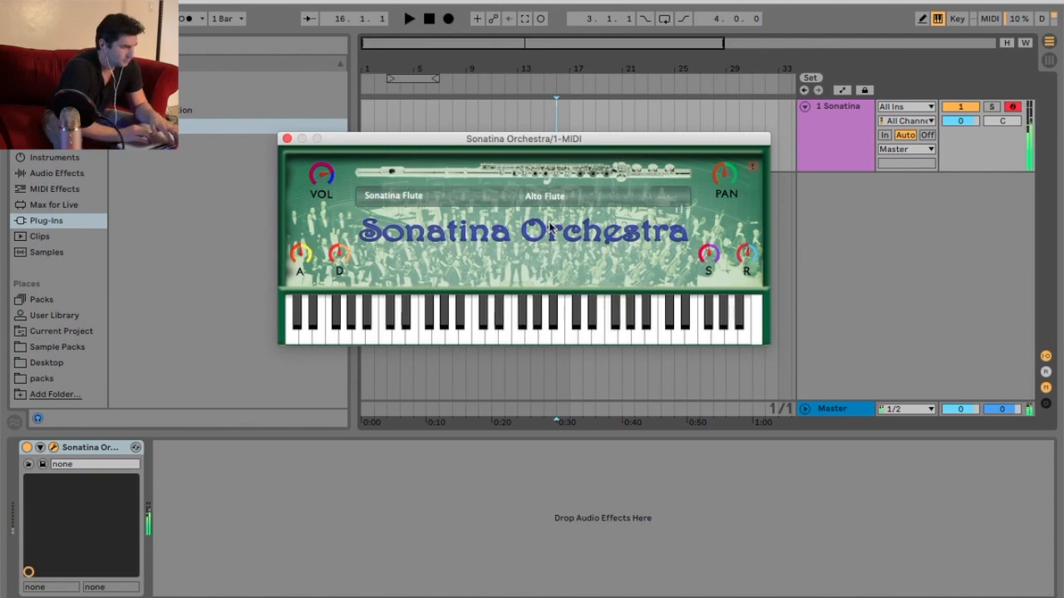
left_click(544, 196)
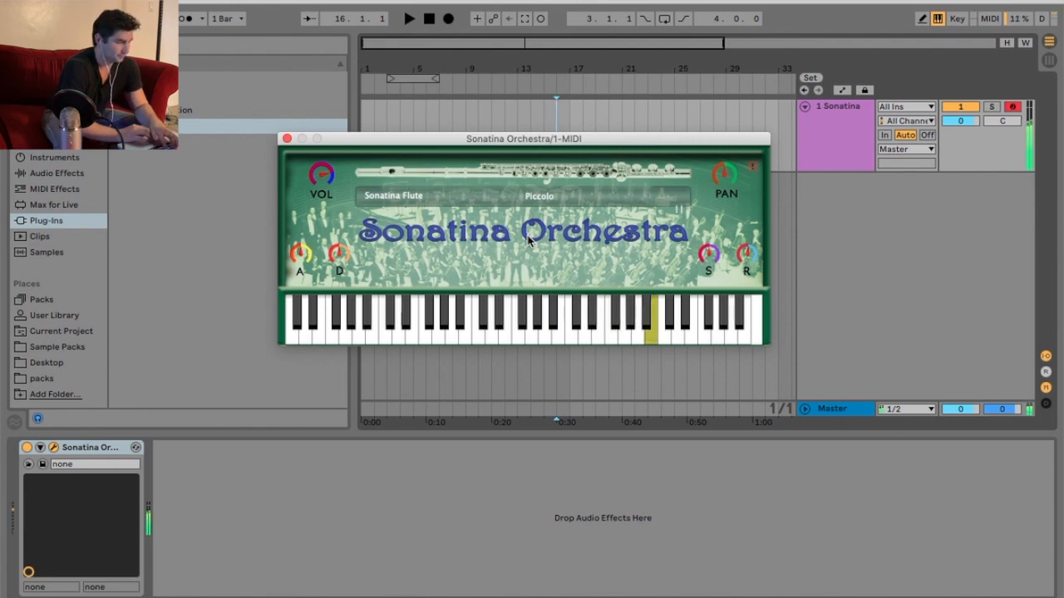
left_click(586, 320)
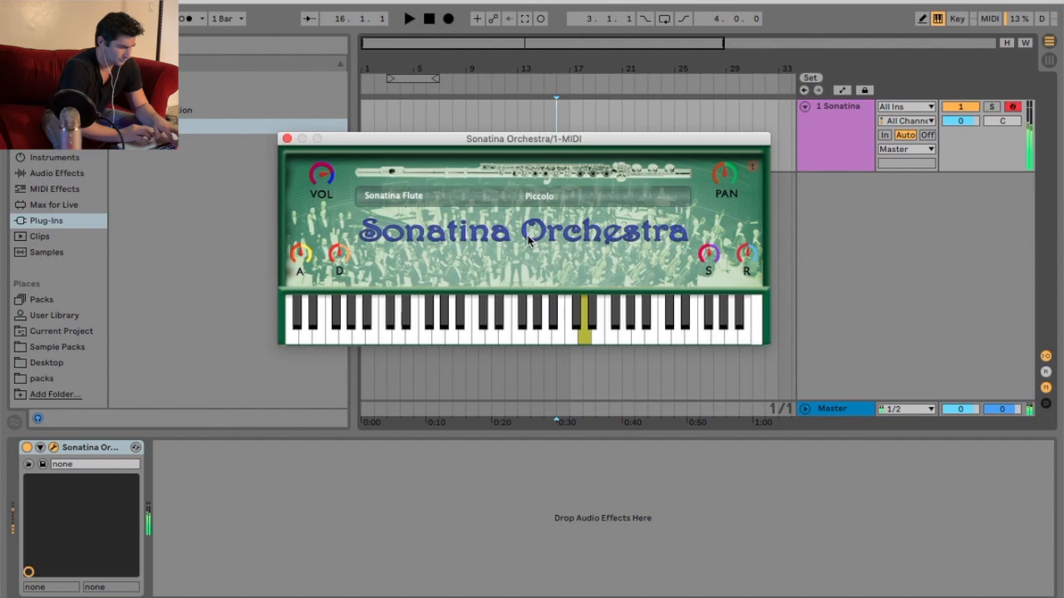
left_click(393, 195)
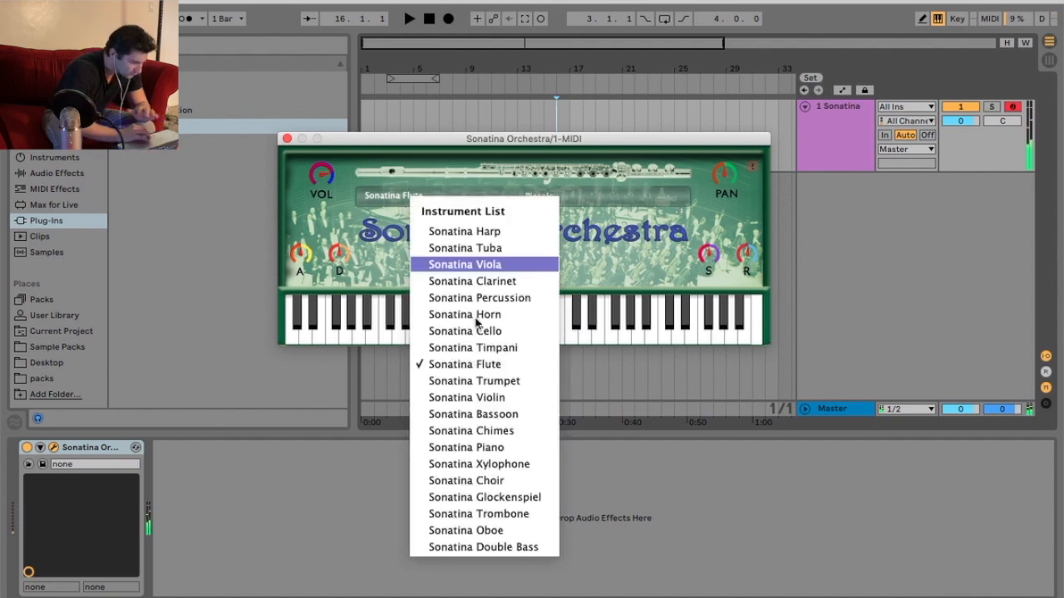
- Load Sonatina Trumpet, keep Solo Trumpet, then audition Trumpets Sustain
left_click(464, 264)
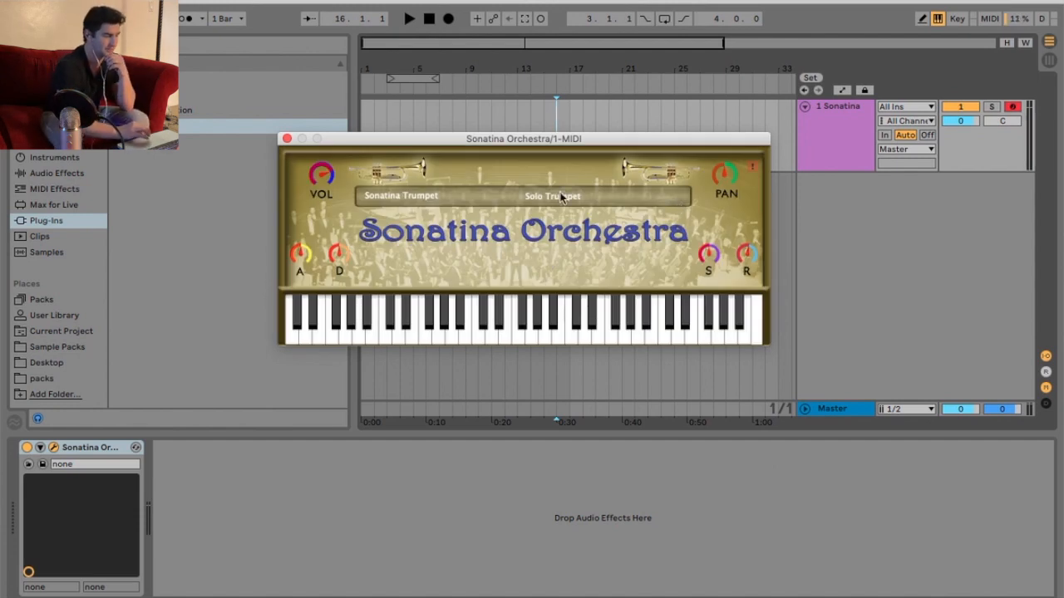
left_click(552, 196)
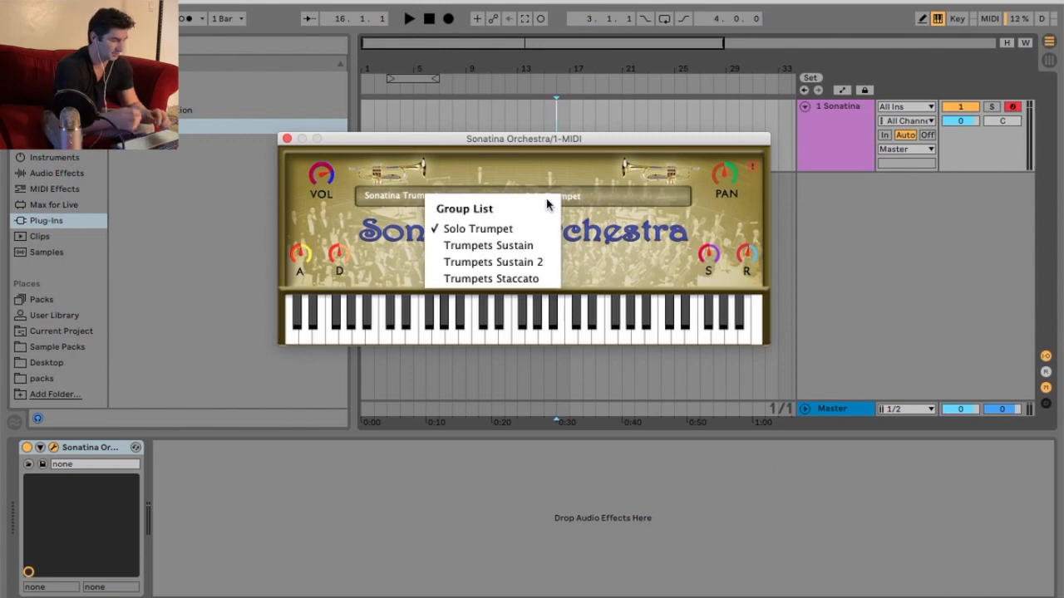
left_click(477, 228)
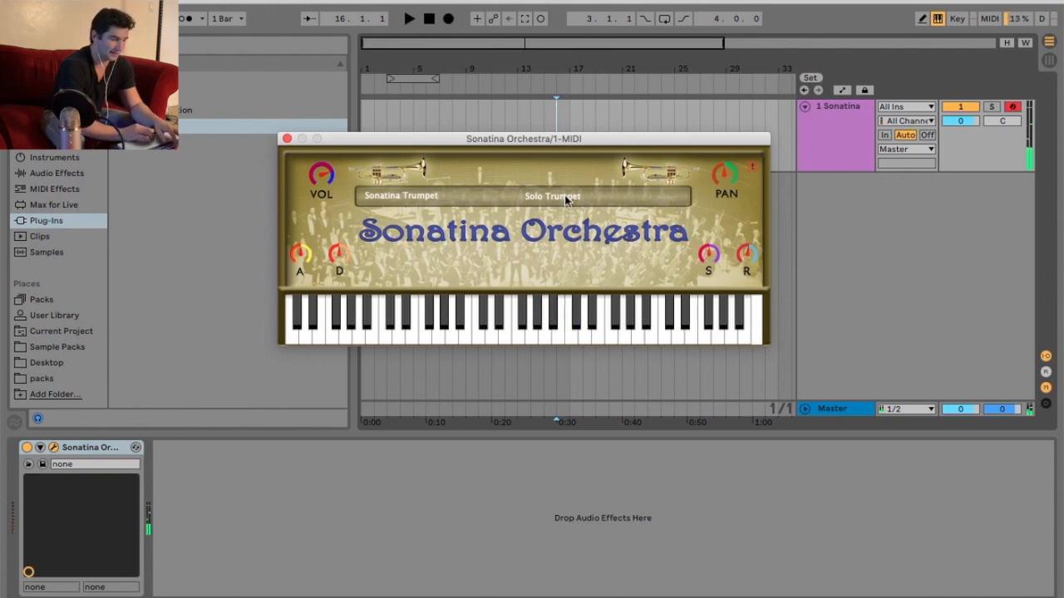
left_click(551, 196)
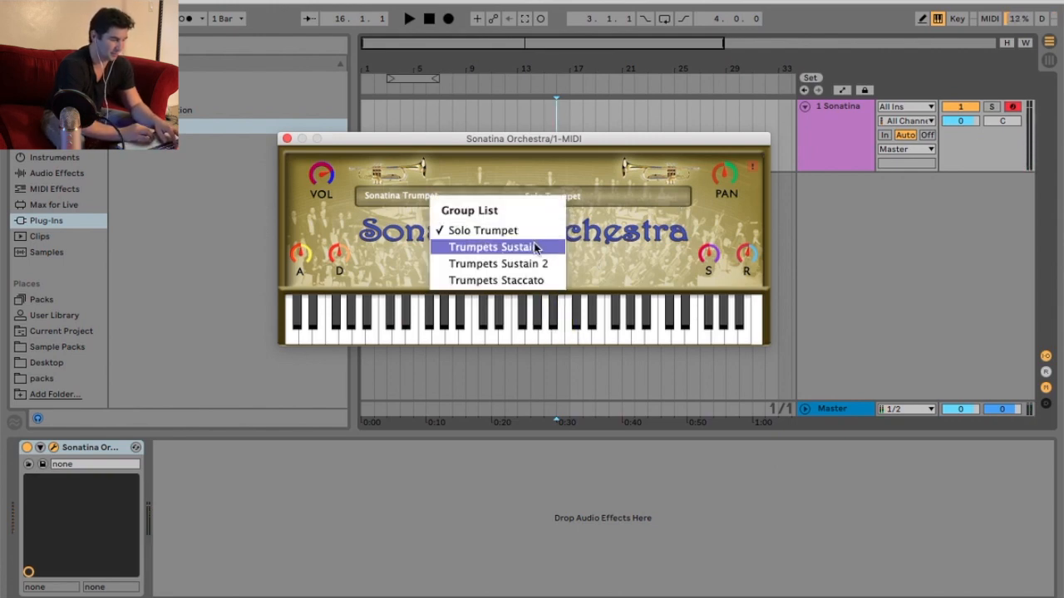
left_click(498, 247)
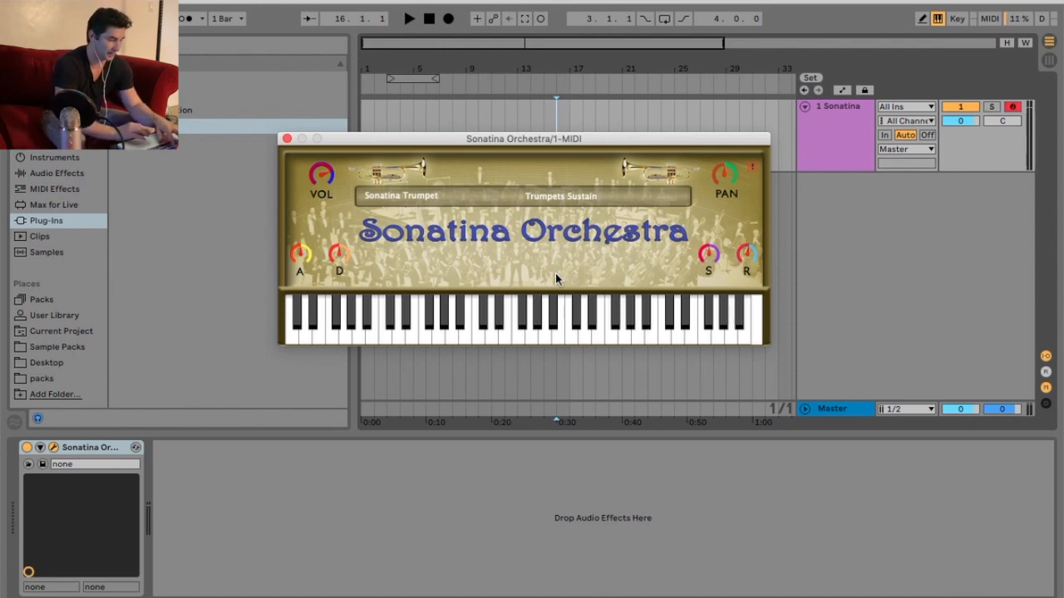
left_click(530, 319)
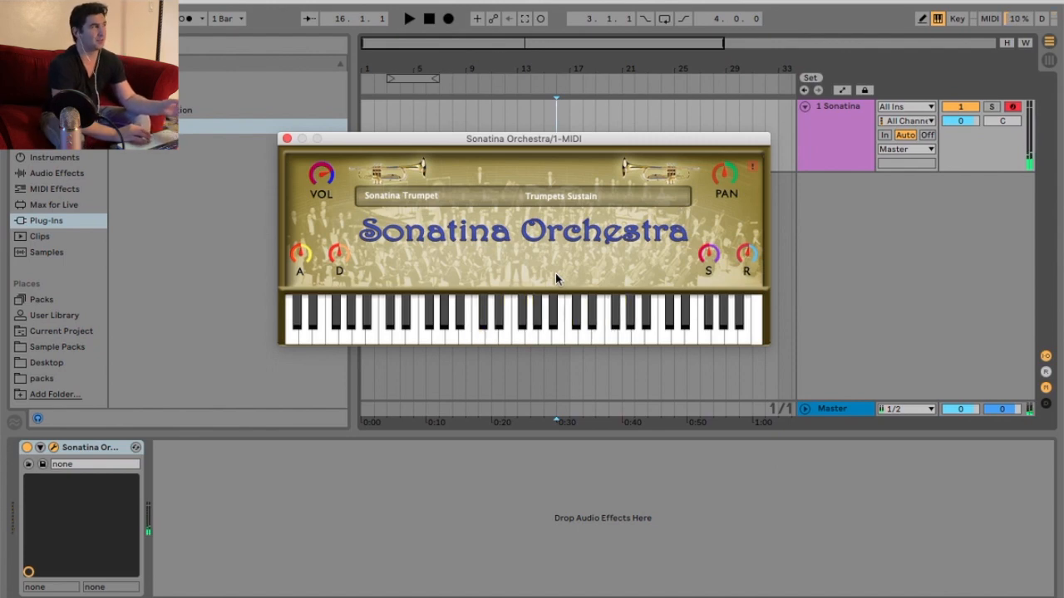
- Move to Trumpets Sustain 2, then Trumpets Staccato, play a note and reopen the list
left_click(560, 196)
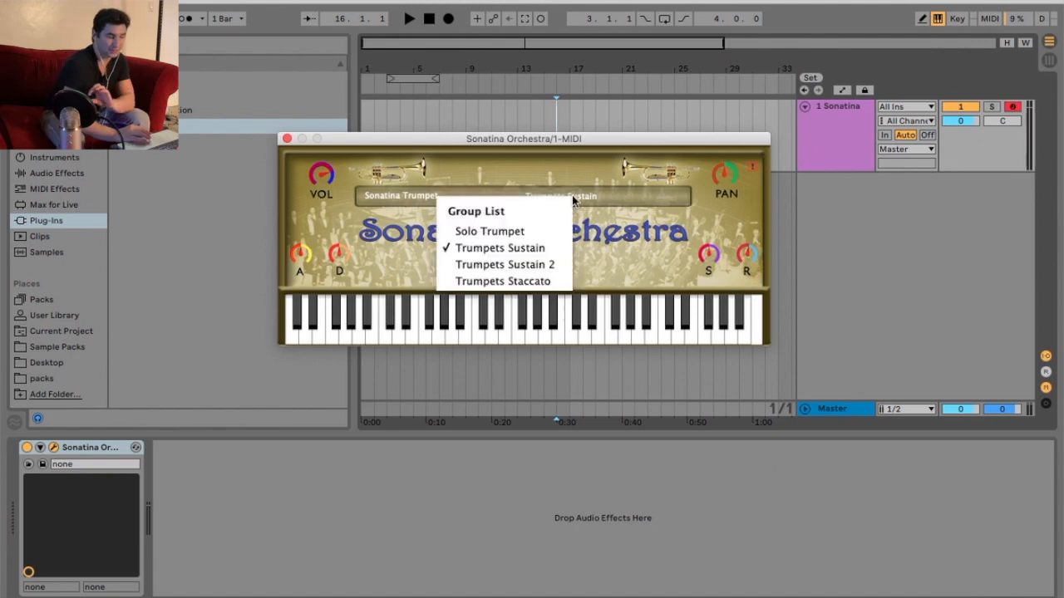
left_click(505, 264)
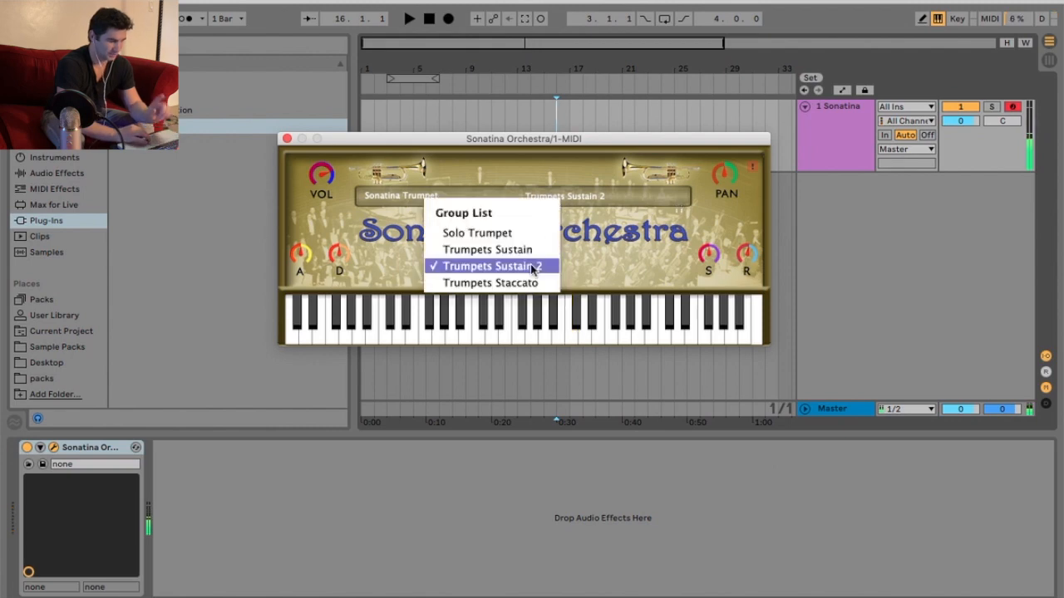
left_click(488, 282)
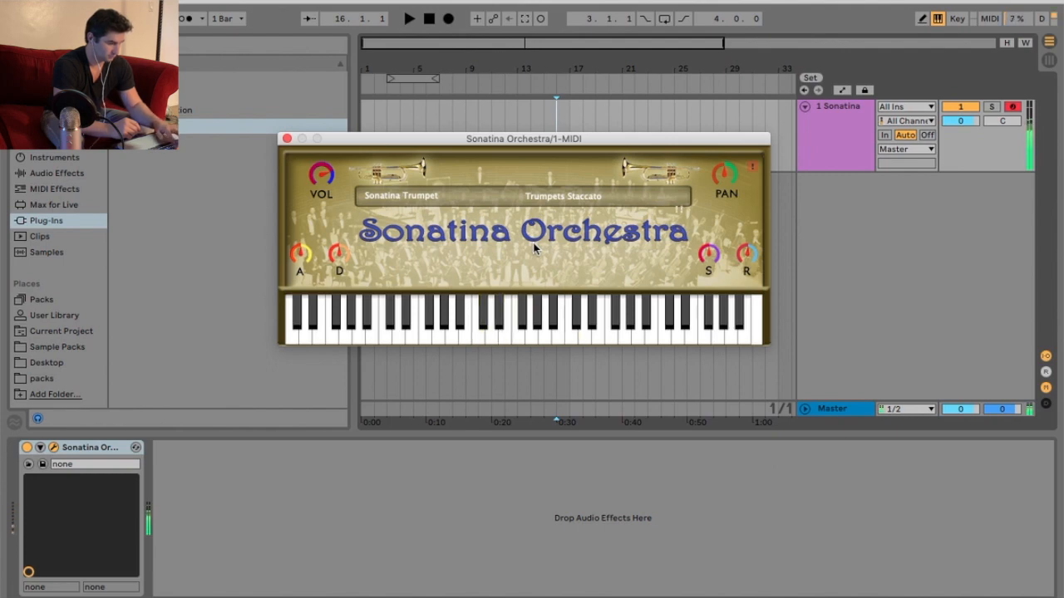
left_click(584, 324)
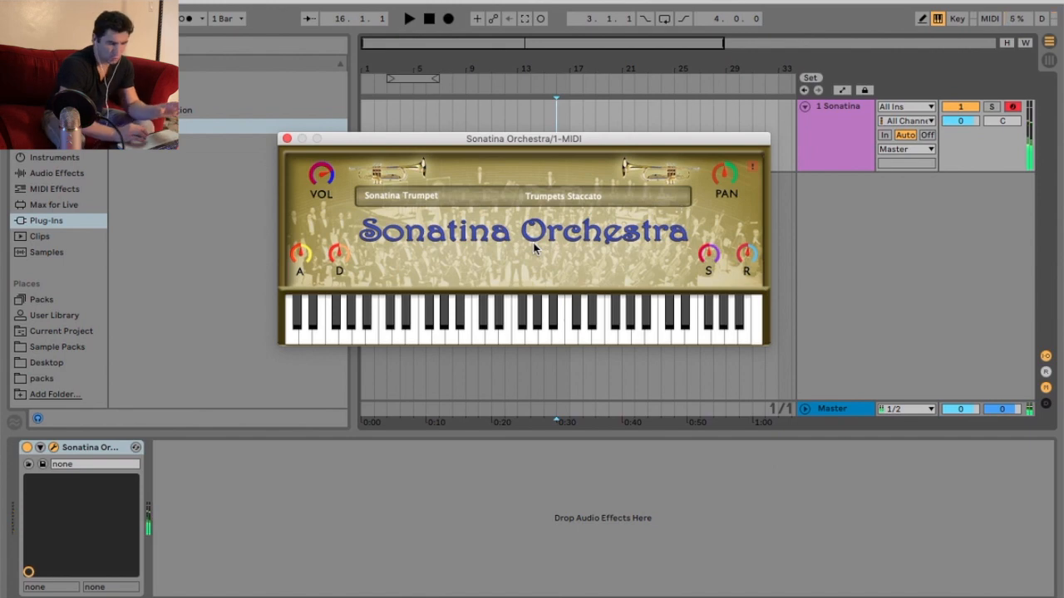
left_click(400, 195)
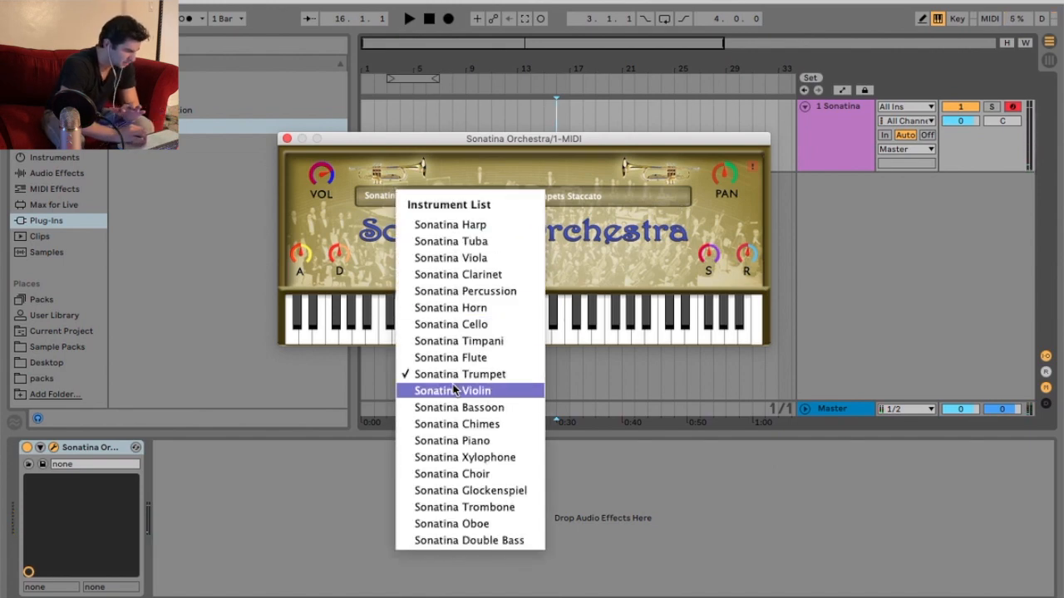
- Load Sonatina Violin and audition Solo Violin, 1st Violins Sustain and Sustain 2
left_click(453, 391)
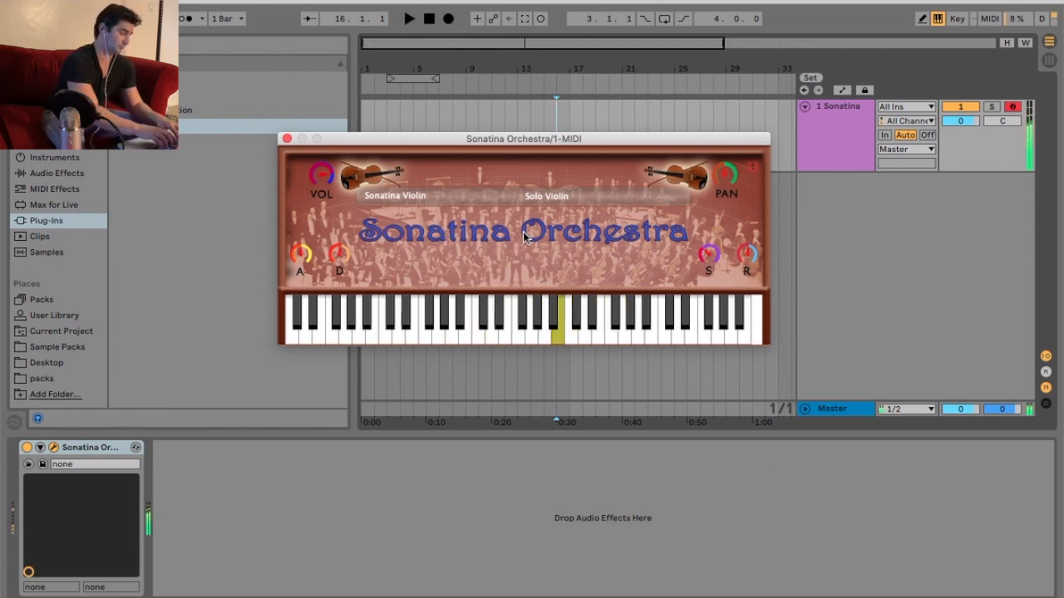
left_click(532, 320)
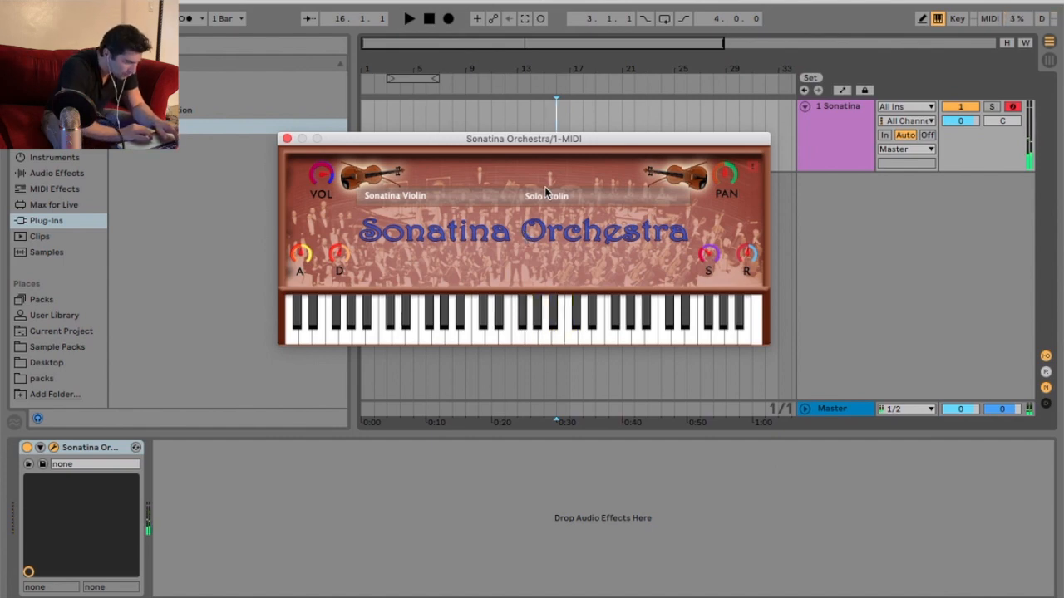
left_click(546, 197)
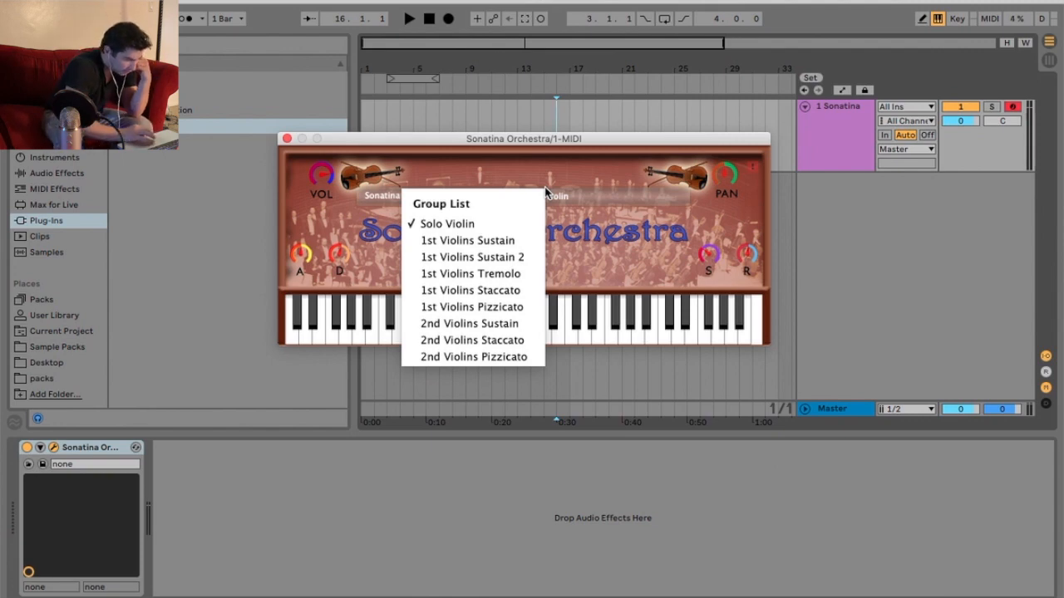
left_click(468, 240)
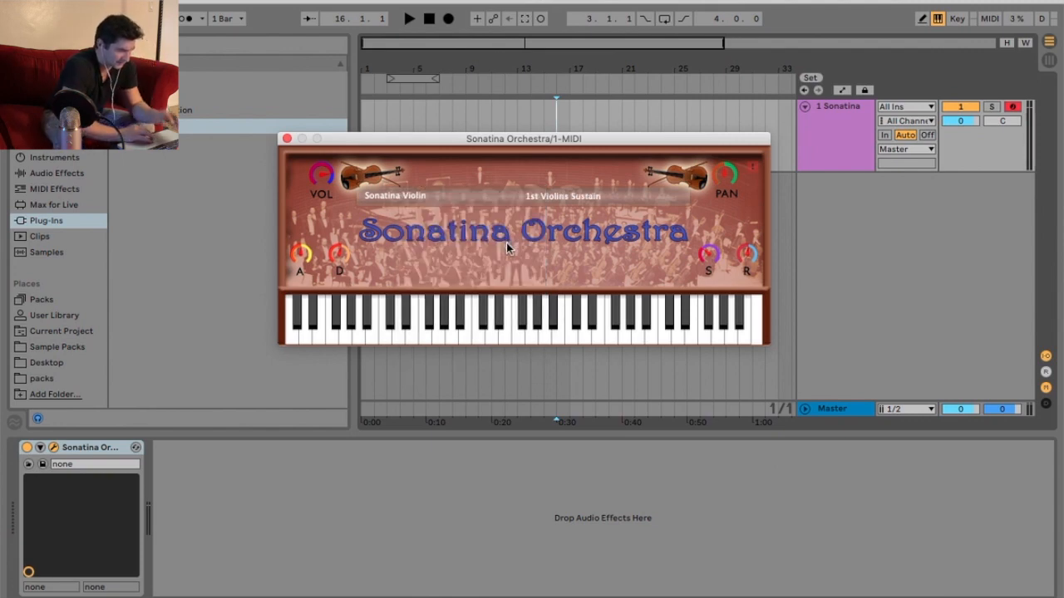
left_click(531, 324)
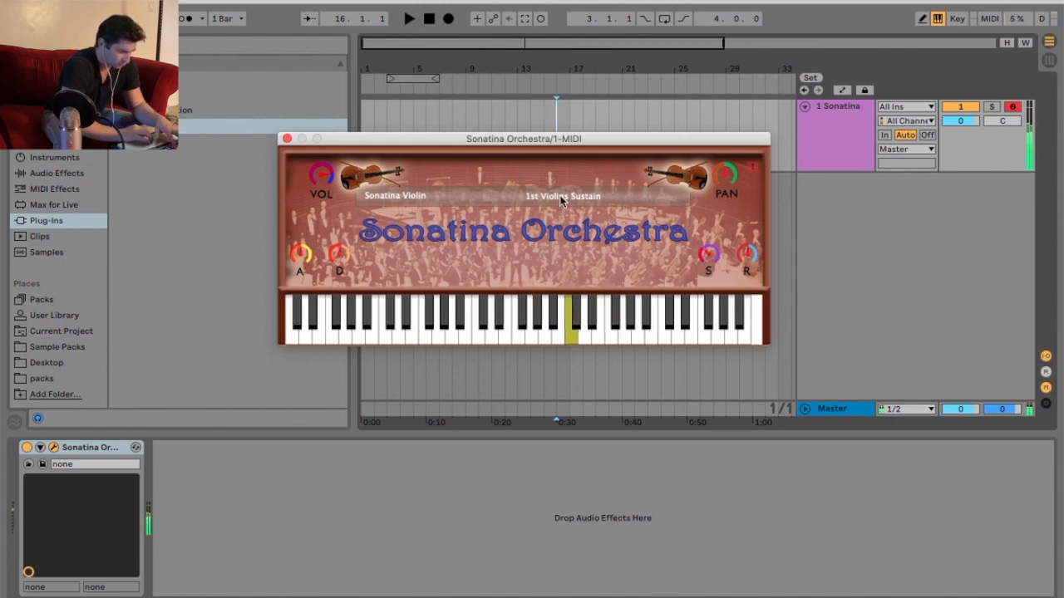
left_click(562, 196)
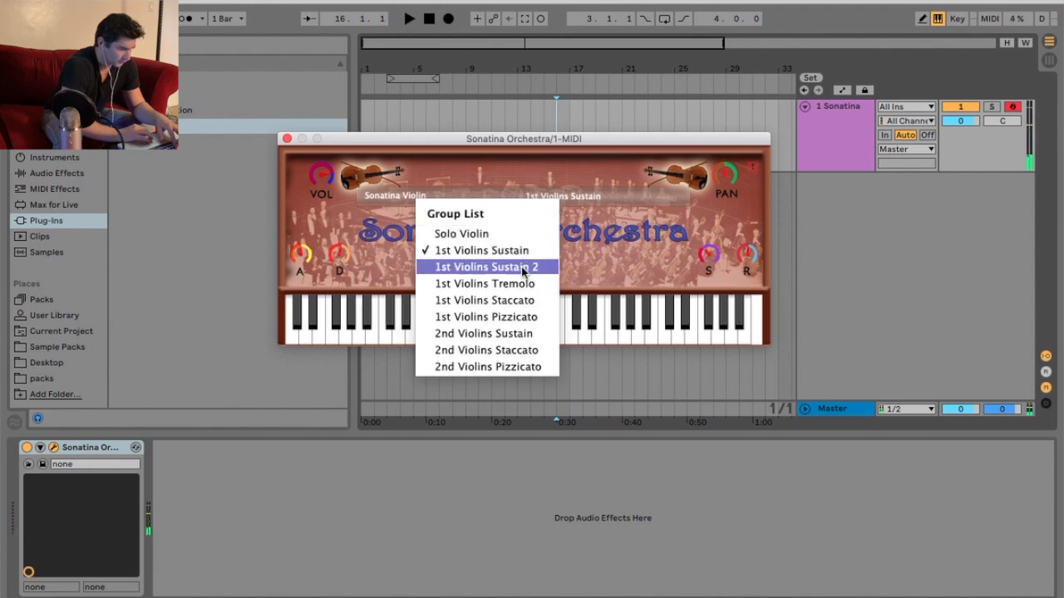
left_click(486, 267)
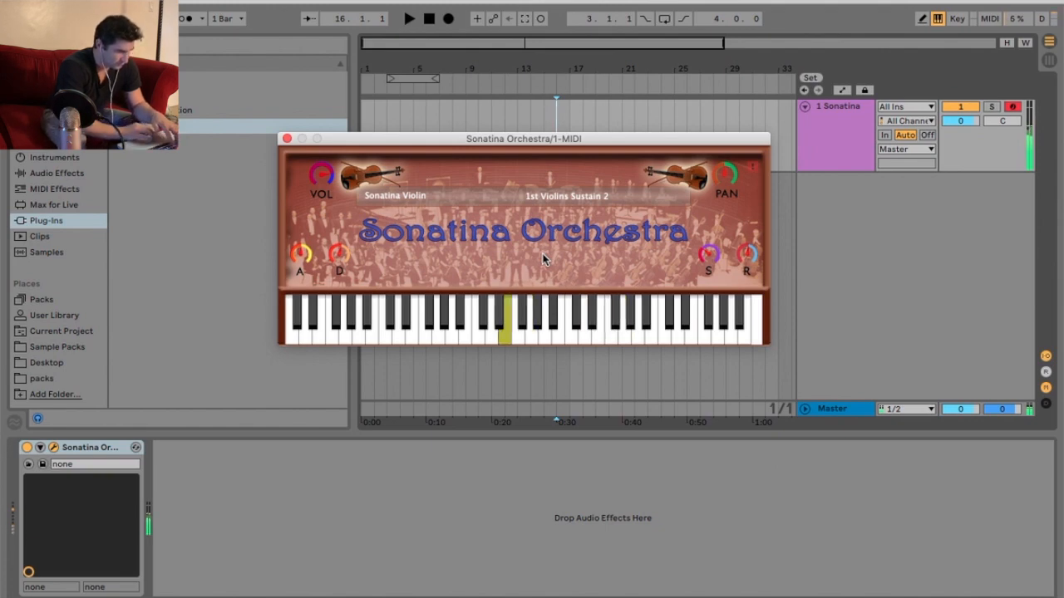
- Step through 1st Violins Staccato and Pizzicato, then 2nd Violins Sustain, Staccato and Pizzicato
left_click(565, 196)
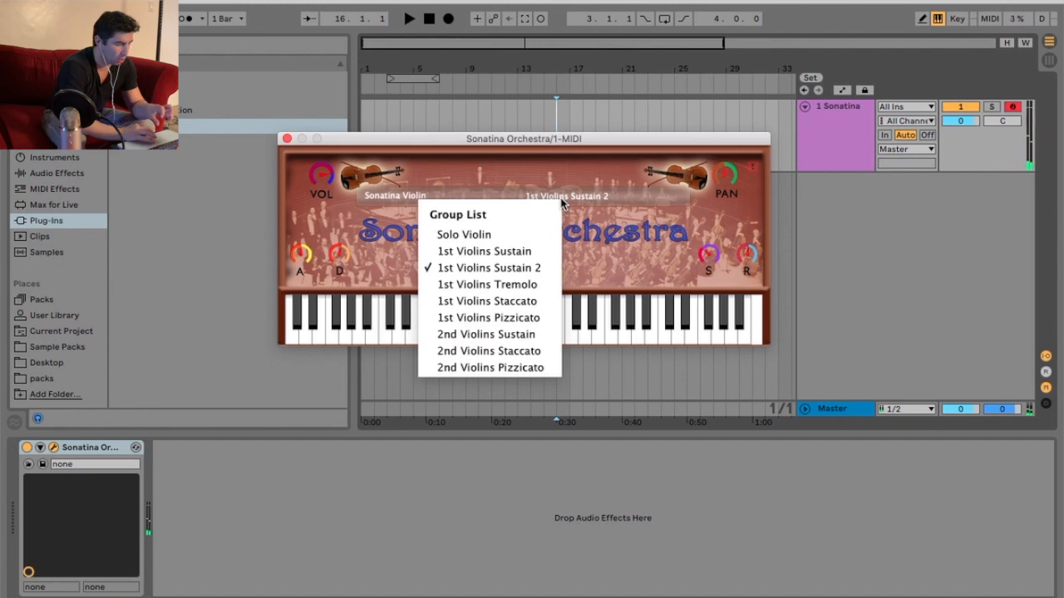
mouse_move(490, 284)
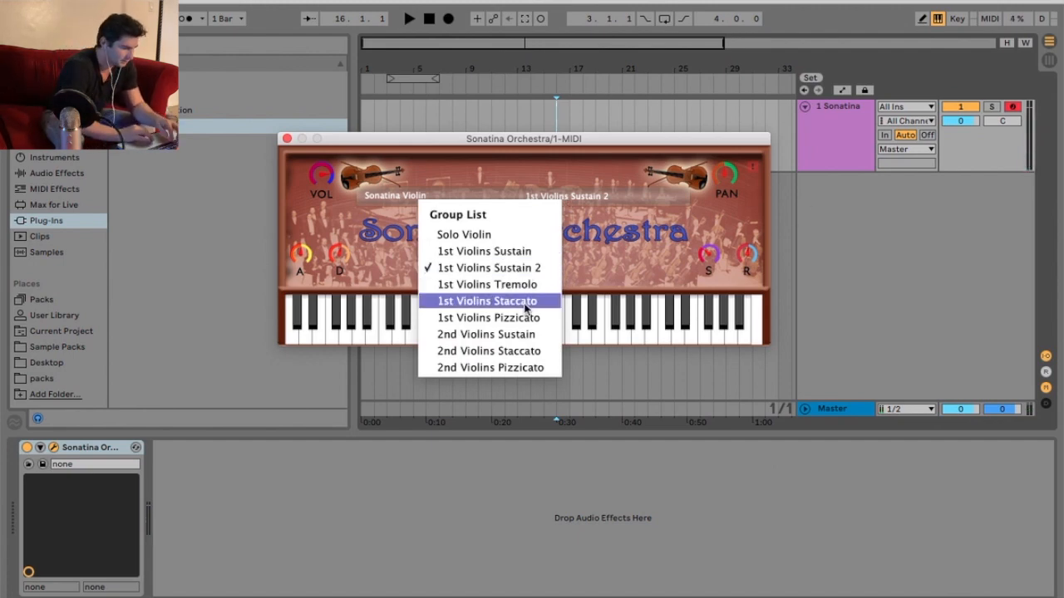
left_click(483, 285)
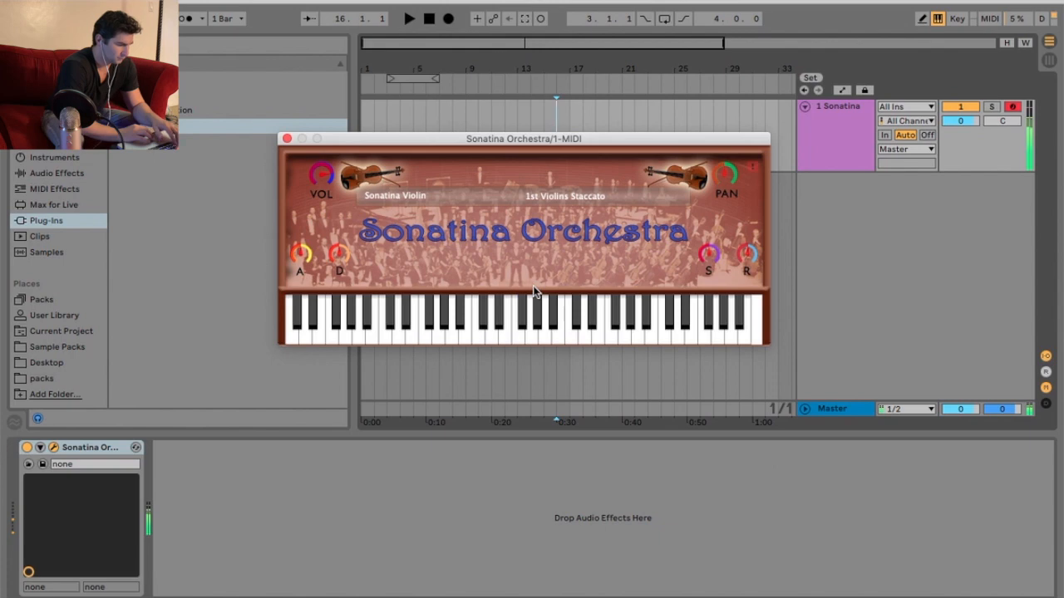
left_click(507, 324)
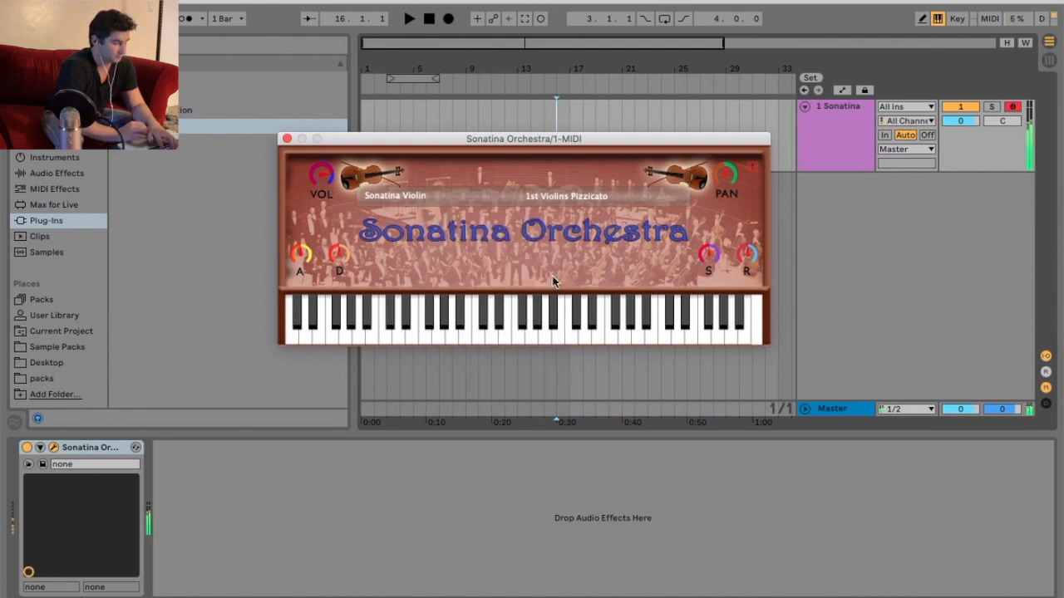
left_click(542, 320)
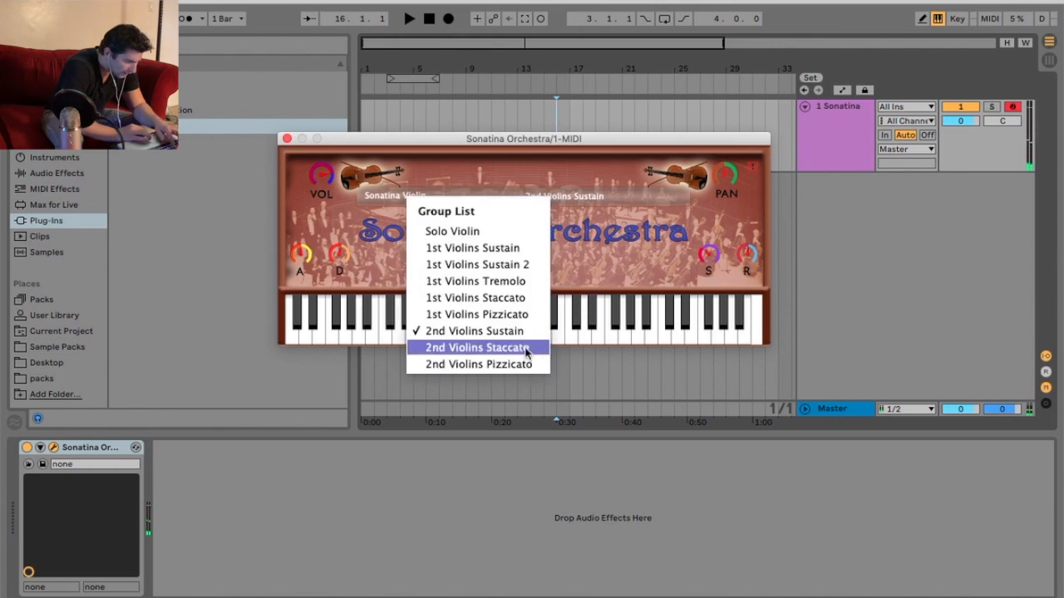
left_click(478, 347)
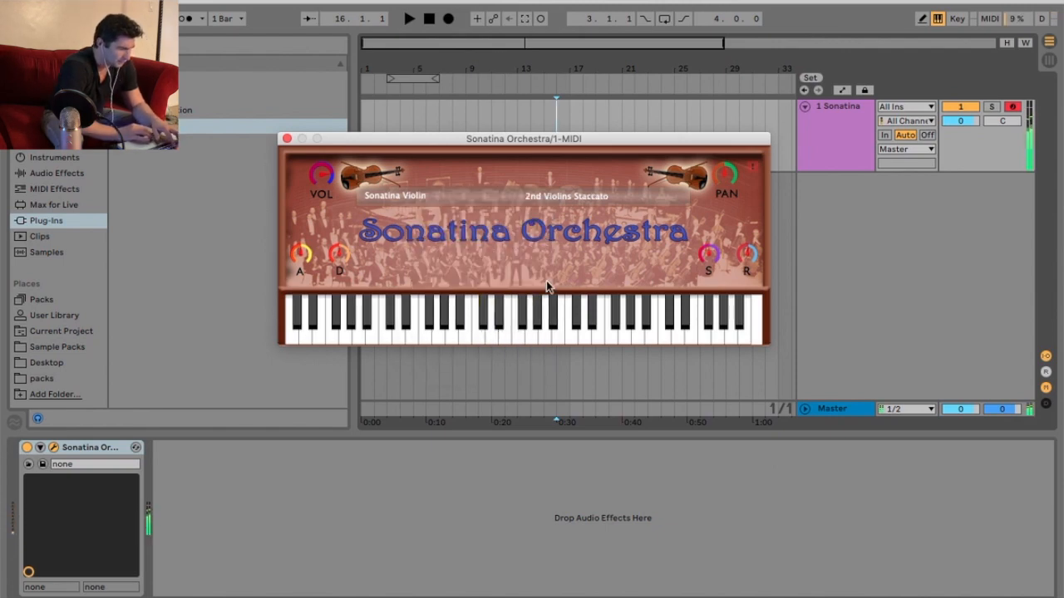
left_click(559, 319)
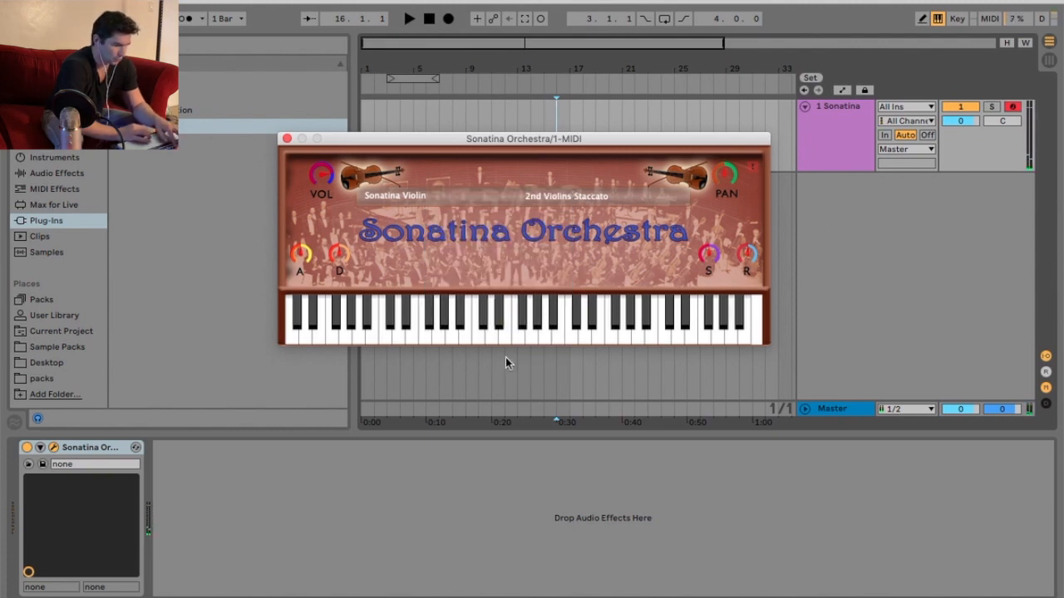
left_click(565, 196)
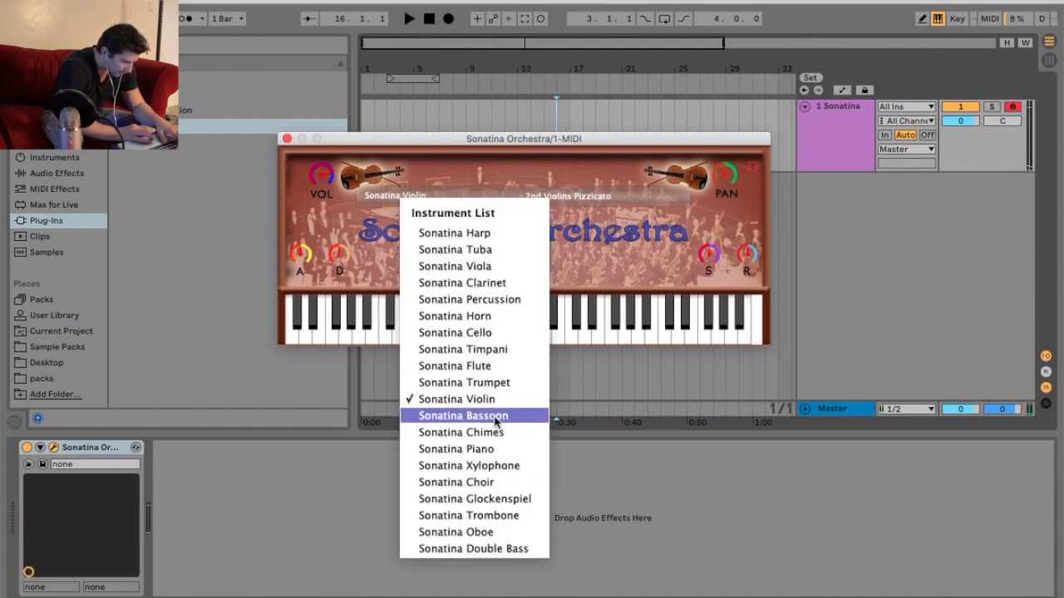
- Load Sonatina Bassoon, switch from Bassoons Sustain to Contrabassoon, and audition it
left_click(464, 415)
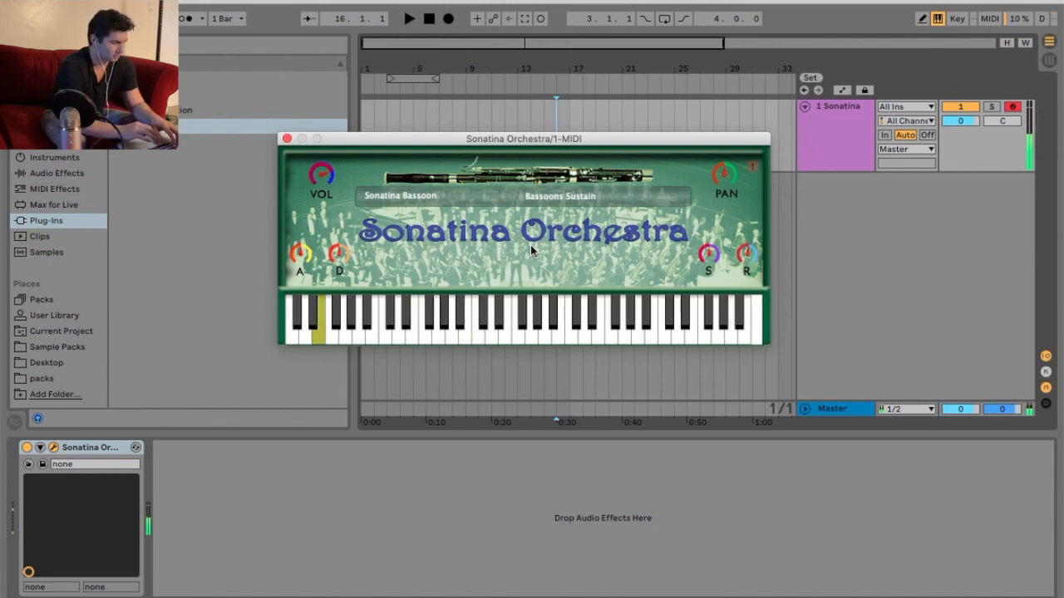
left_click(558, 196)
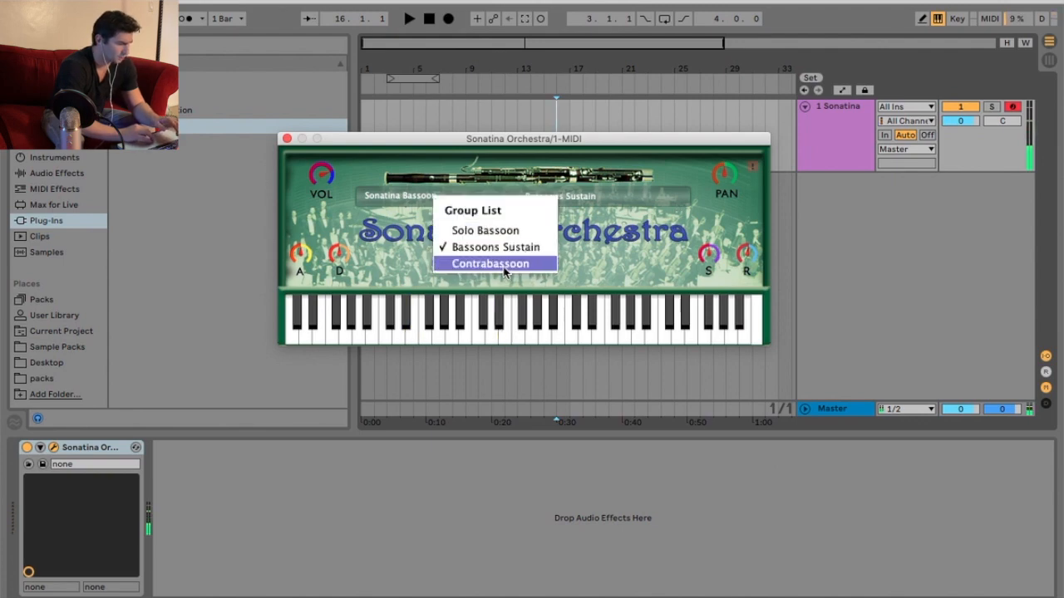
left_click(490, 264)
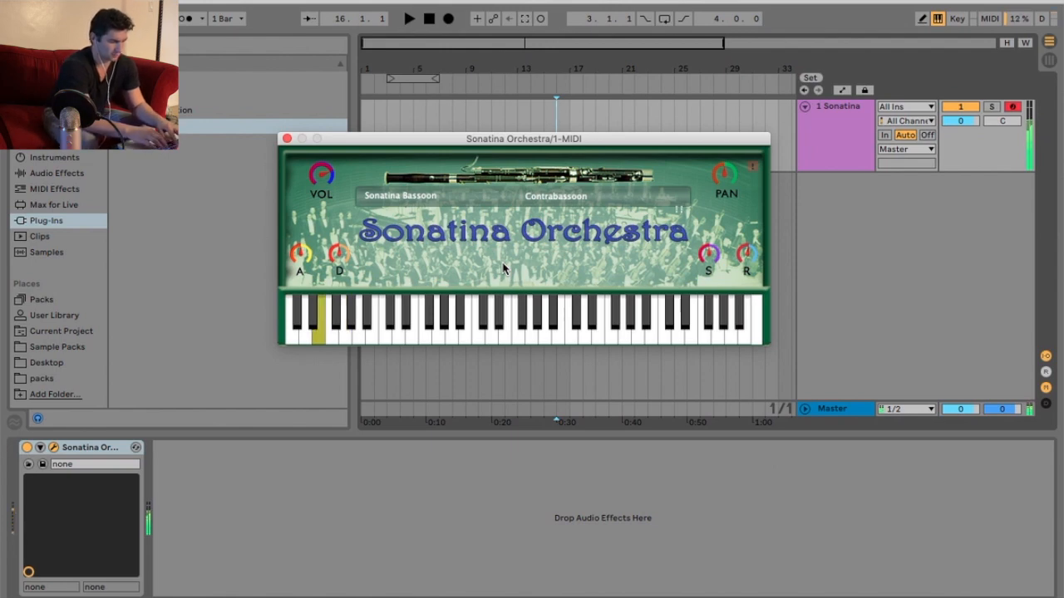
left_click(342, 320)
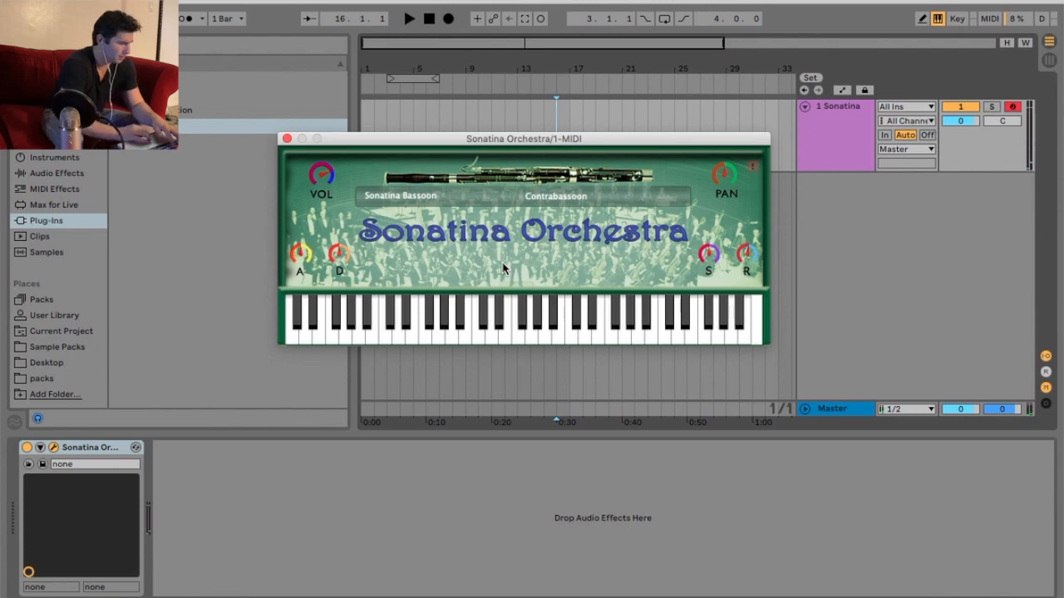
left_click(400, 197)
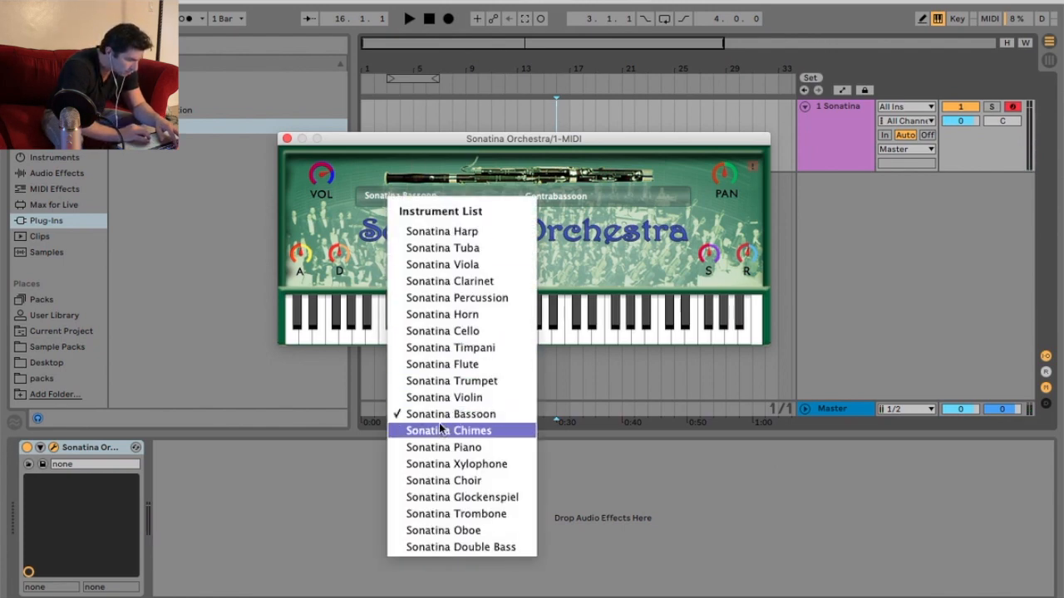
- Load Sonatina Chimes and play several notes, then switch to Sonatina Piano
left_click(448, 431)
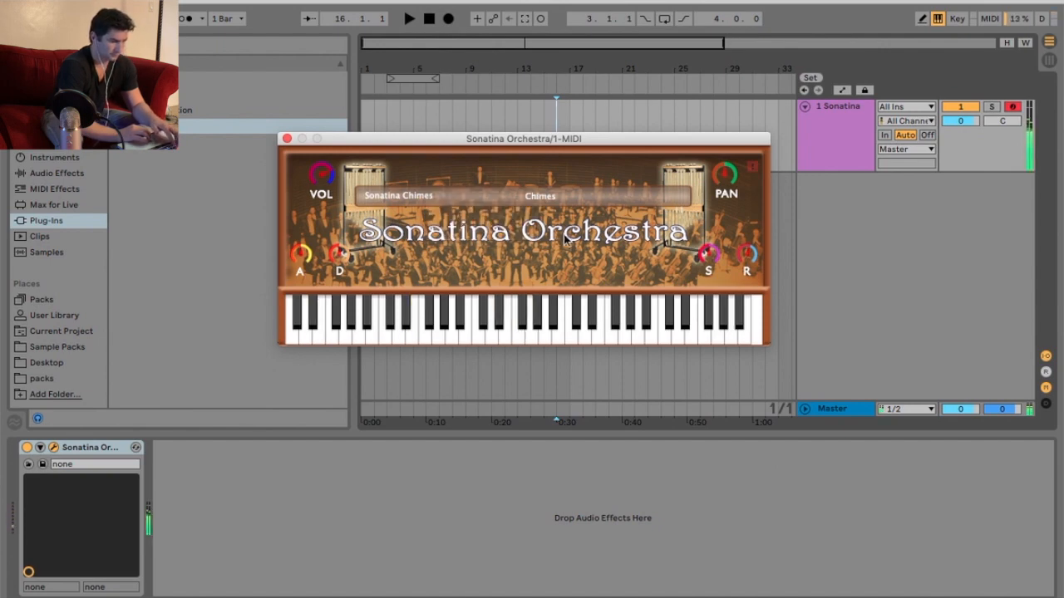
left_click(479, 320)
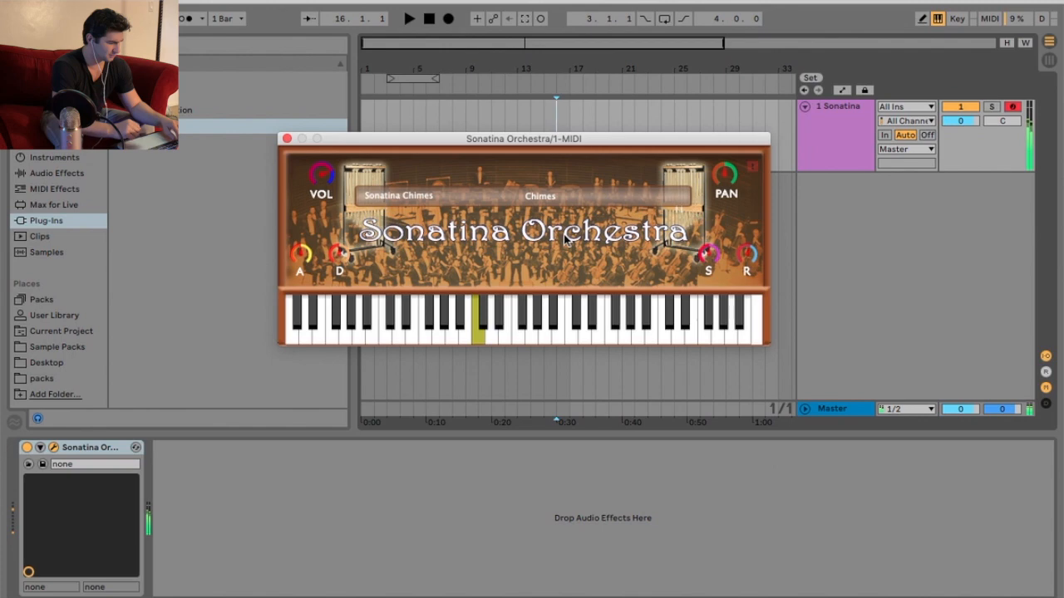
left_click(458, 324)
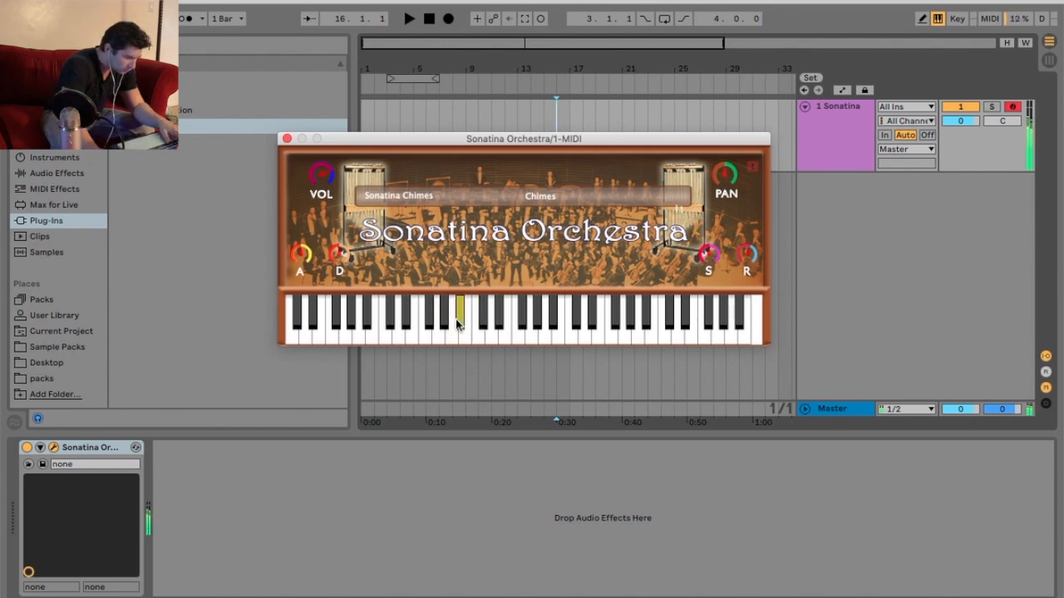
left_click(477, 324)
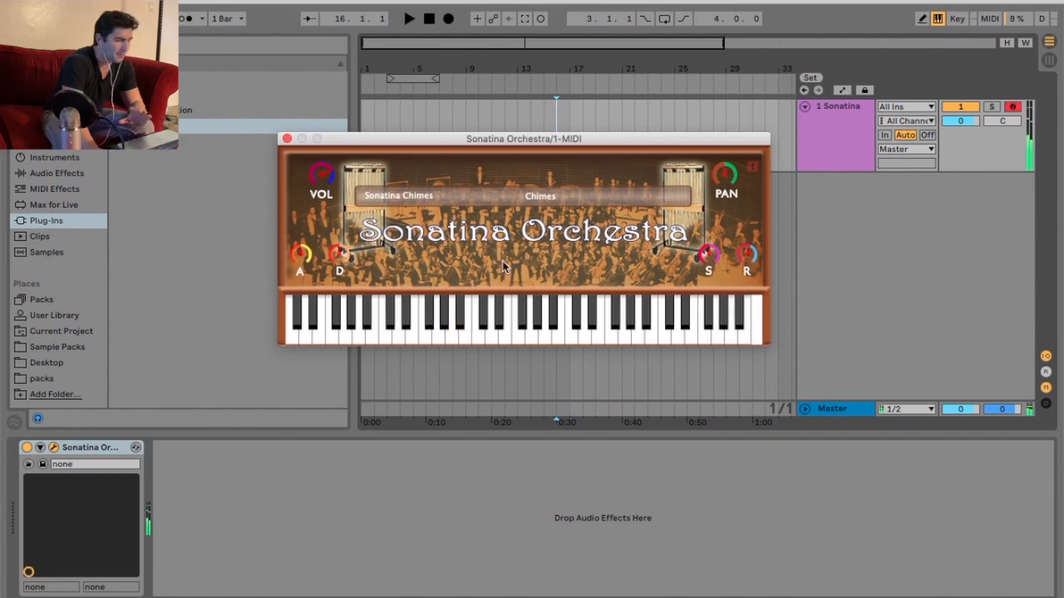
left_click(398, 195)
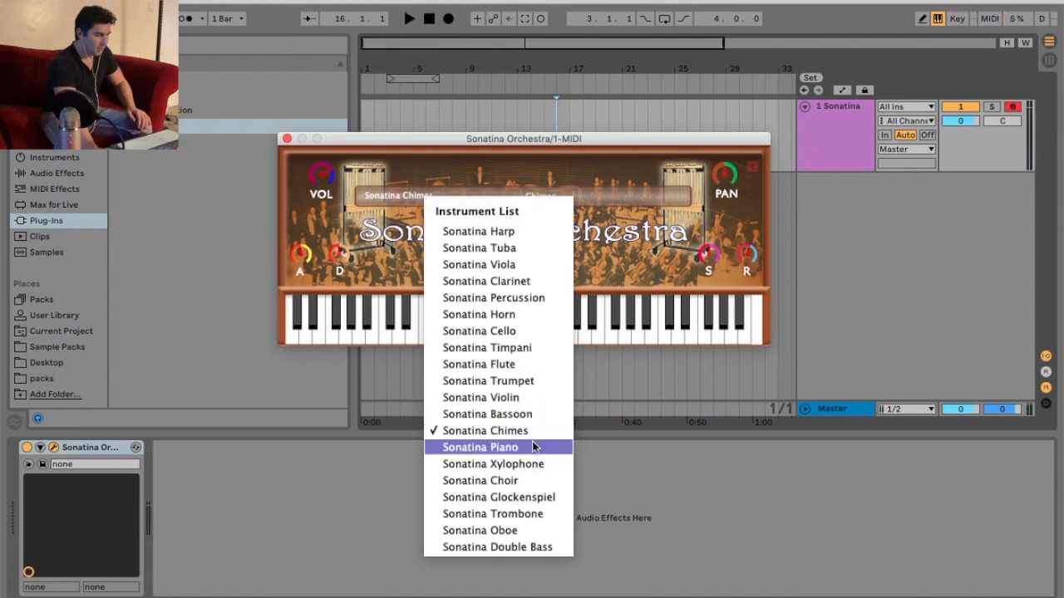
left_click(480, 447)
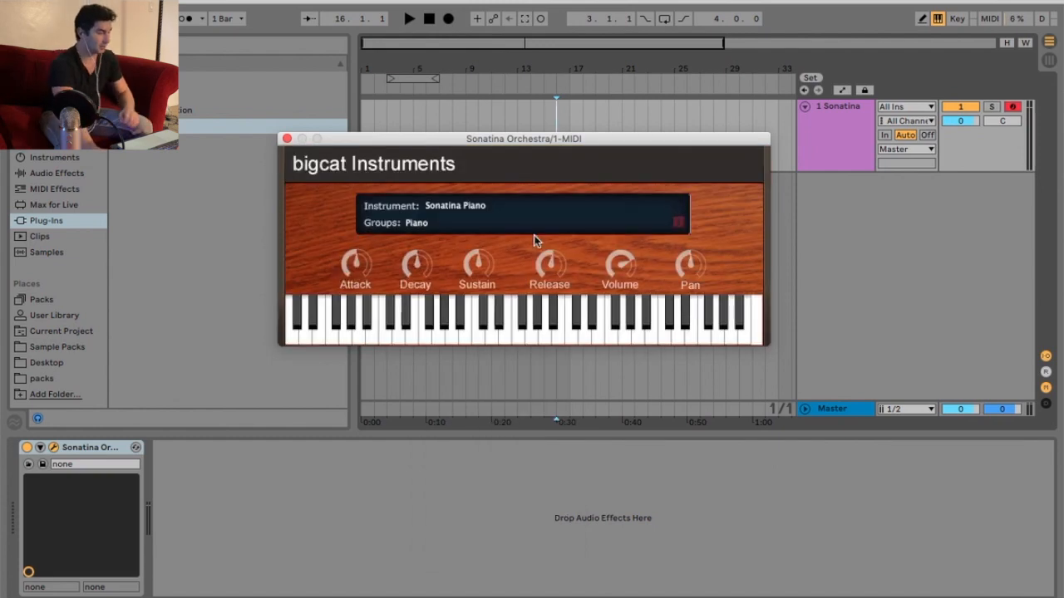
mouse_move(465, 149)
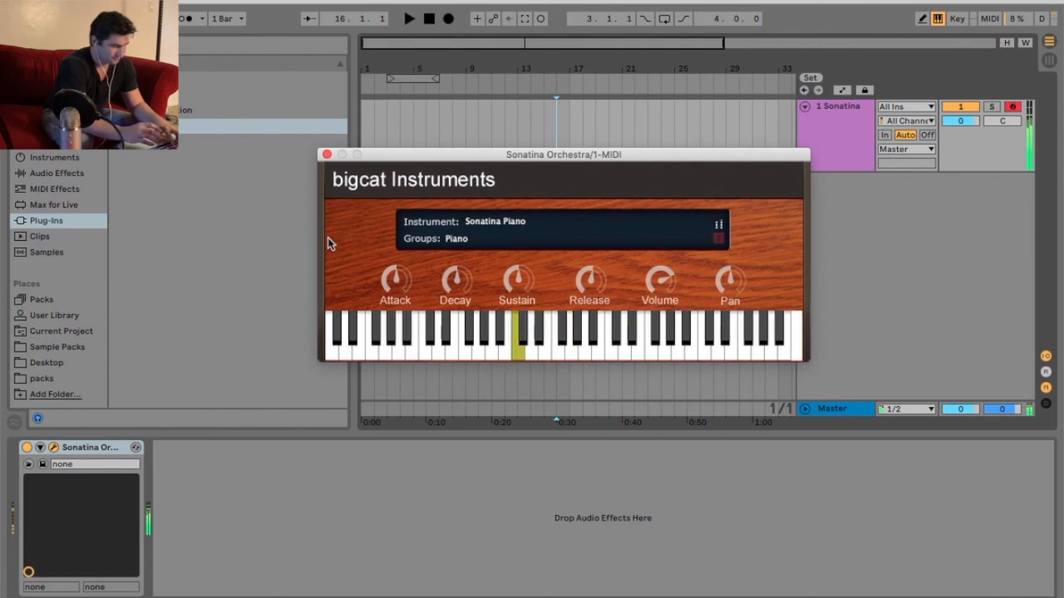
- Play a Sonatina Piano note and reopen the instrument list
left_click(661, 333)
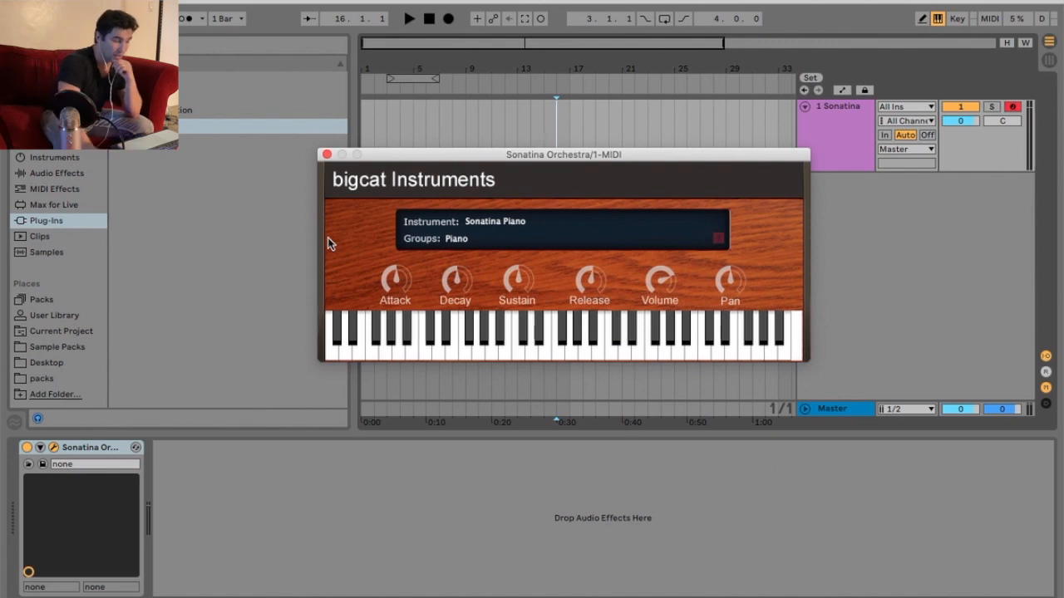
left_click(495, 221)
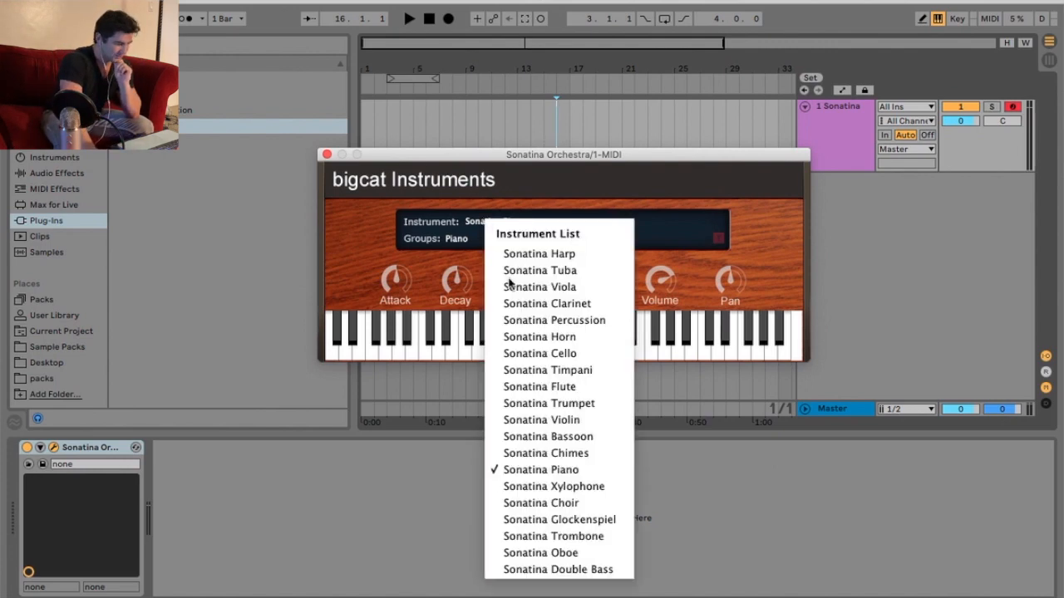
- Load Sonatina Xylophone, play several notes, and reopen the instrument list
left_click(553, 487)
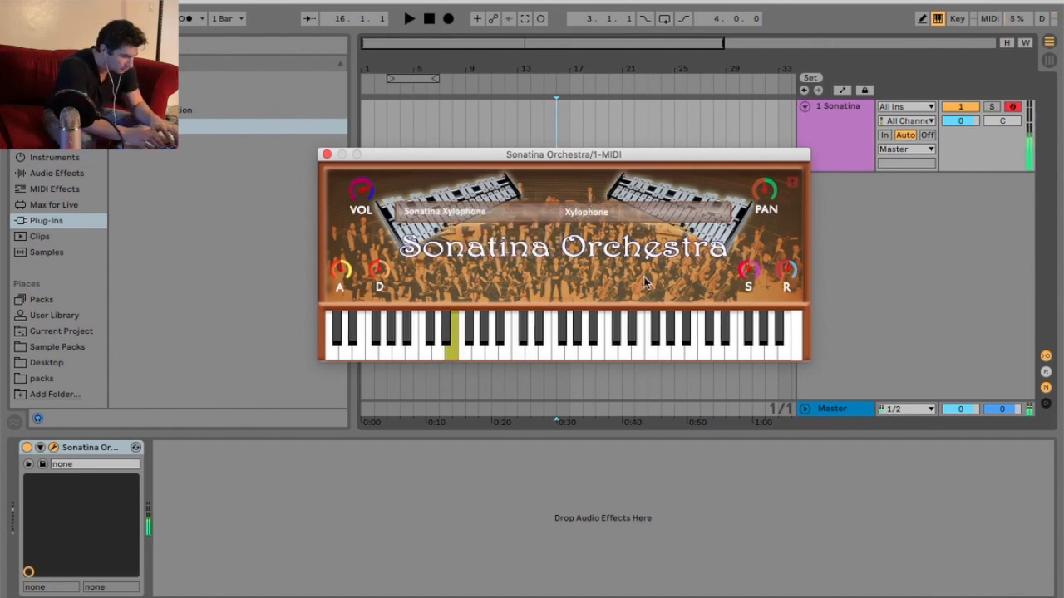
left_click(544, 337)
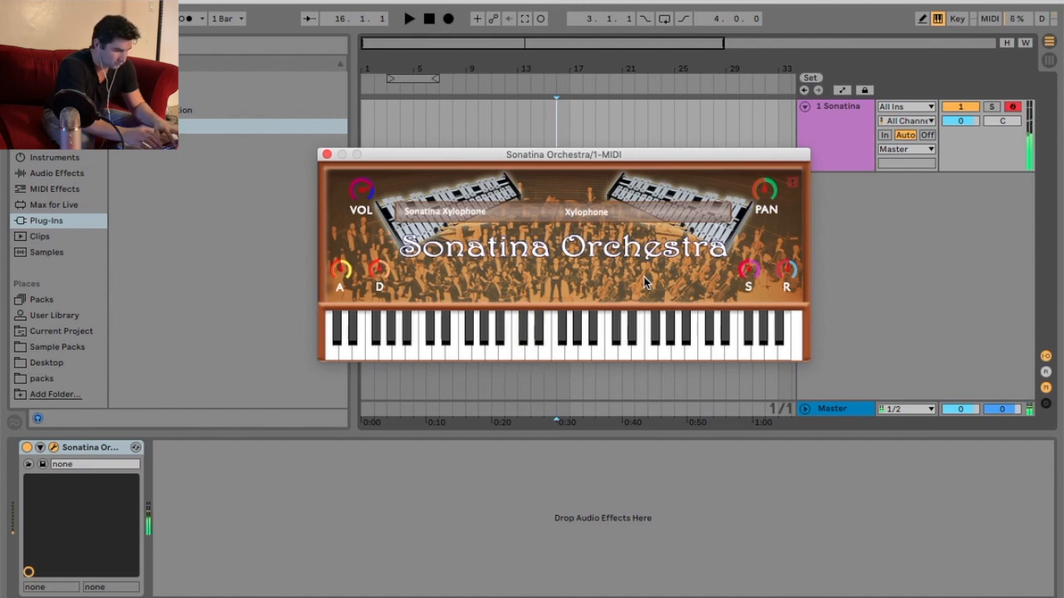
left_click(625, 341)
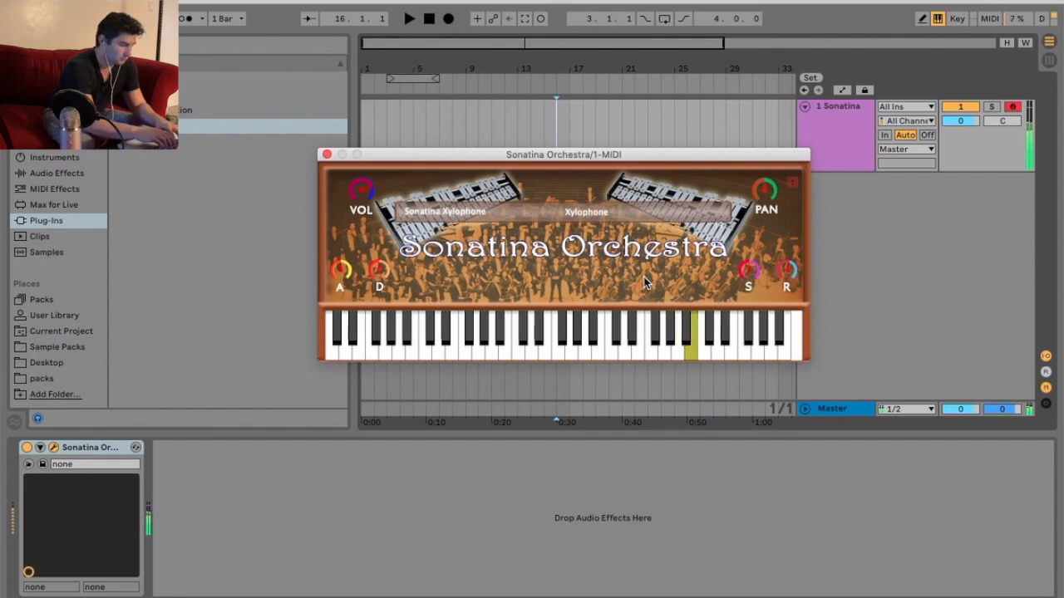
left_click(613, 332)
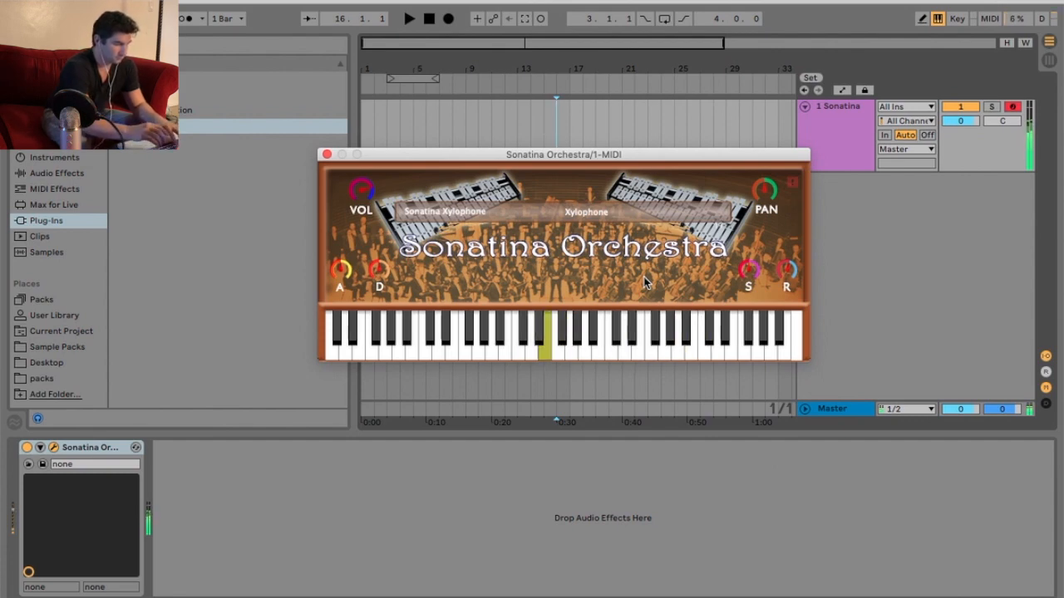
left_click(445, 211)
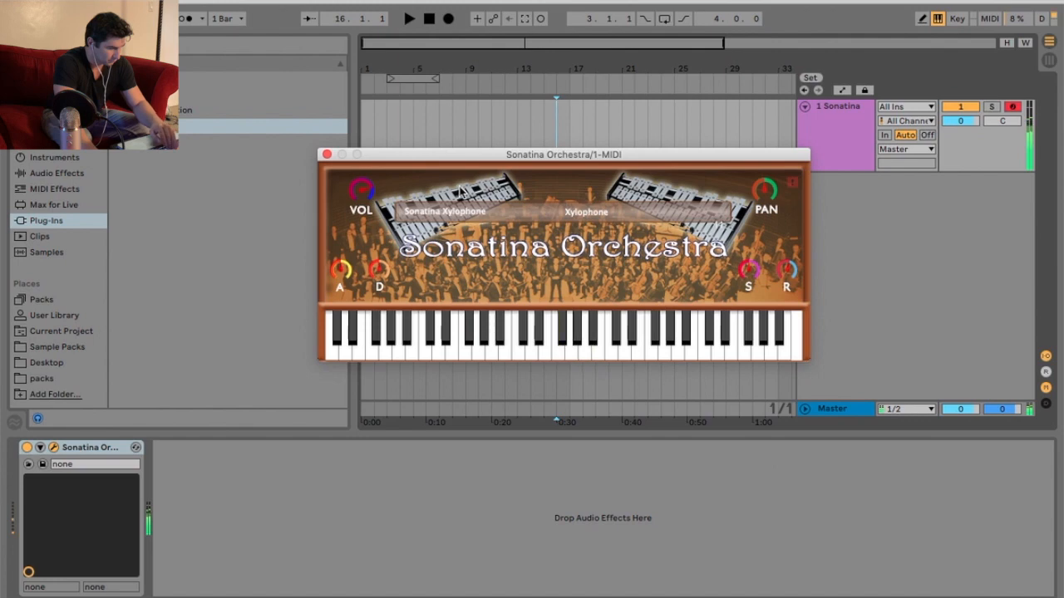
left_click(564, 341)
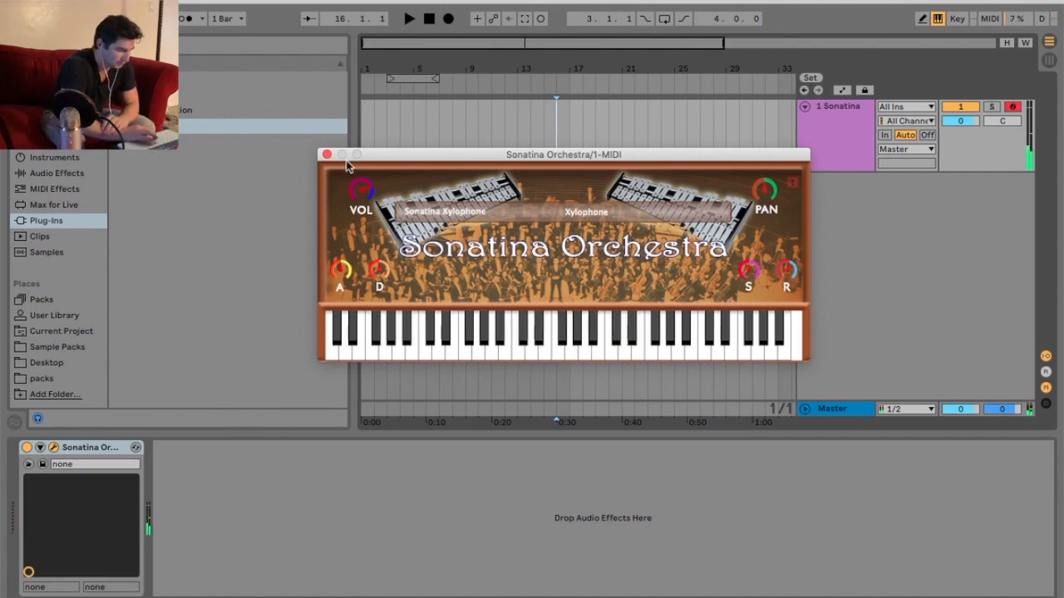
left_click(445, 212)
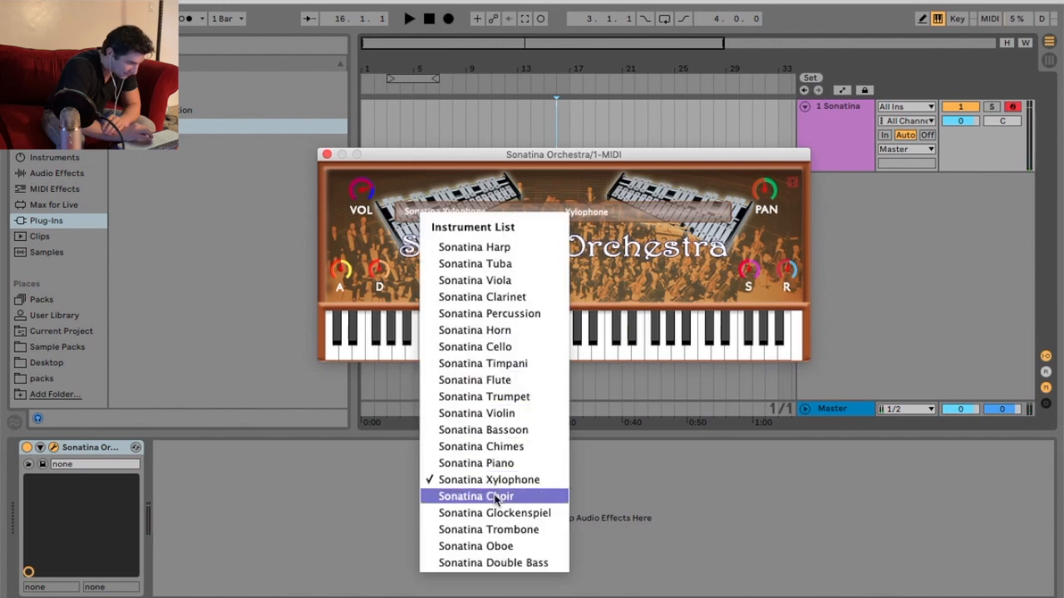
- Load Sonatina Choir, switch it to Ladies then Gentlemen, then choose Sonatina Glockenspiel
left_click(476, 496)
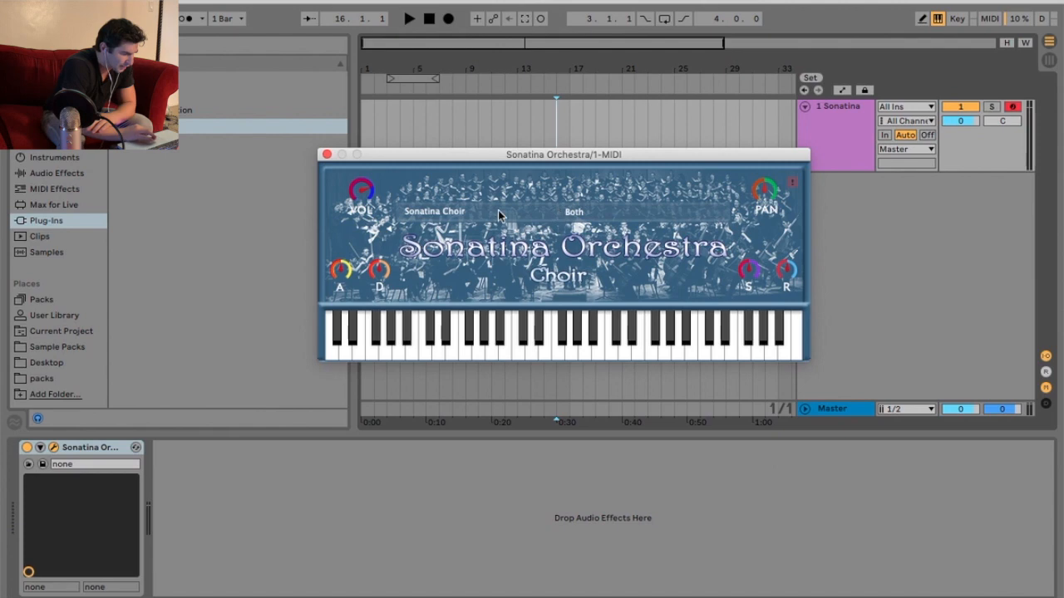
left_click(573, 212)
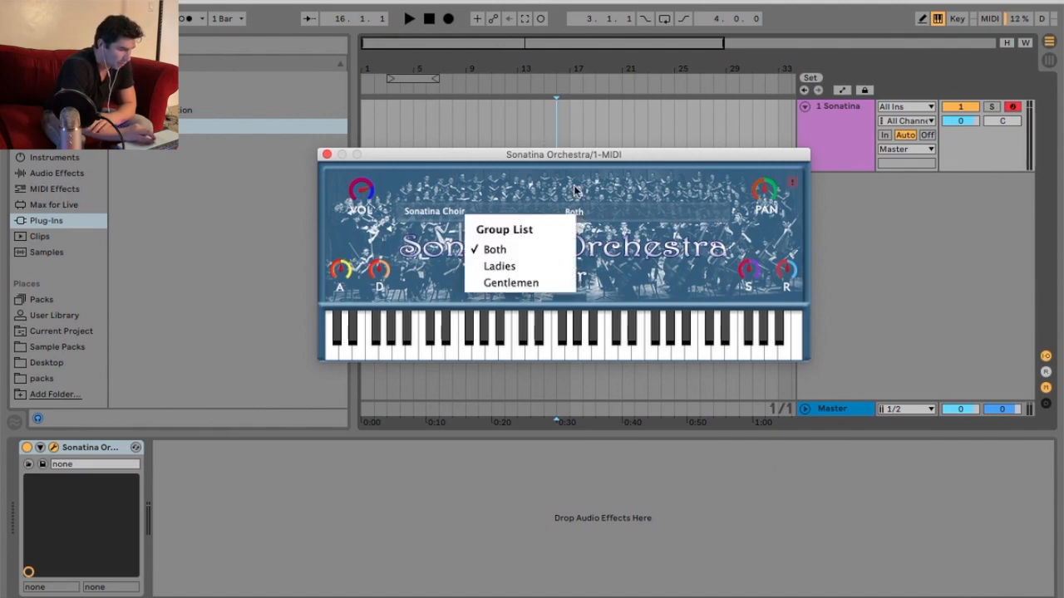
left_click(494, 249)
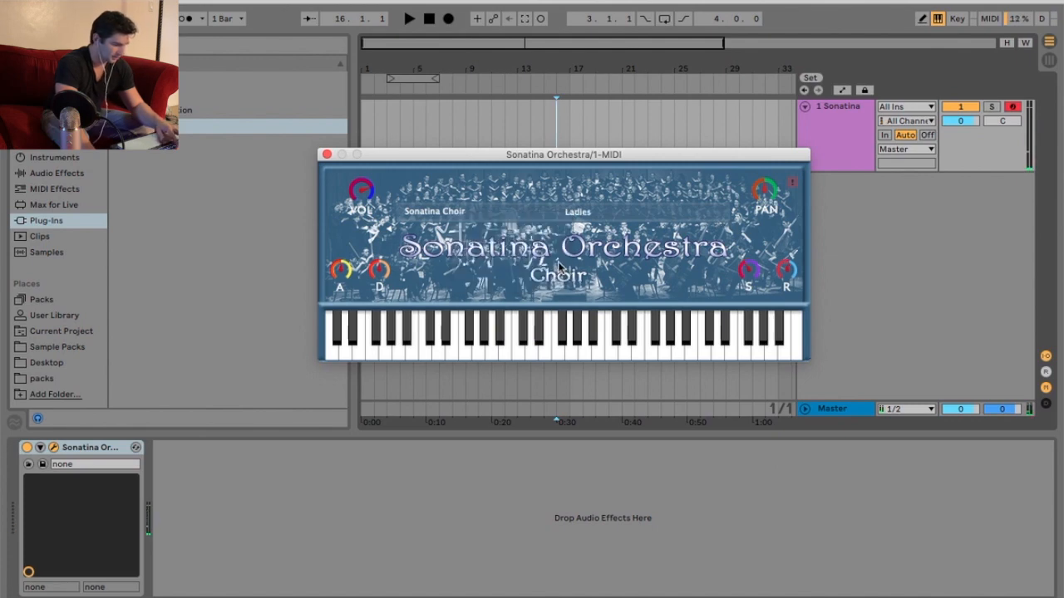
left_click(515, 345)
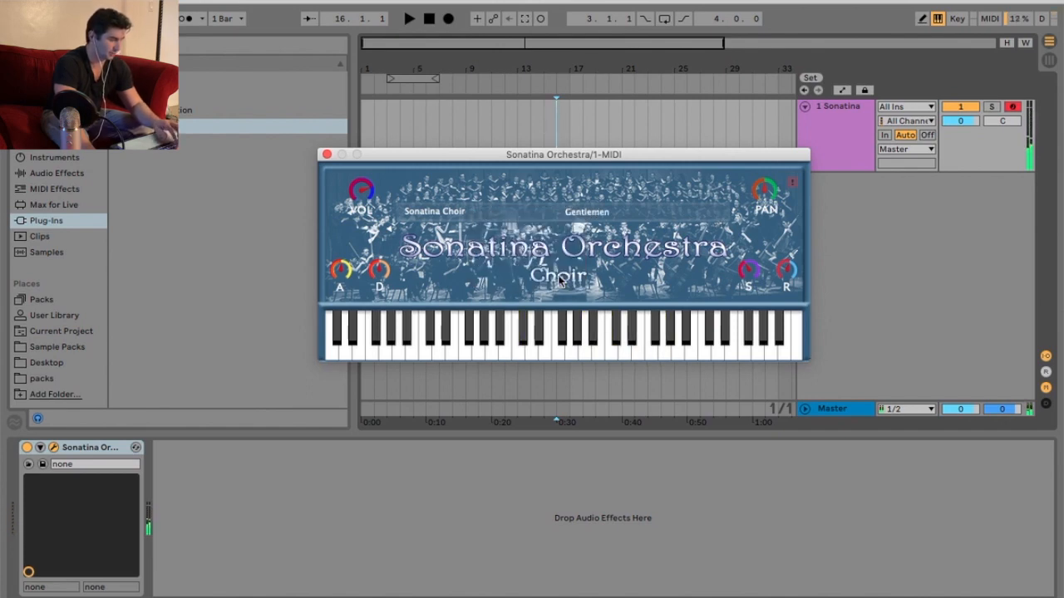
left_click(432, 345)
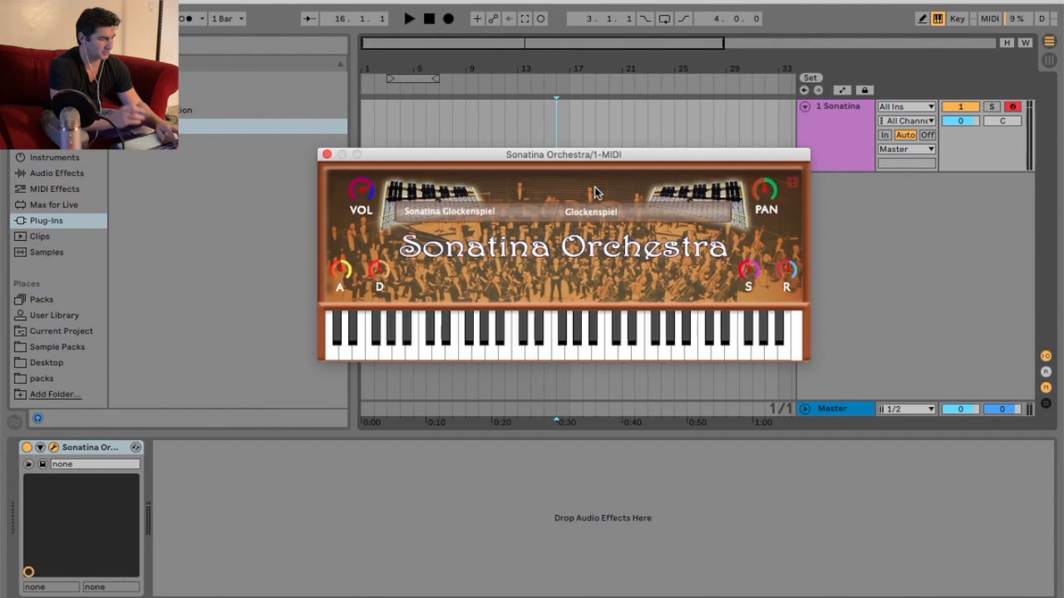
- Reopen the instrument list after auditioning the Glockenspiel
left_click(572, 333)
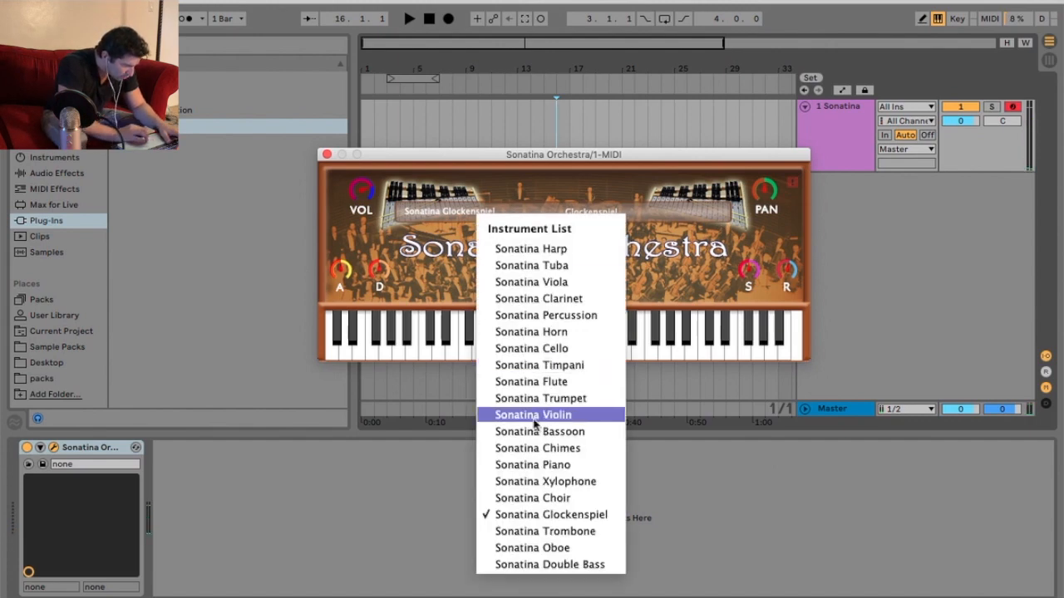
- Load Sonatina Trombone and audition Bass Trombone, Trombones Sustain and Trombones Staccato
left_click(533, 415)
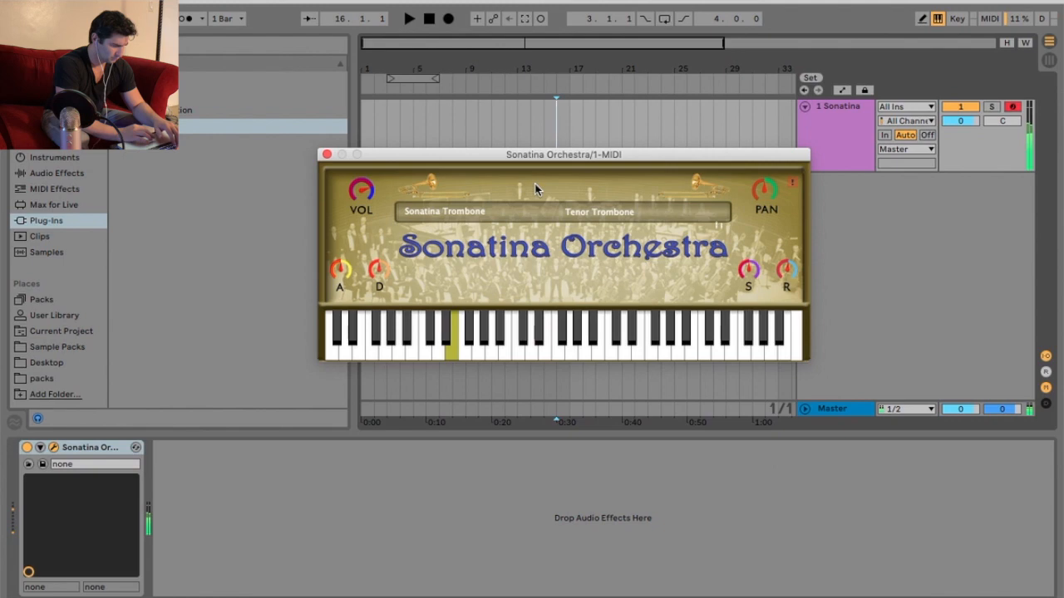
left_click(599, 211)
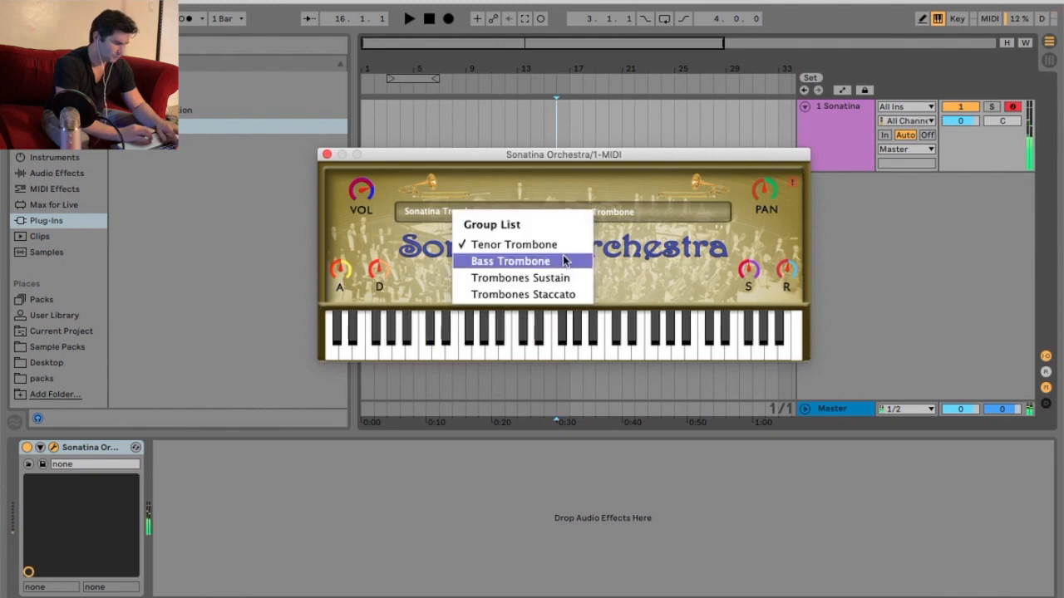
left_click(511, 261)
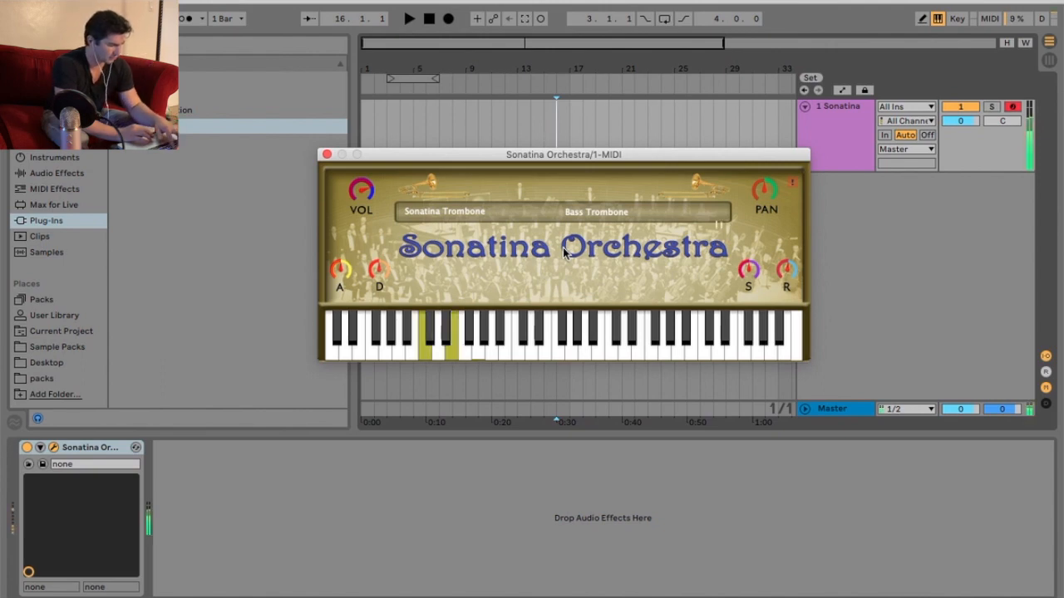
left_click(595, 211)
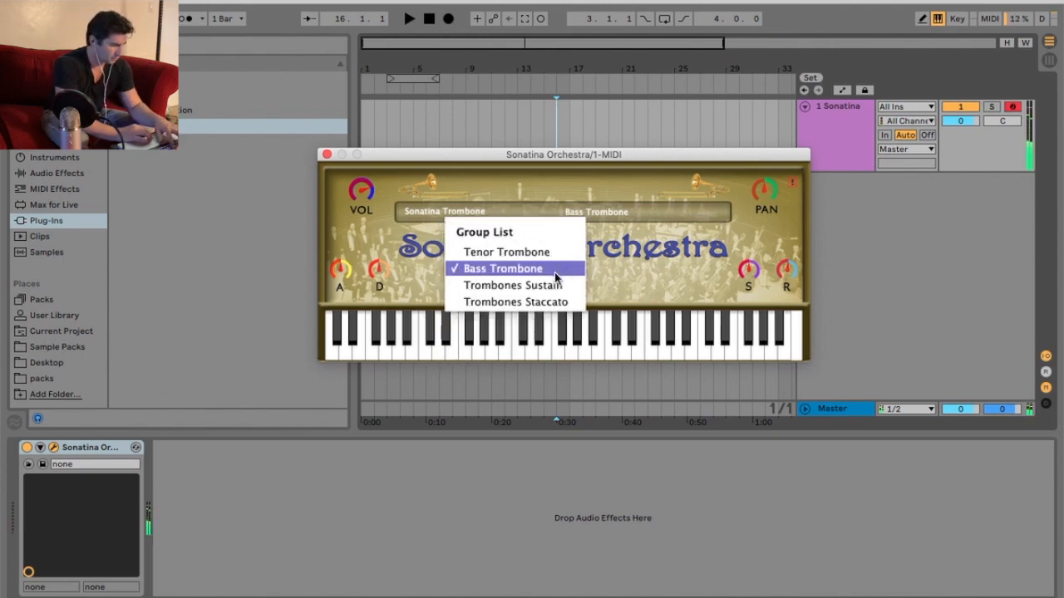
left_click(511, 285)
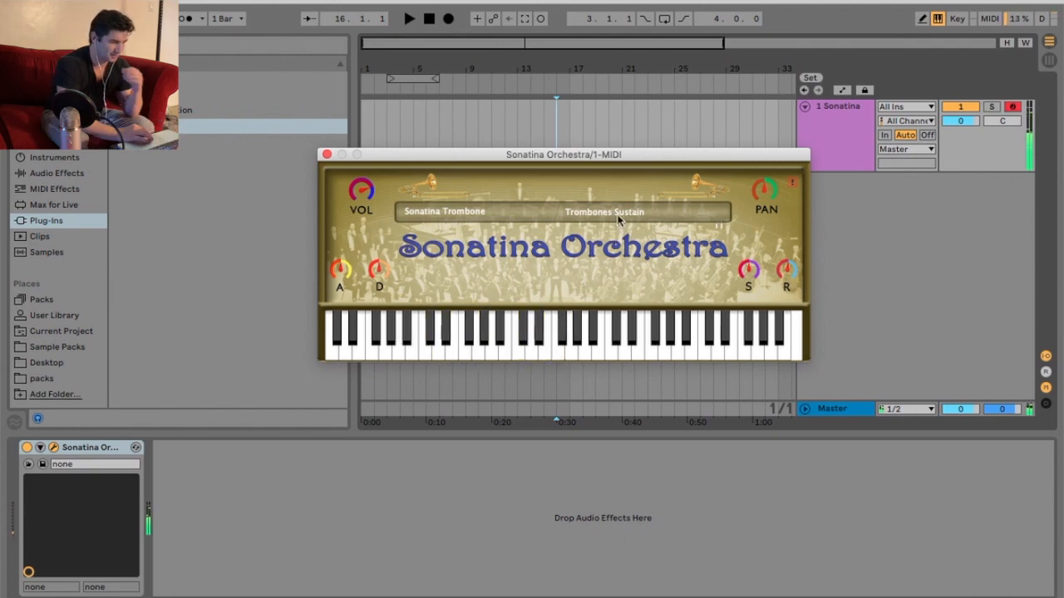
left_click(619, 212)
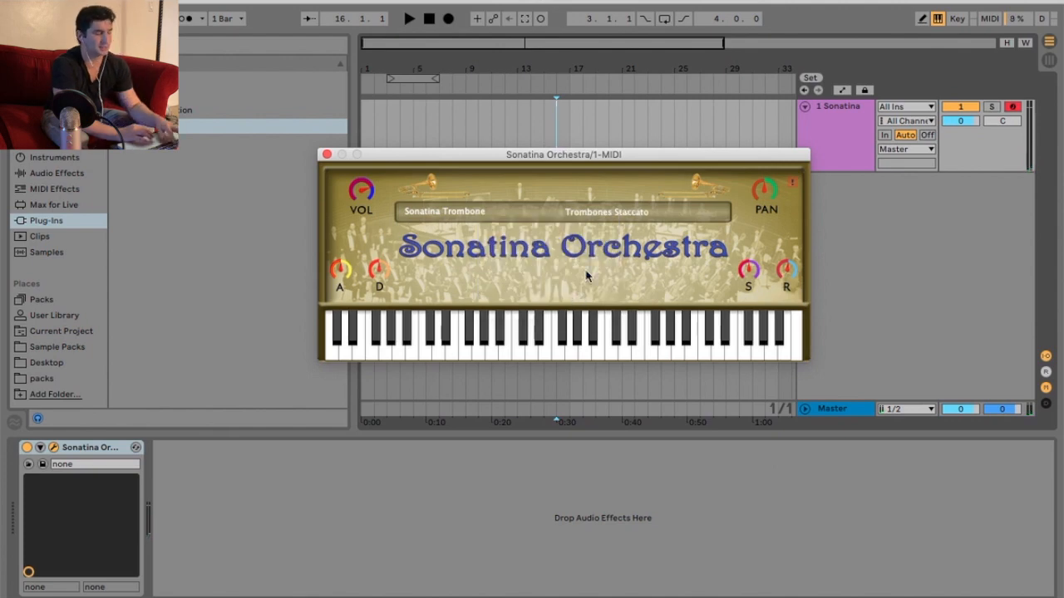
left_click(570, 340)
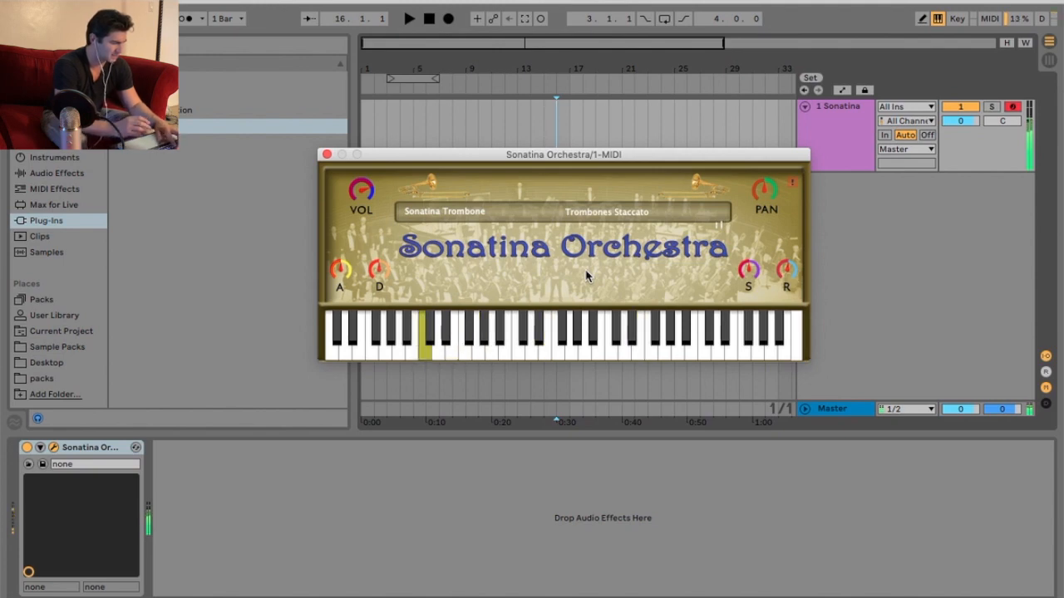
left_click(444, 211)
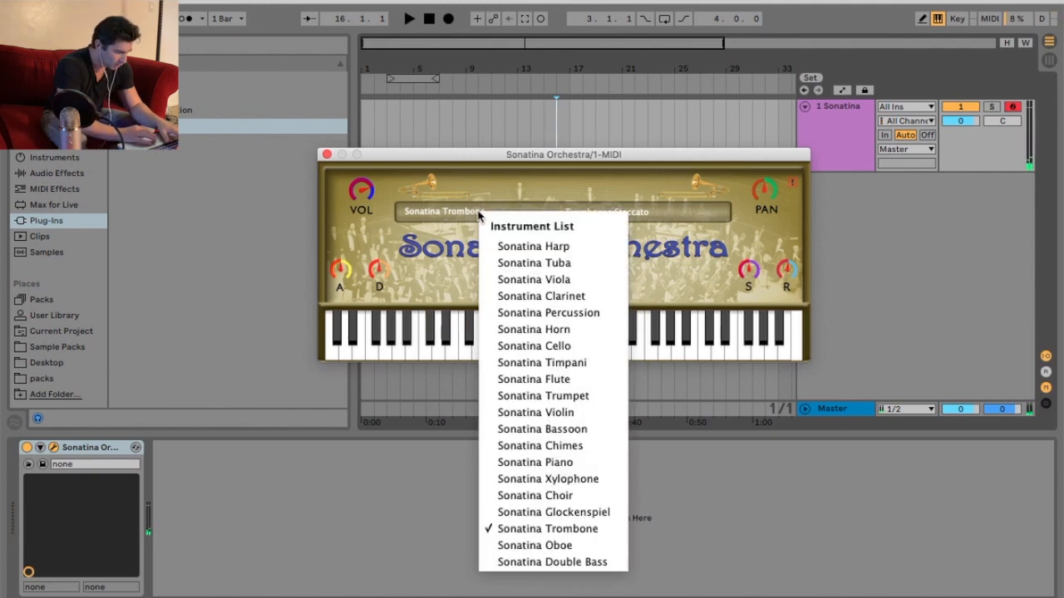
- Load Sonatina Oboe, switch from Solo Oboe to English Horn, and reopen the instrument list
left_click(548, 313)
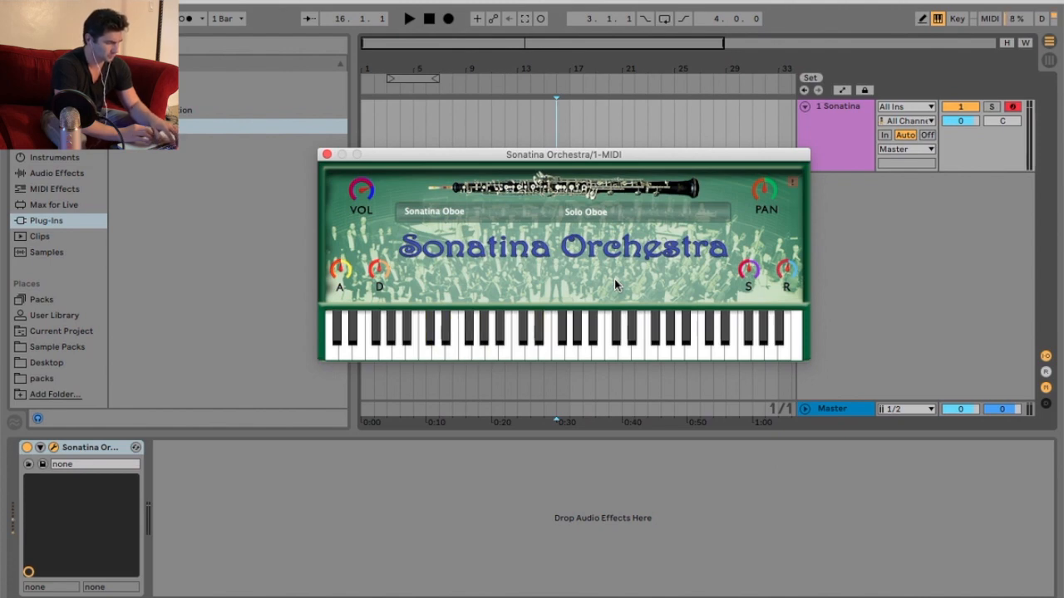
left_click(677, 341)
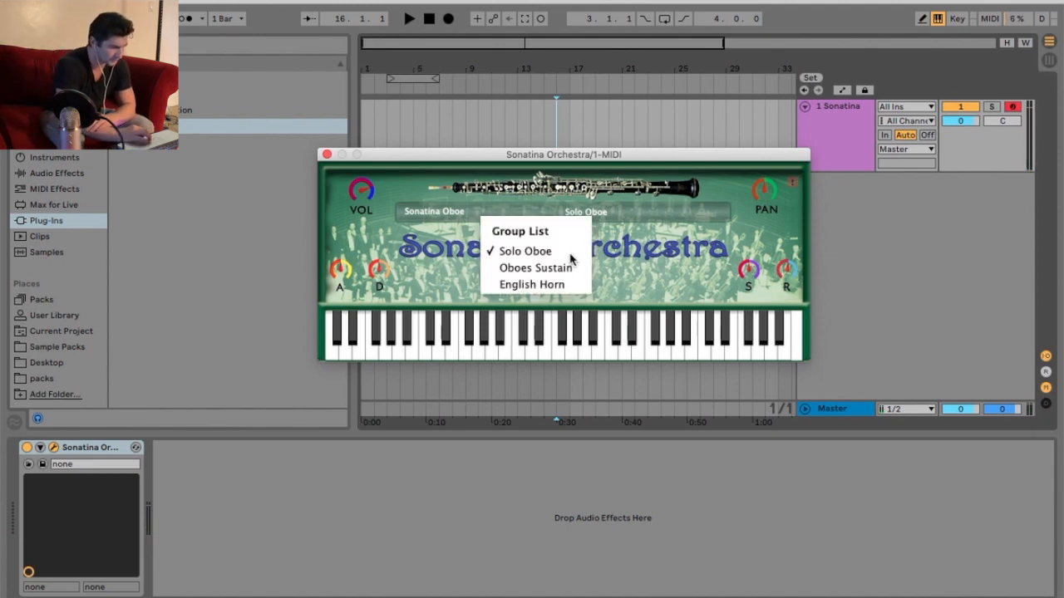
left_click(535, 267)
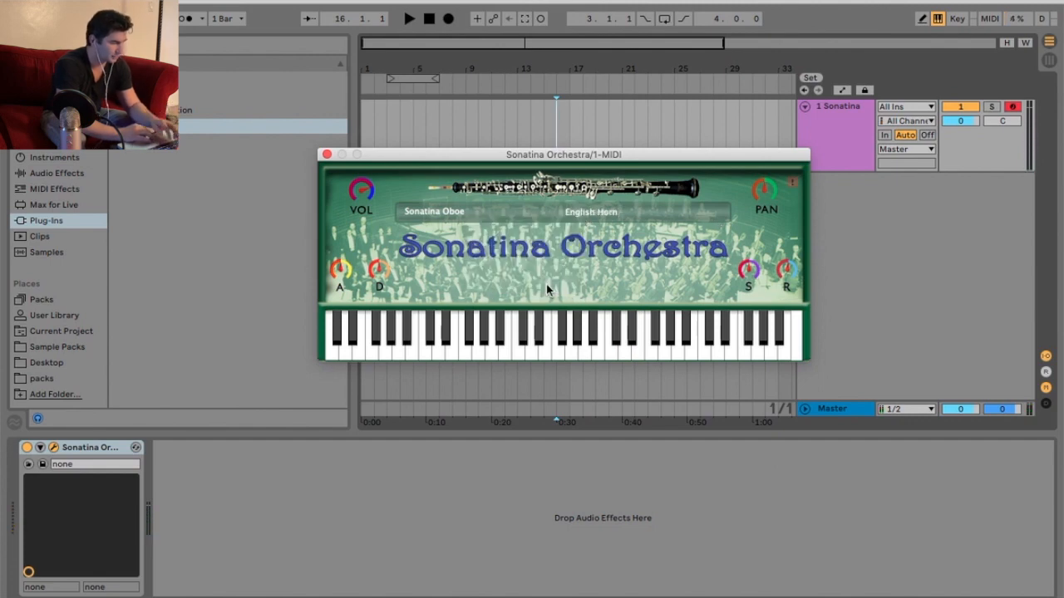
left_click(650, 336)
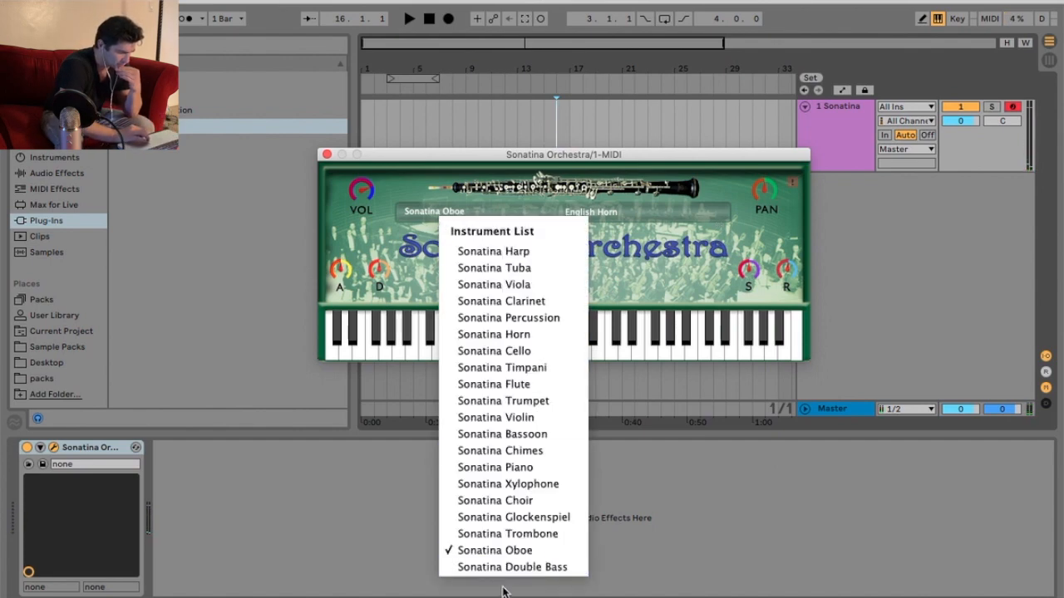
- Load Sonatina Double Bass and audition its Sustain, Staccato and Pizzicato groups
left_click(512, 567)
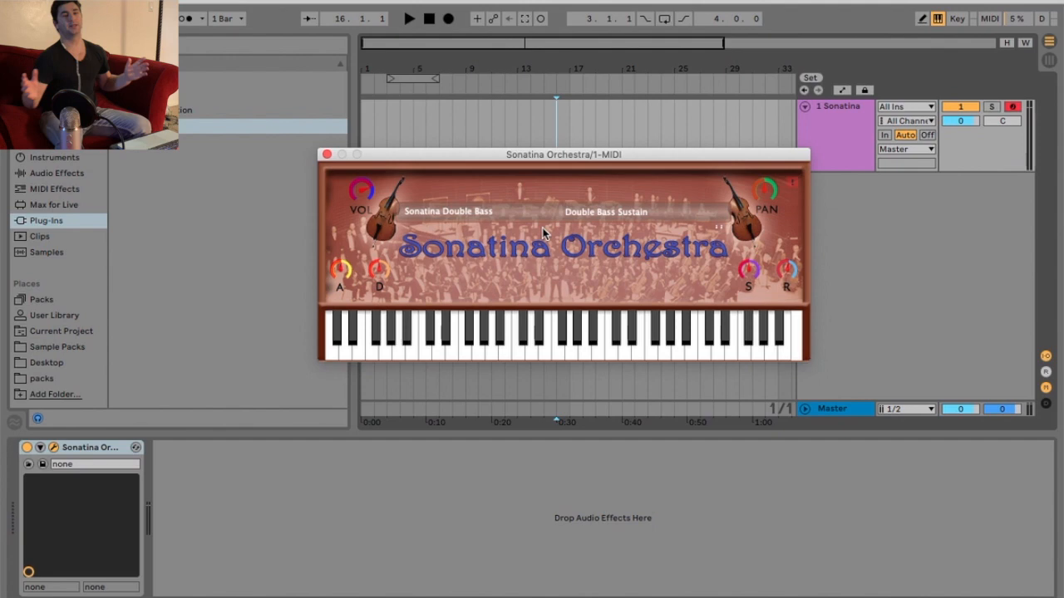
left_click(606, 212)
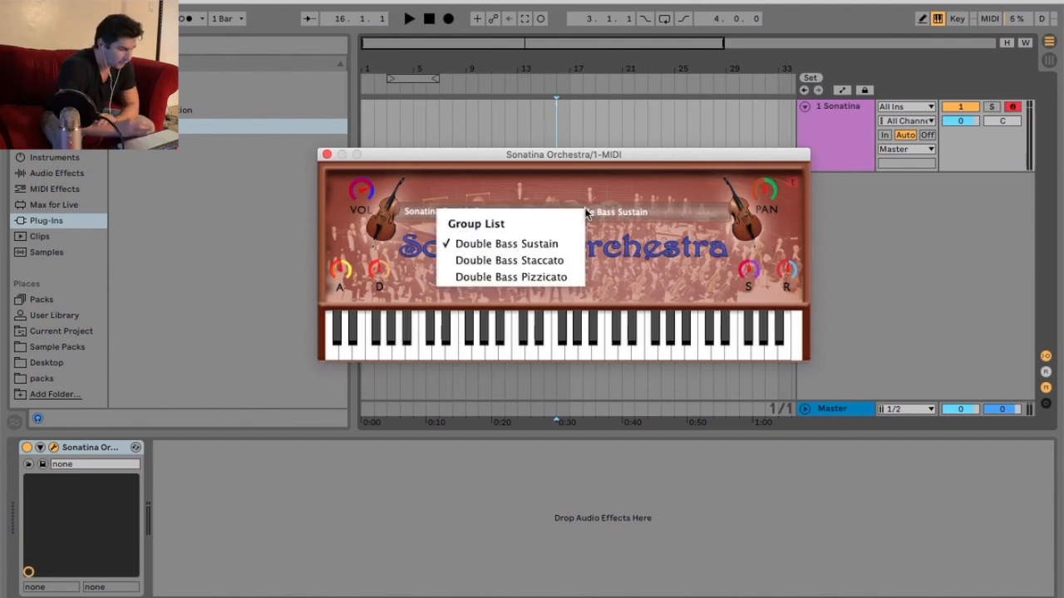
left_click(506, 243)
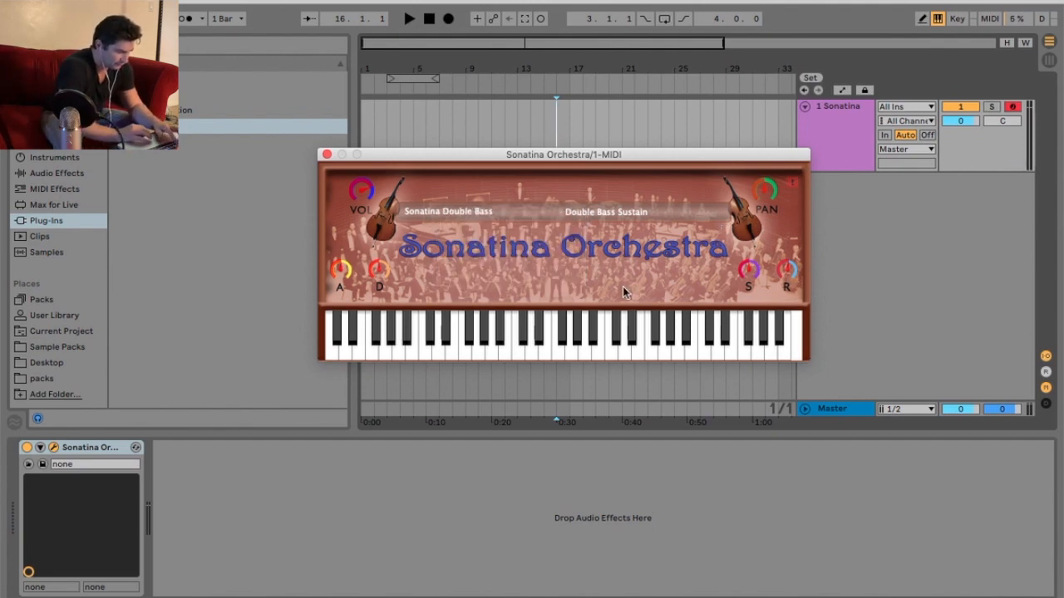
left_click(453, 337)
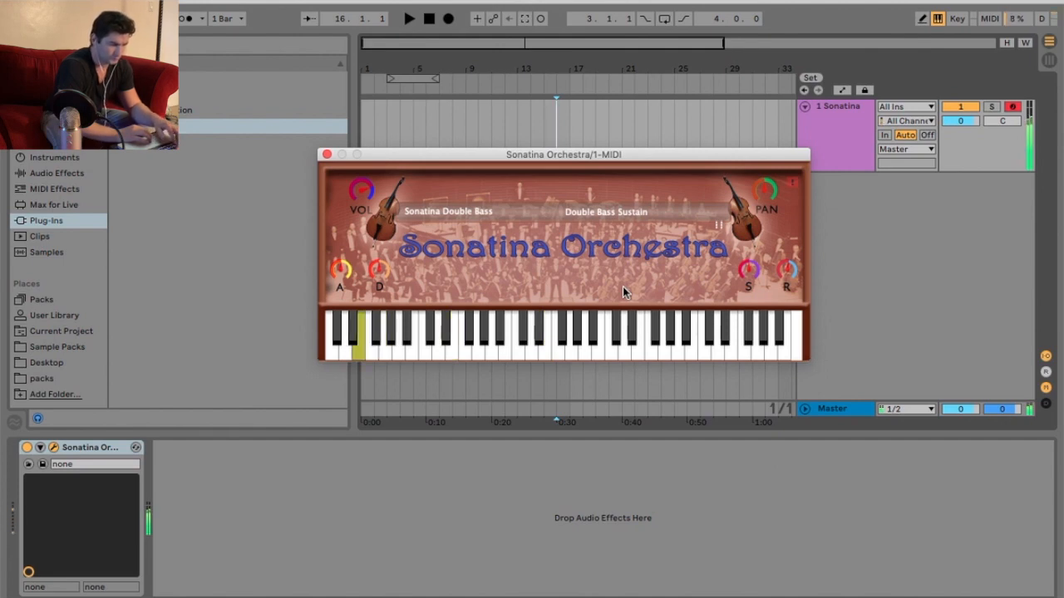
left_click(605, 211)
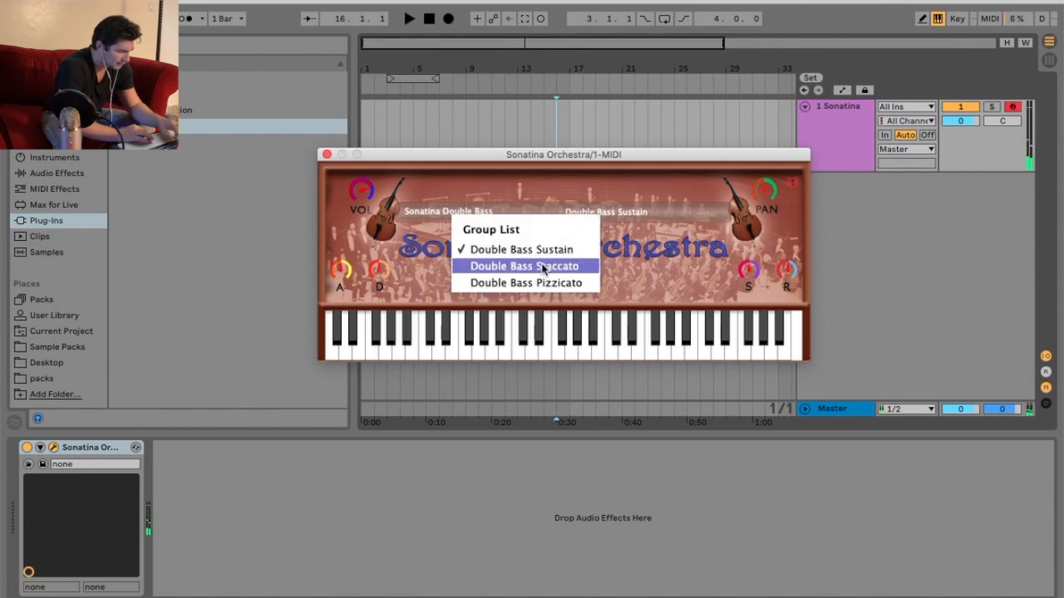
left_click(524, 266)
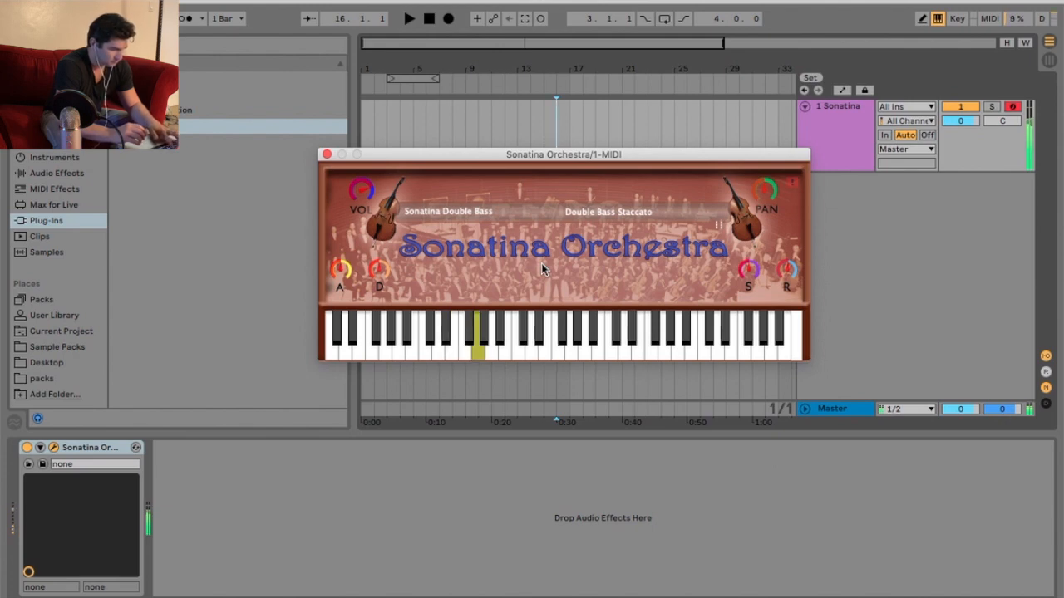
left_click(608, 212)
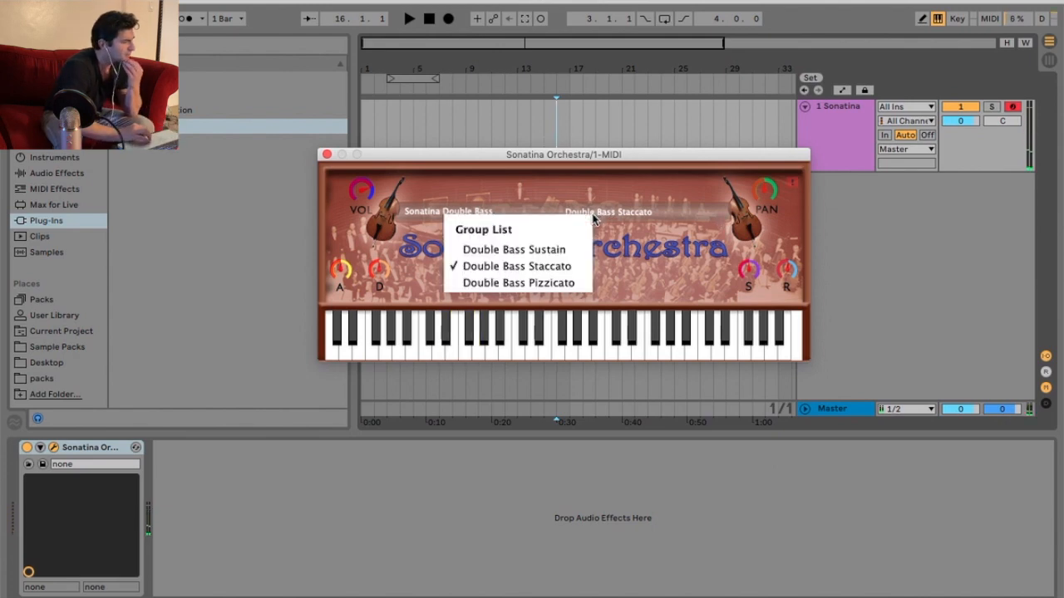
left_click(519, 283)
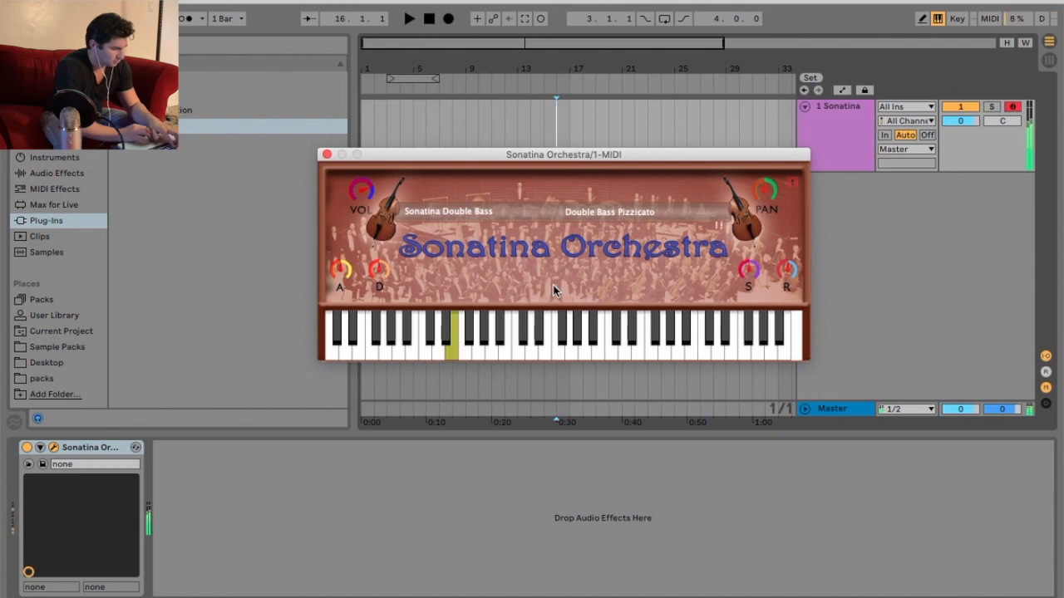